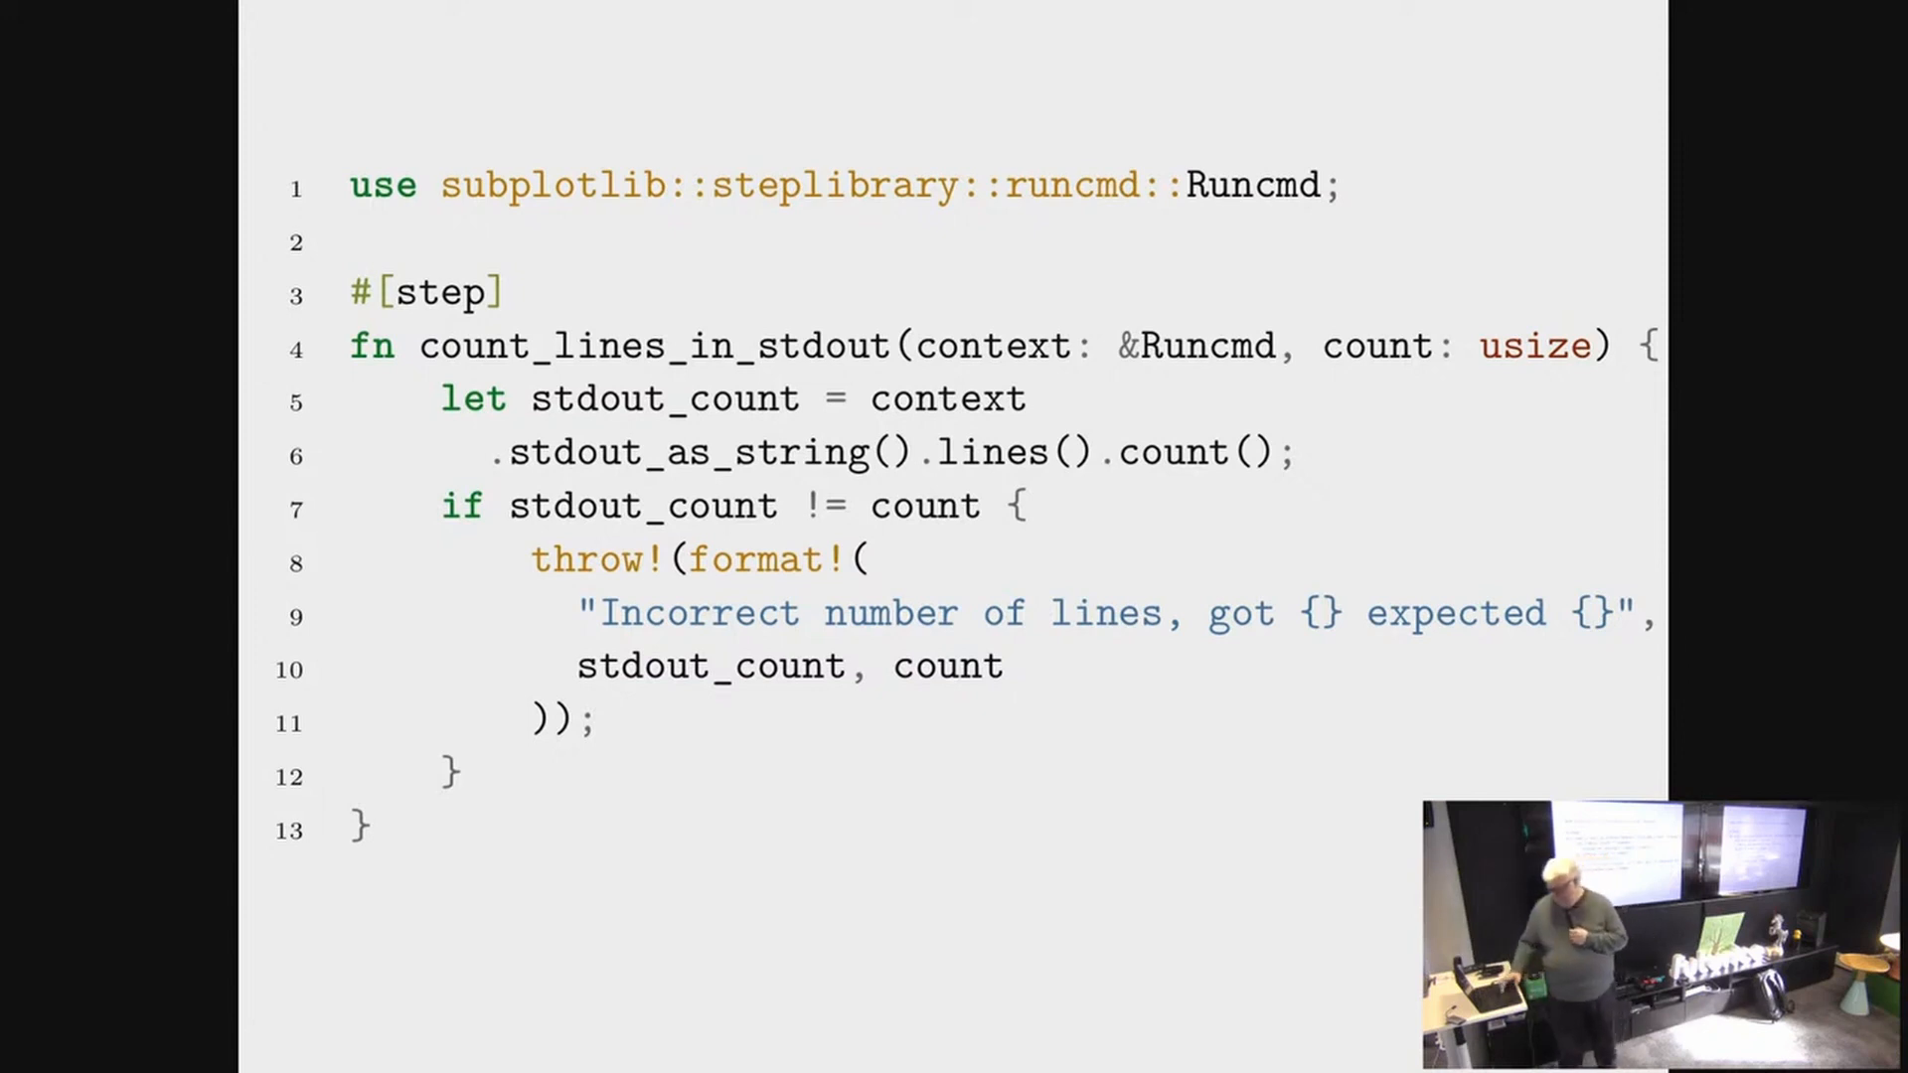
Step: Switch the obnam repository to the main branch with git checkout main
{"action": "key", "text": "right"}
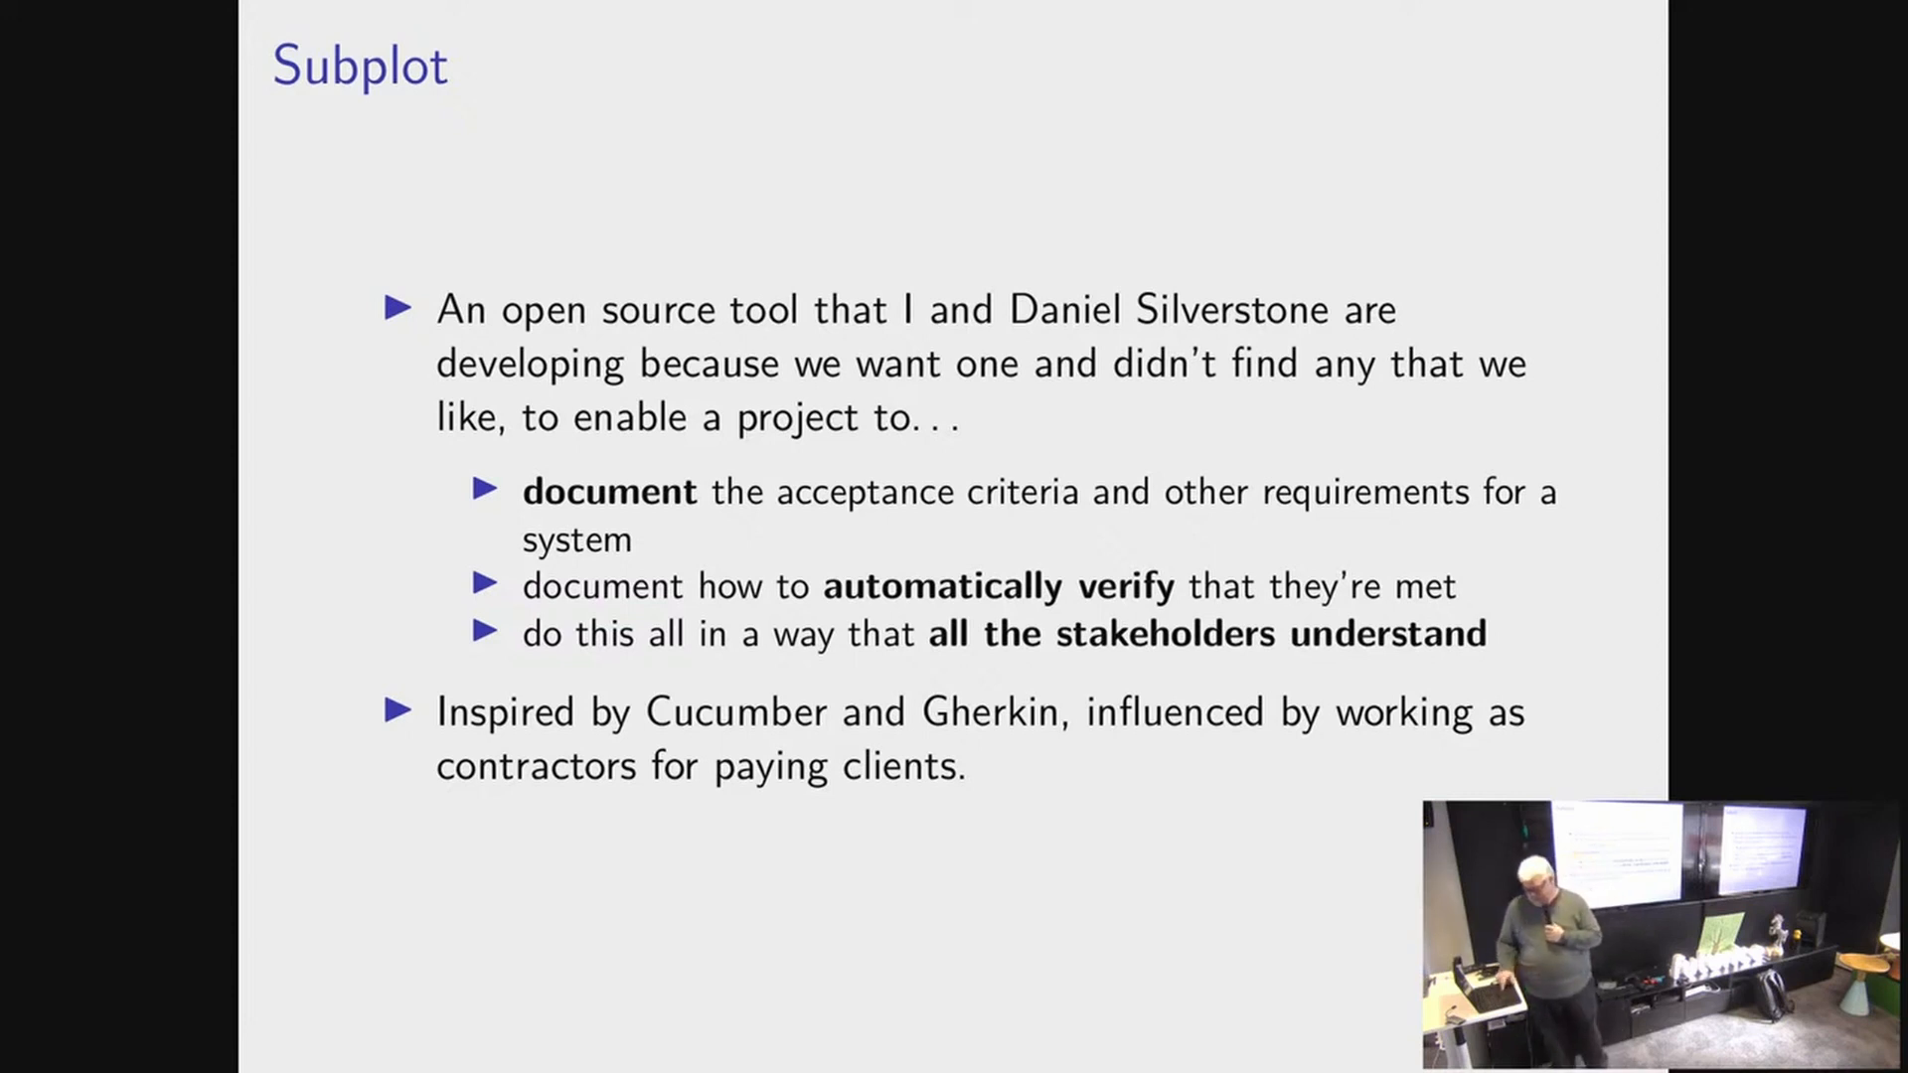
{"action": "key", "text": "right"}
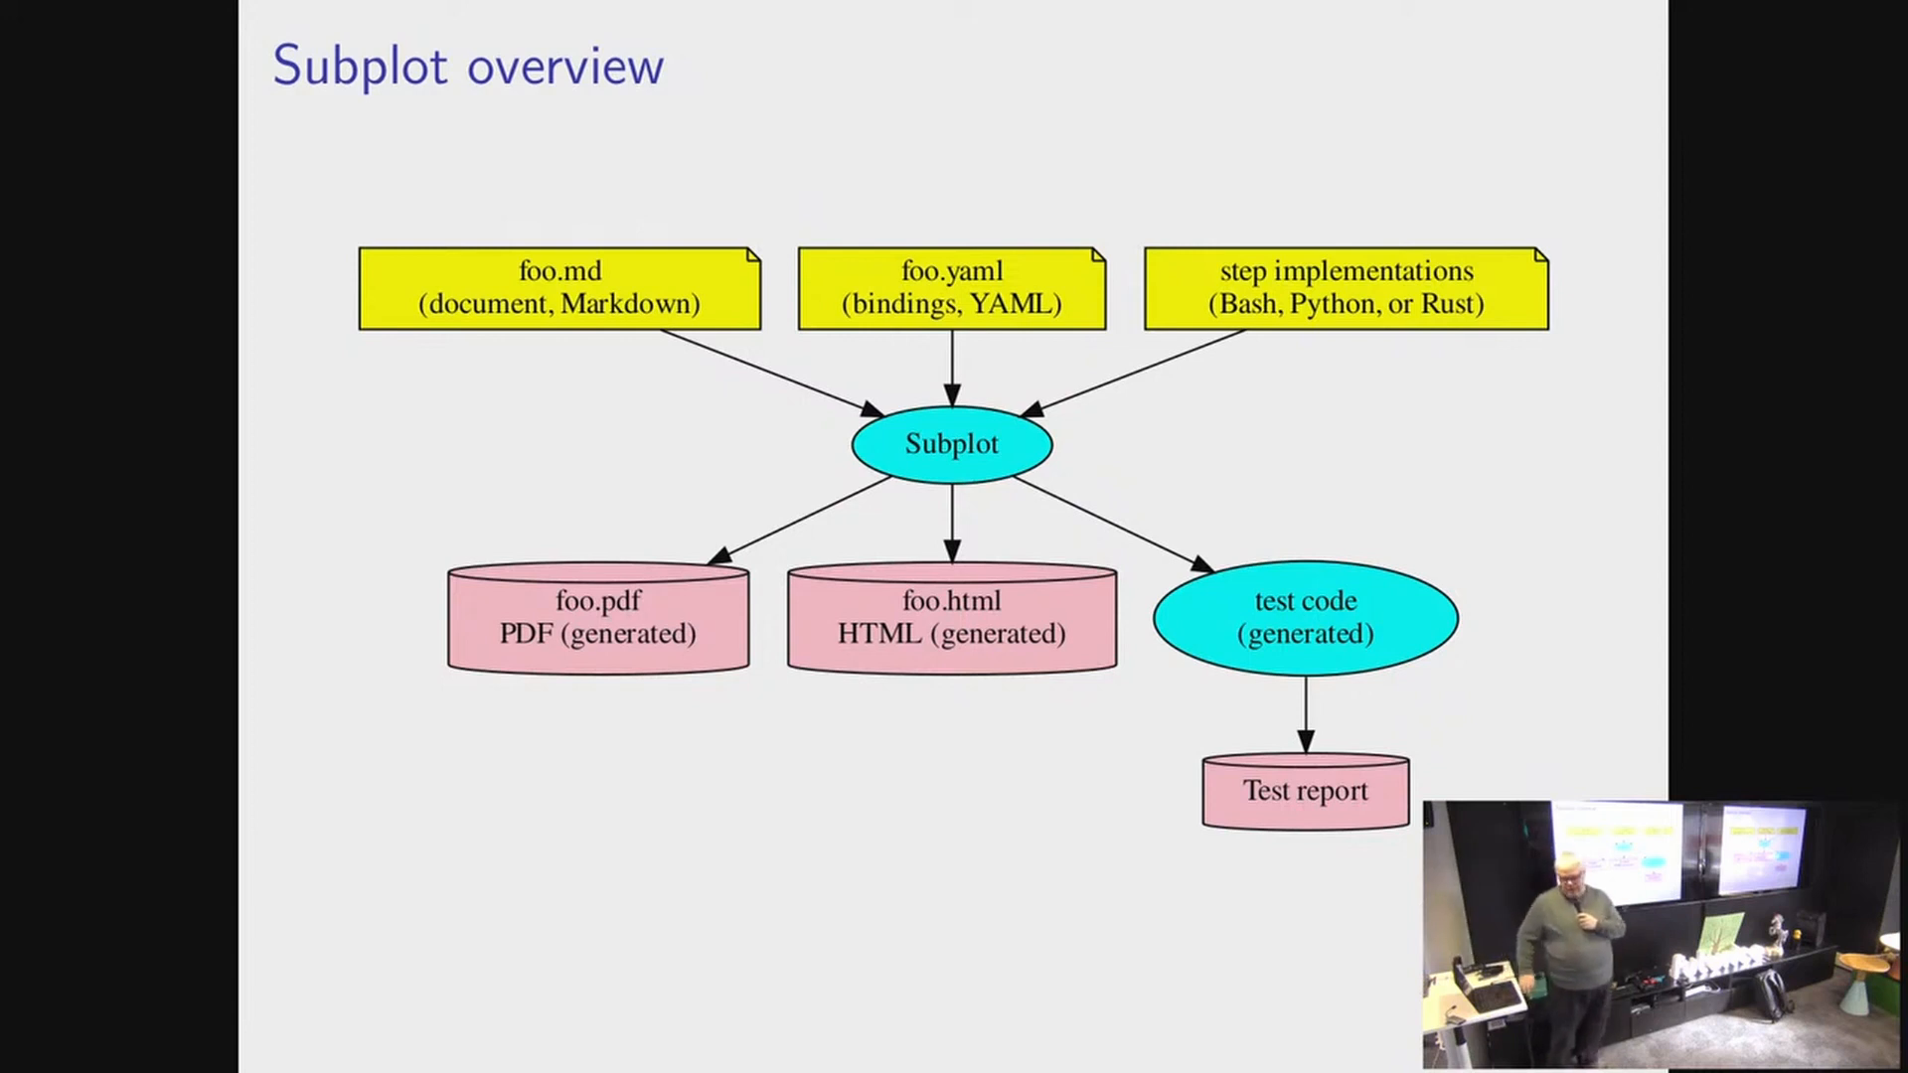
{"action": "key", "text": "Right"}
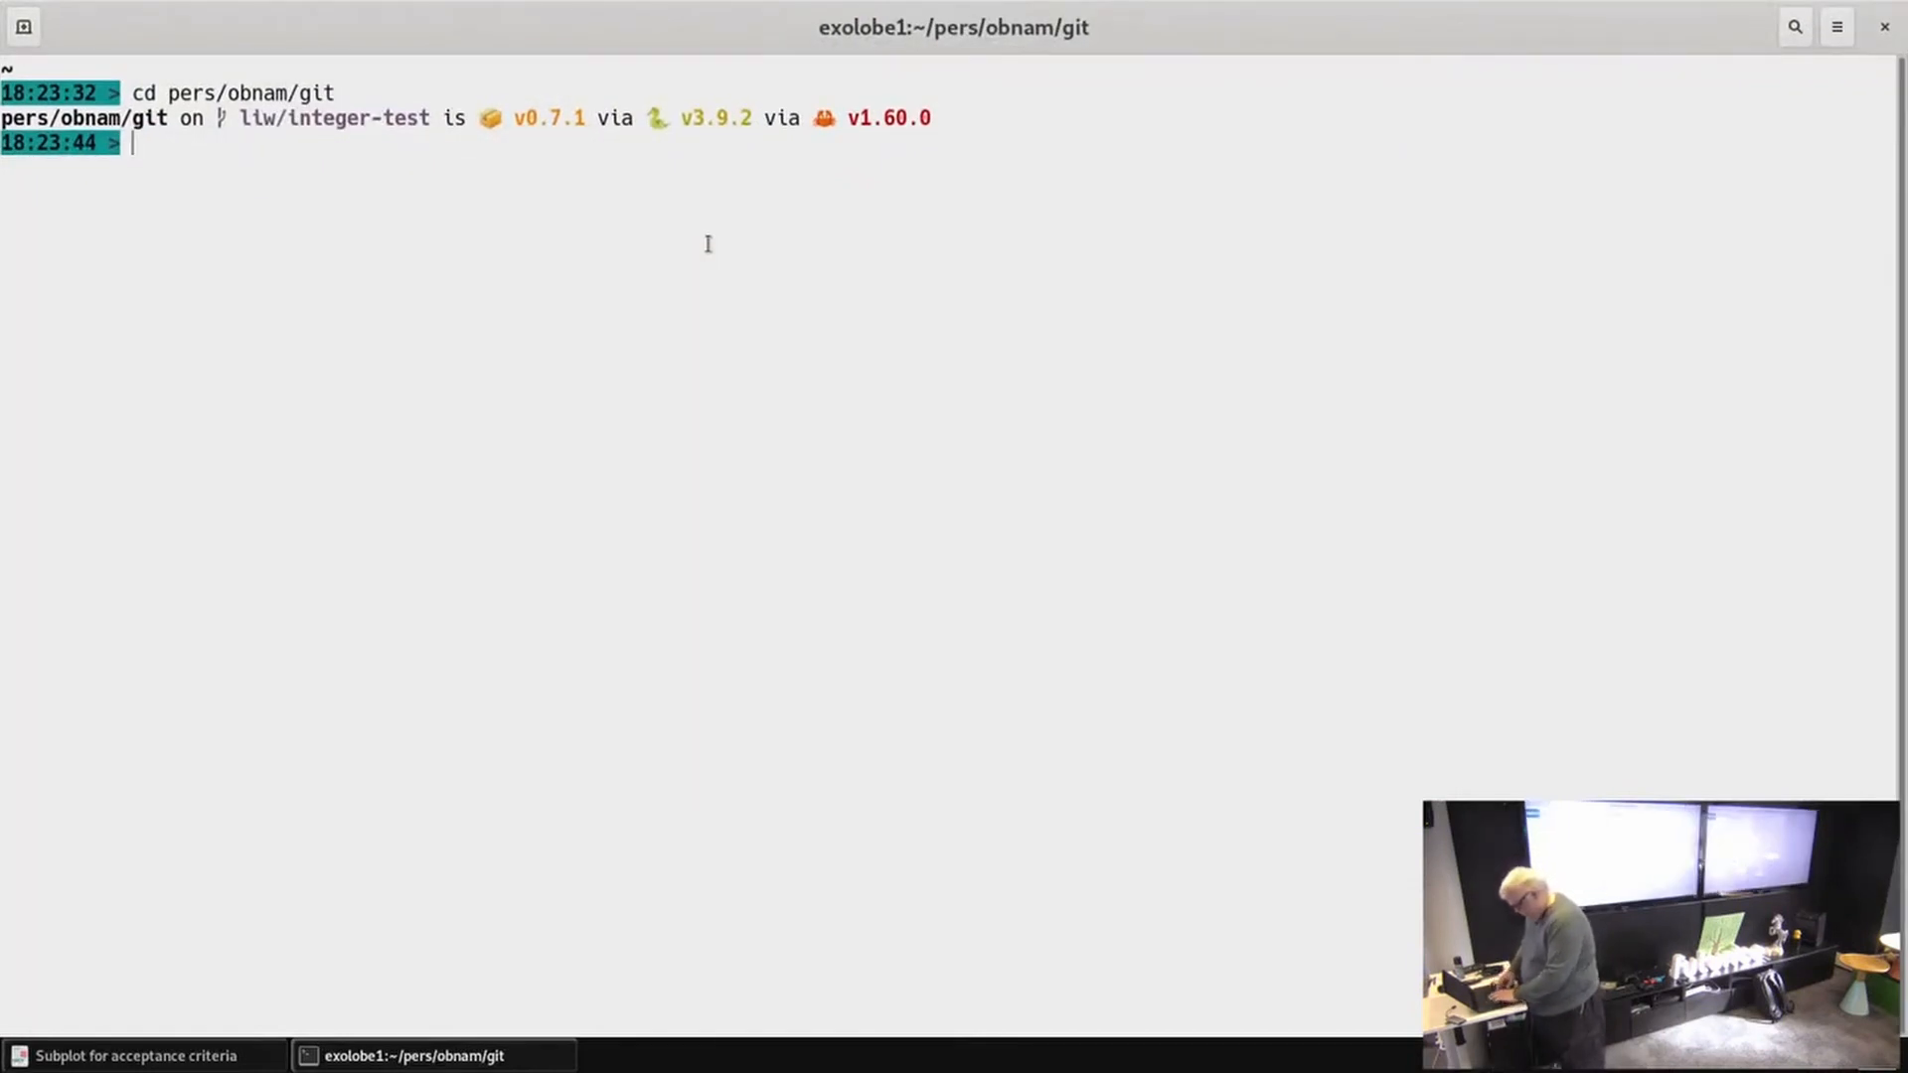
{"action": "type", "text": "git c"}
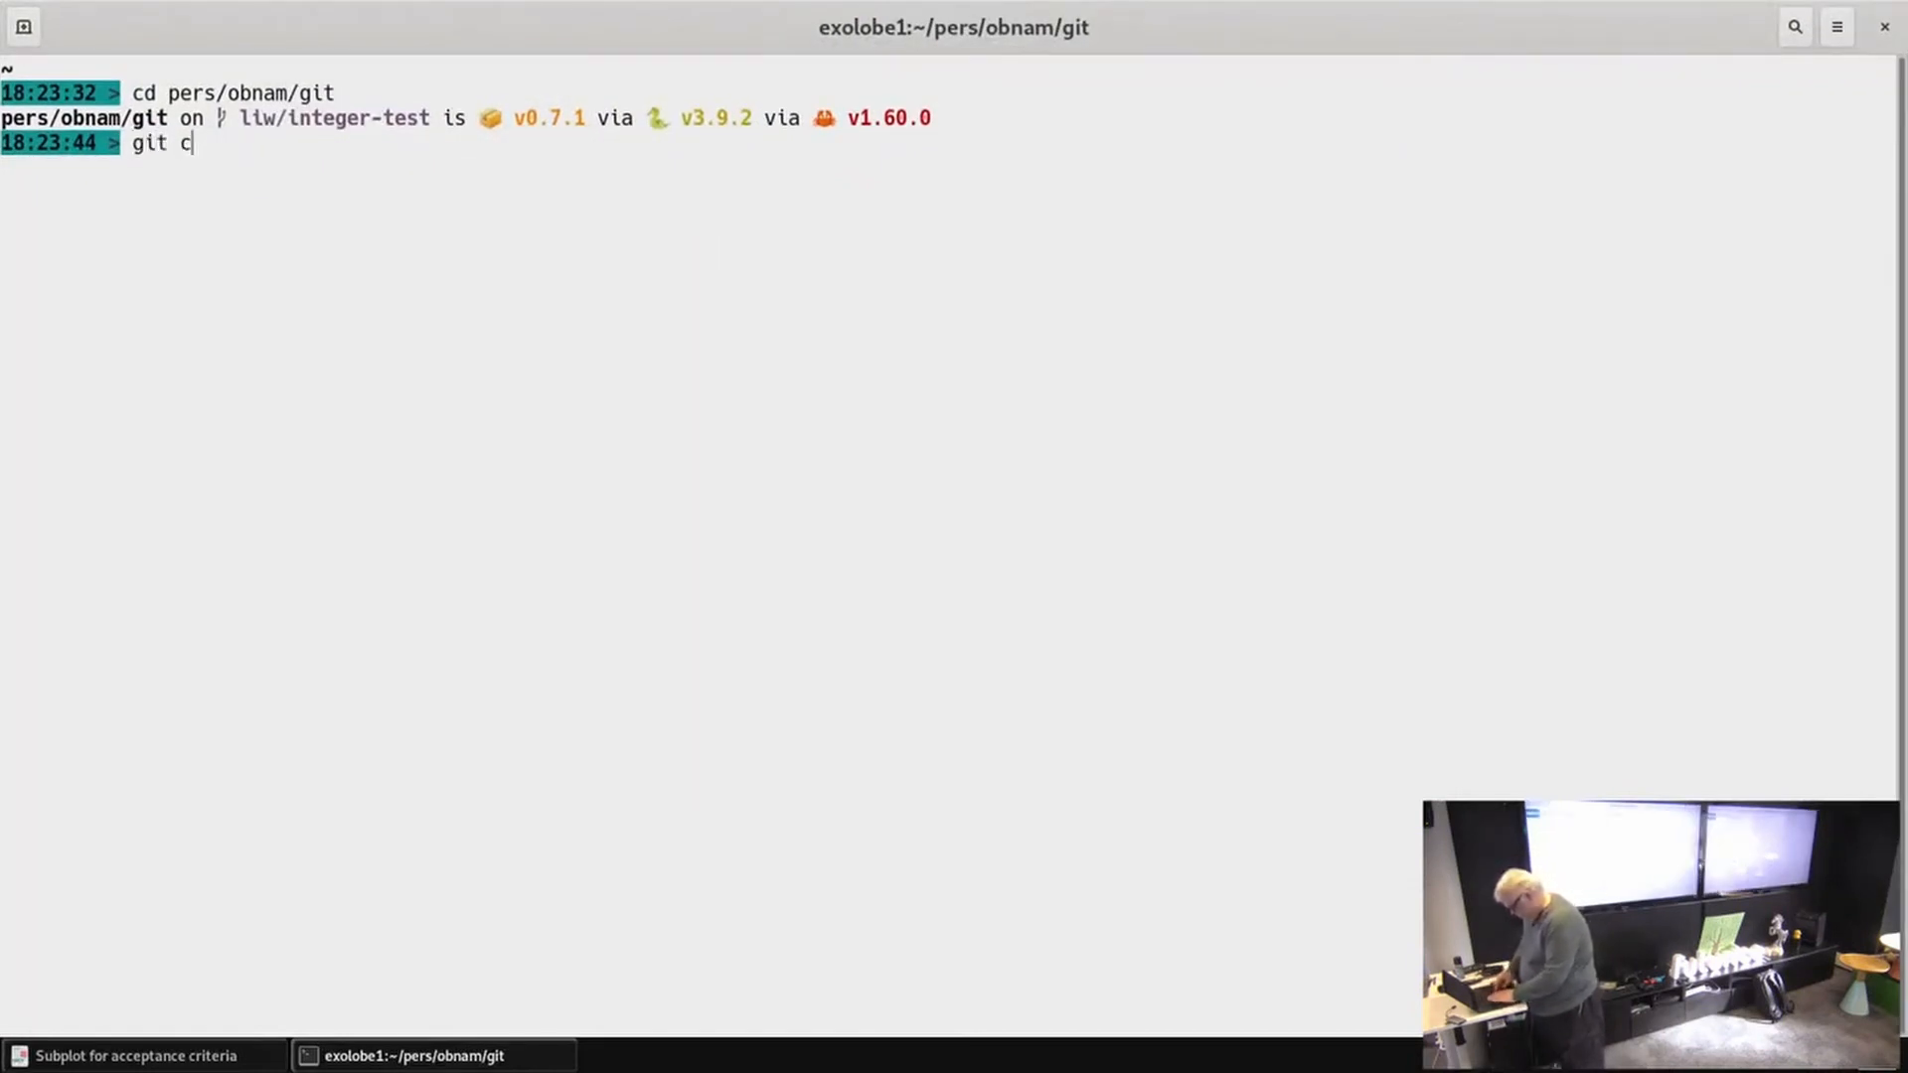
{"action": "type", "text": "heck"}
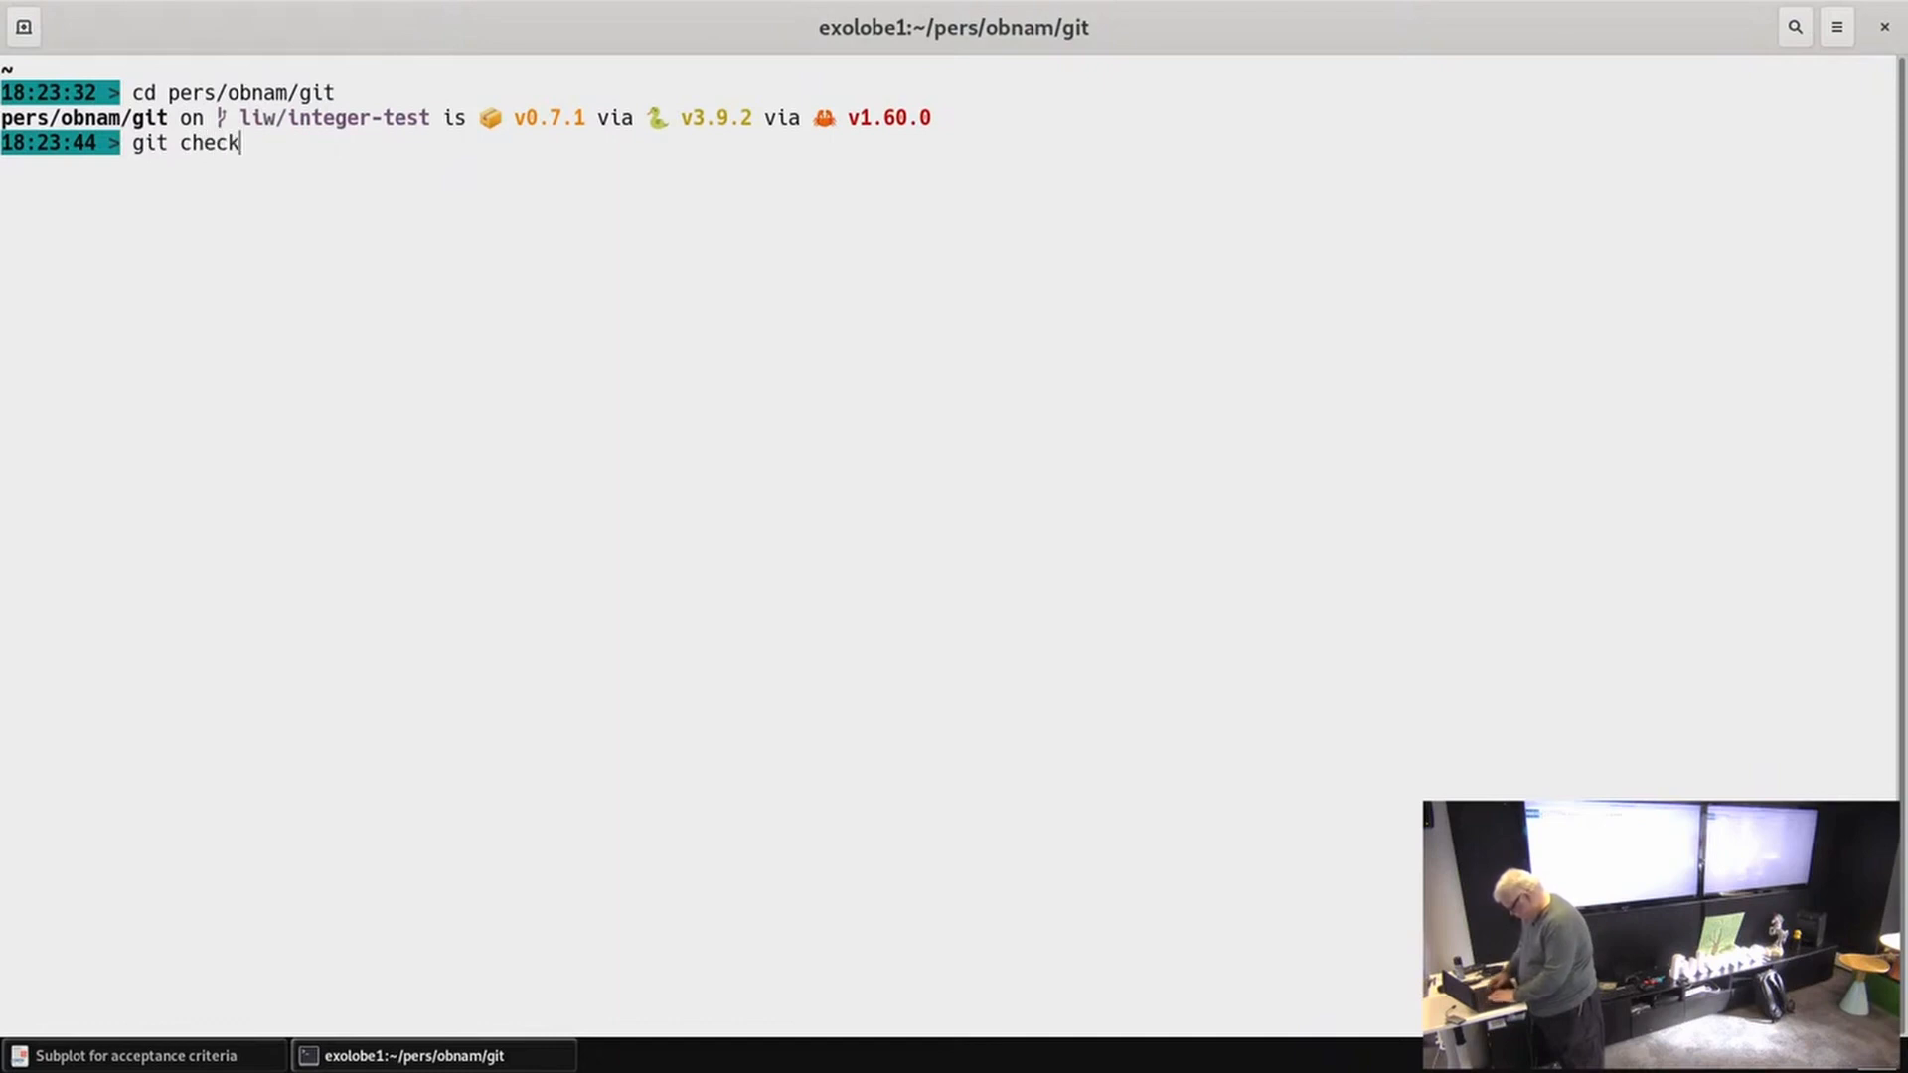
{"action": "type", "text": "out main"}
{"action": "type", "text": "less"}
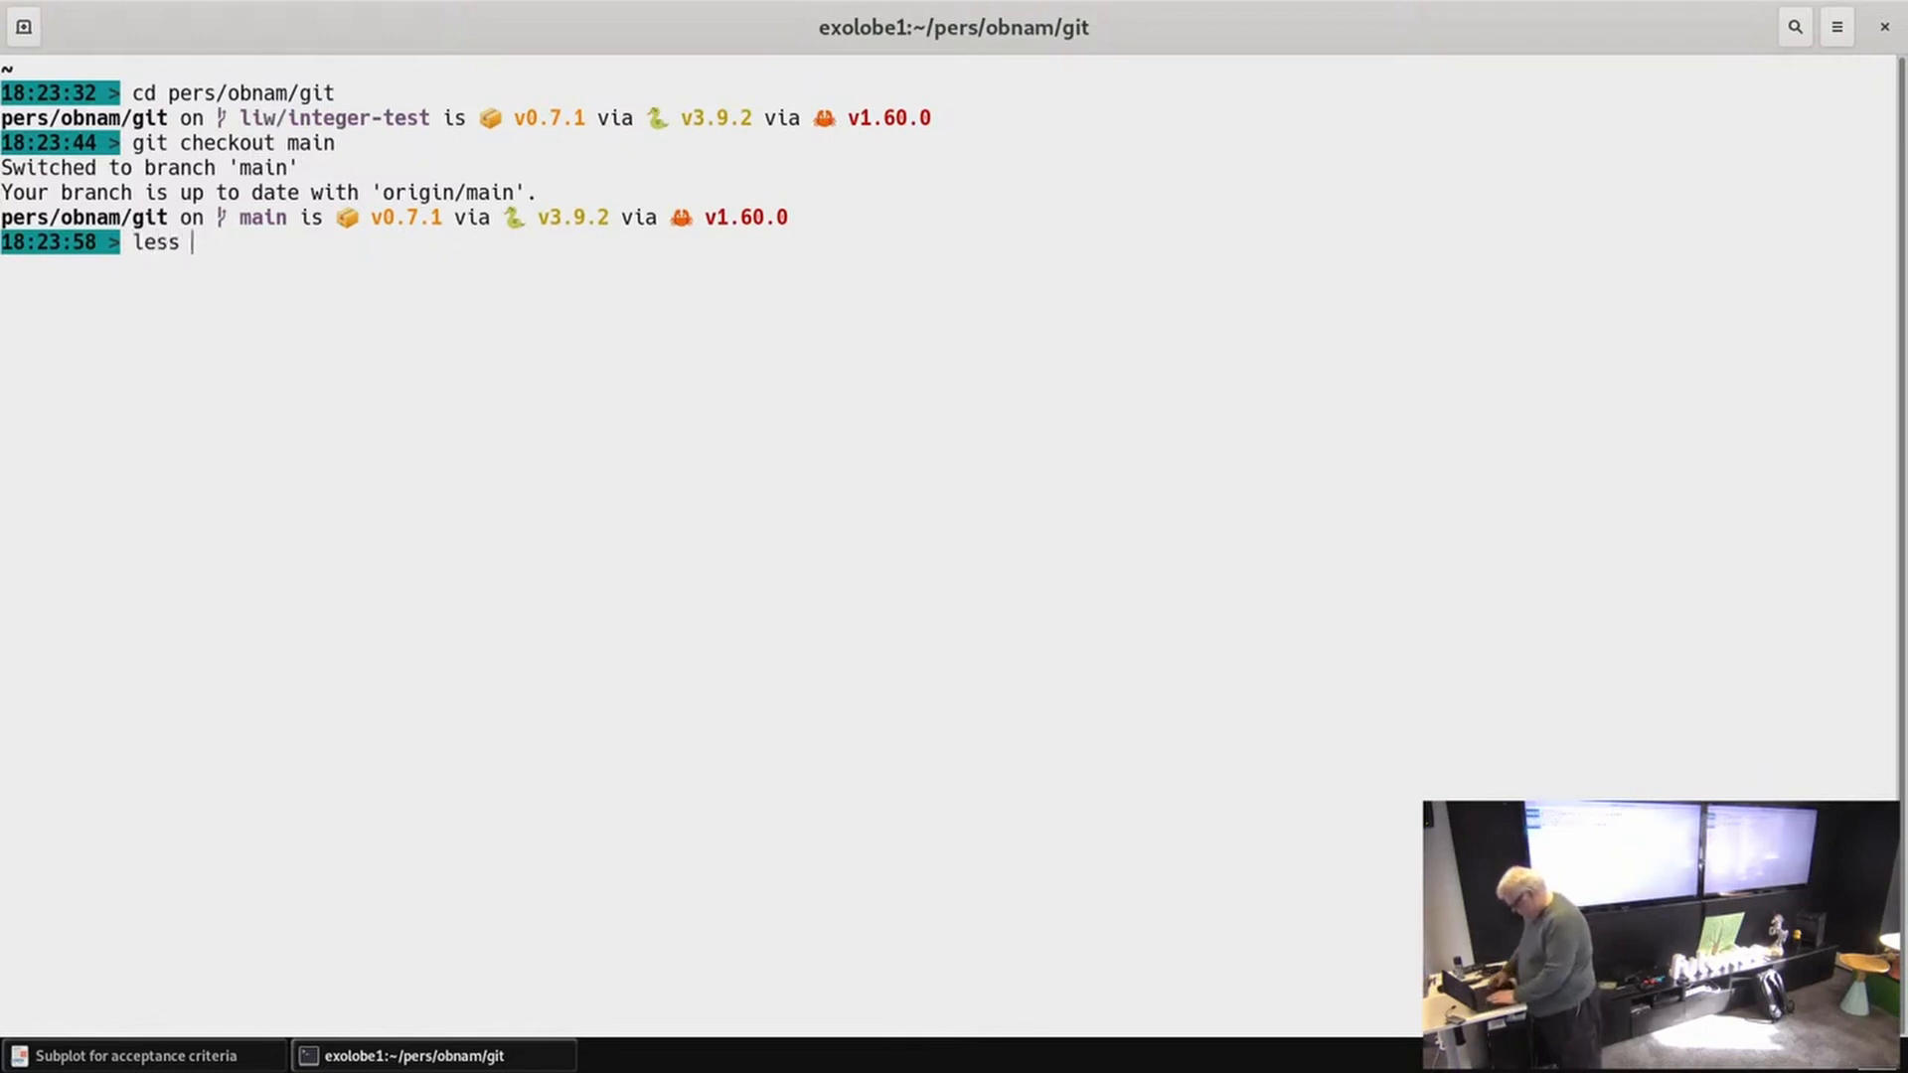
{"action": "type", "text": "obnam.md"}
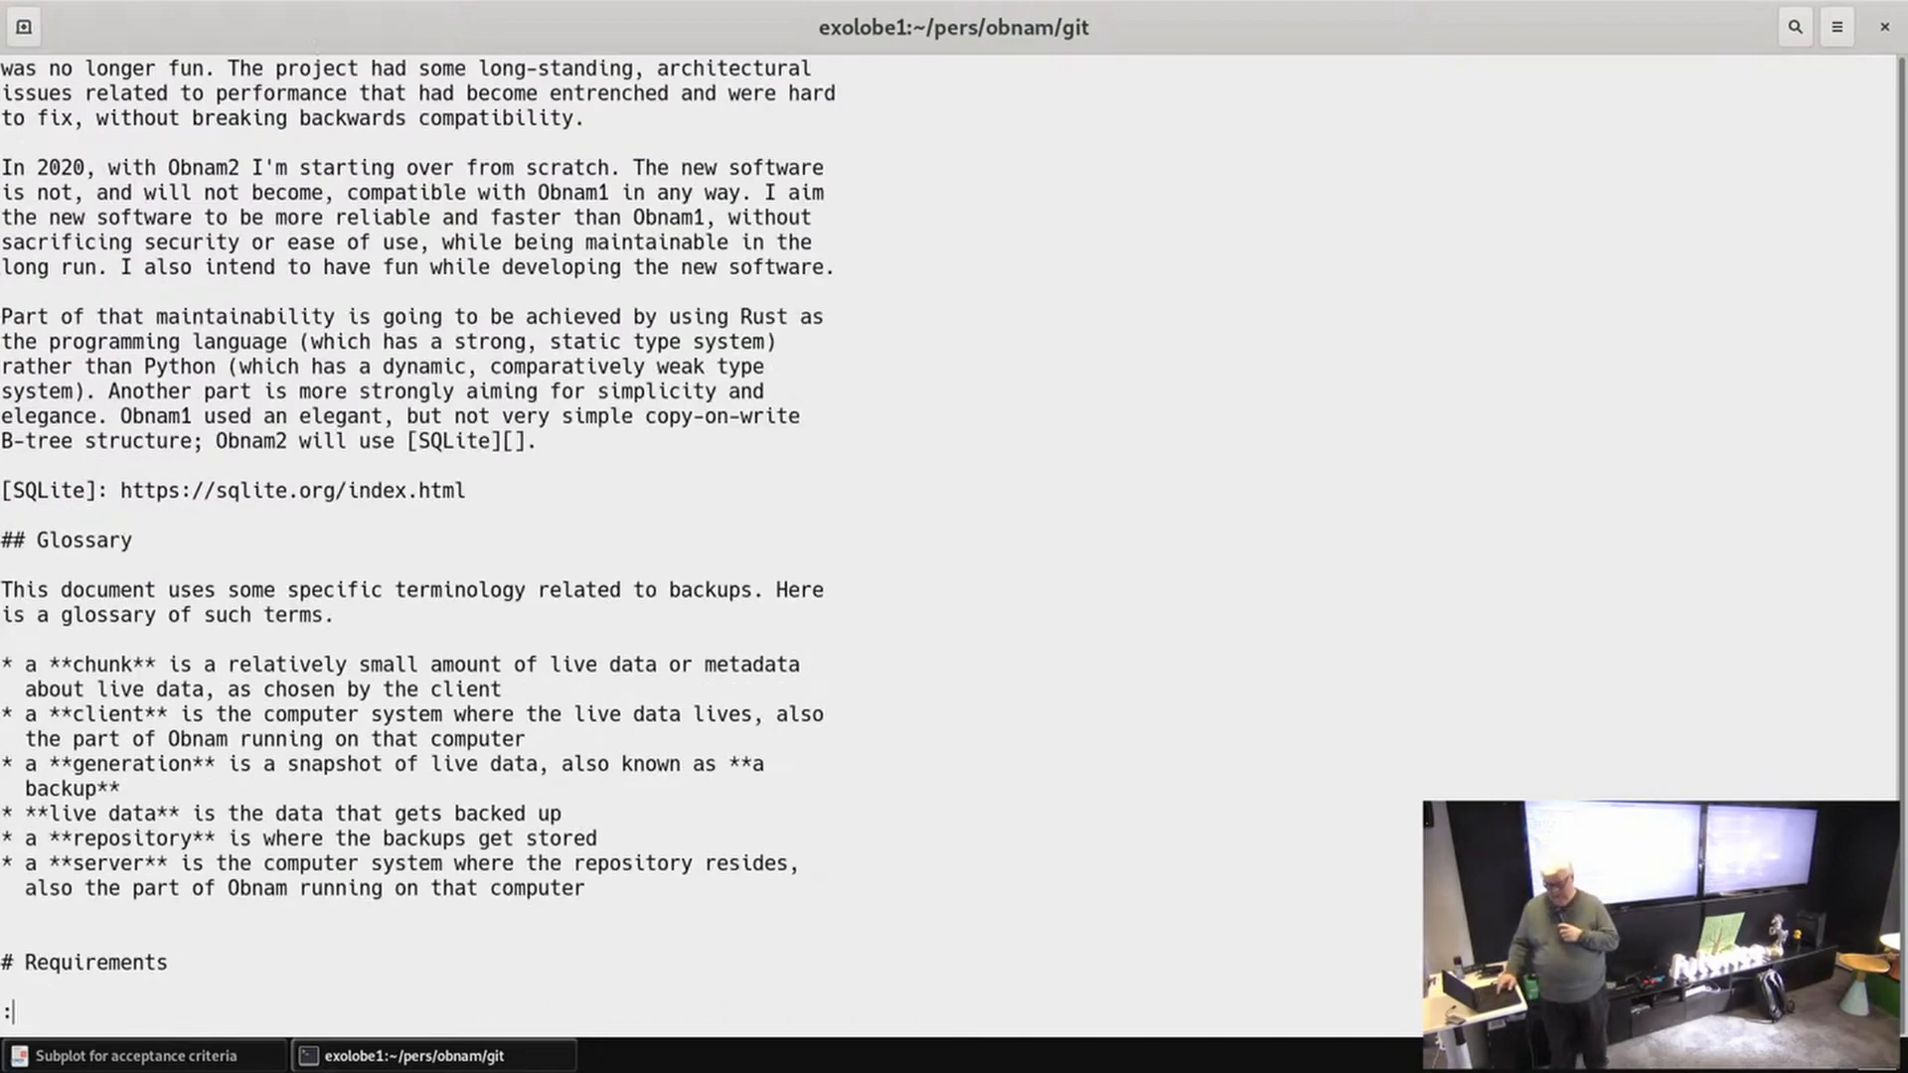
{"action": "scroll", "scroll_direction": "down", "scroll_amount": 3}
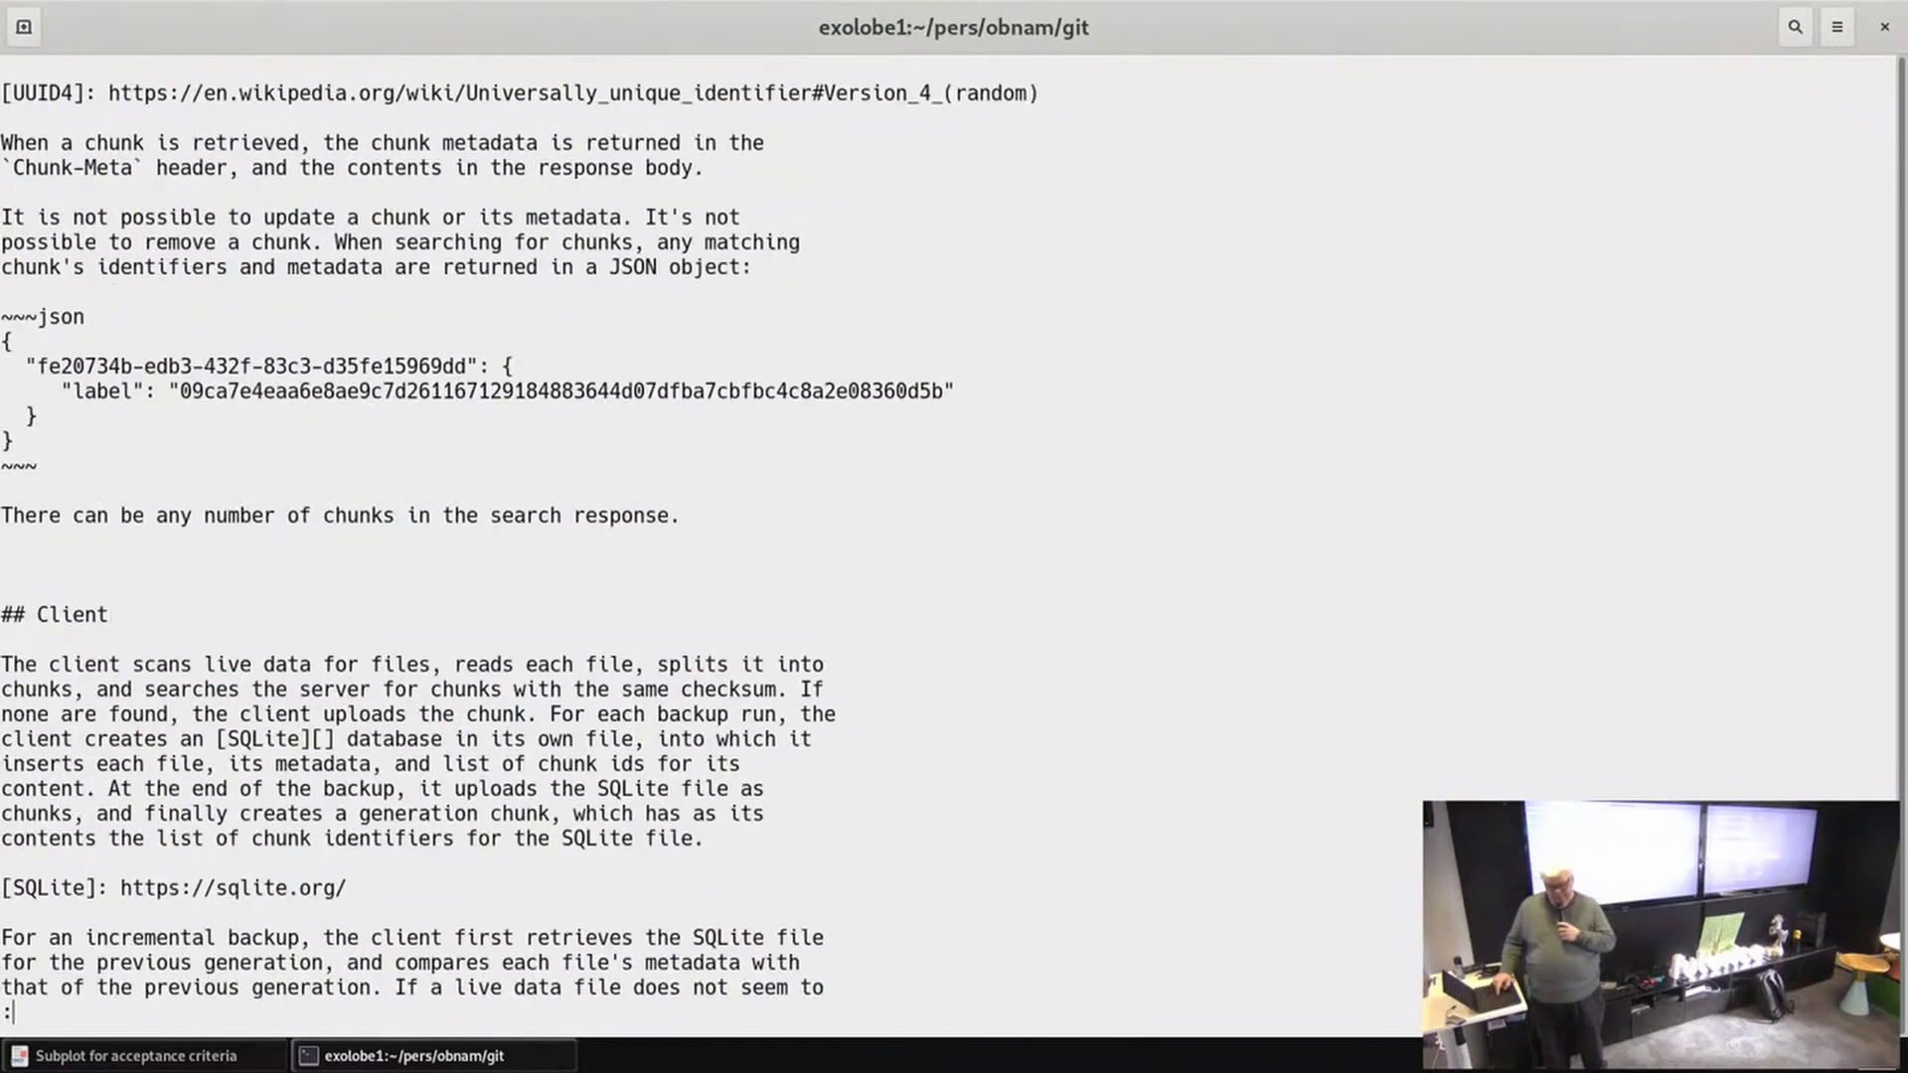
{"action": "scroll", "scroll_direction": "down", "scroll_amount": 3}
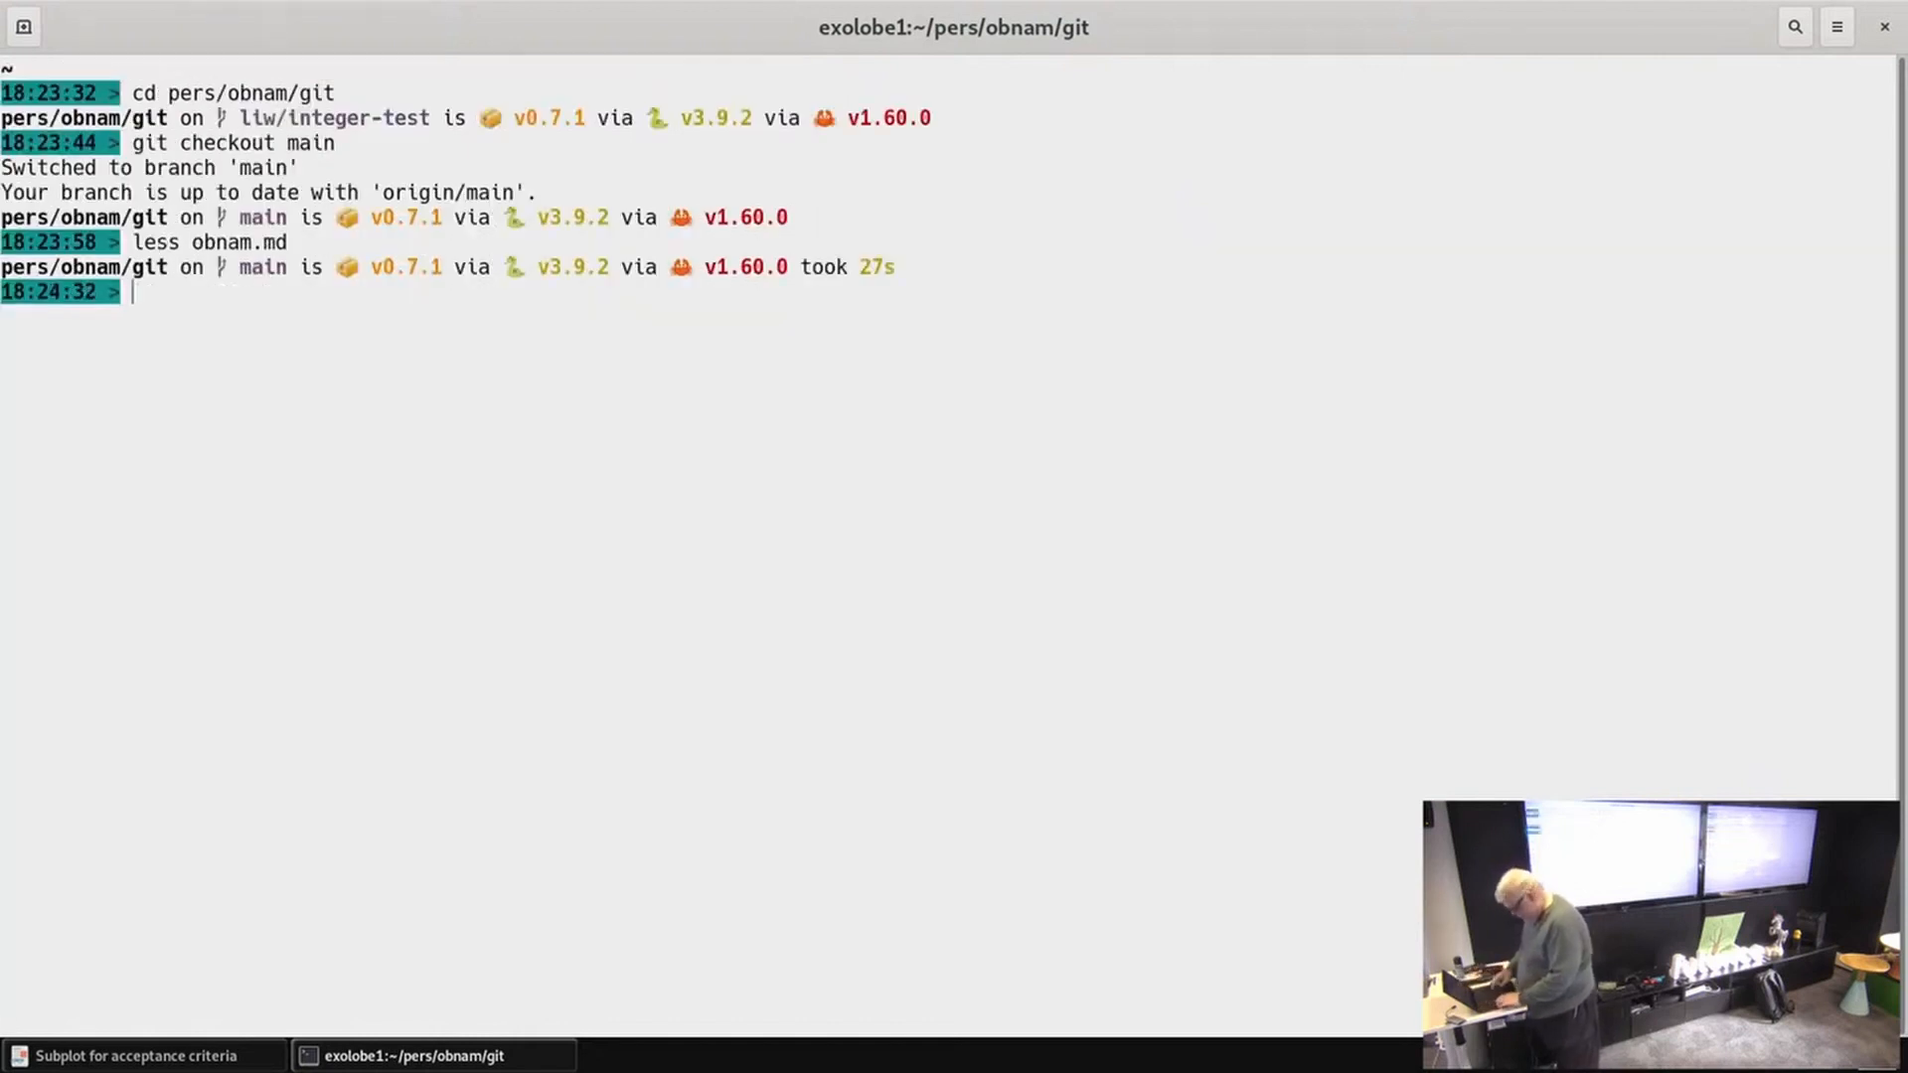
Step: Run subplot codegen obnam.md, which fails for lack of an output argument
{"action": "type", "text": "sub"}
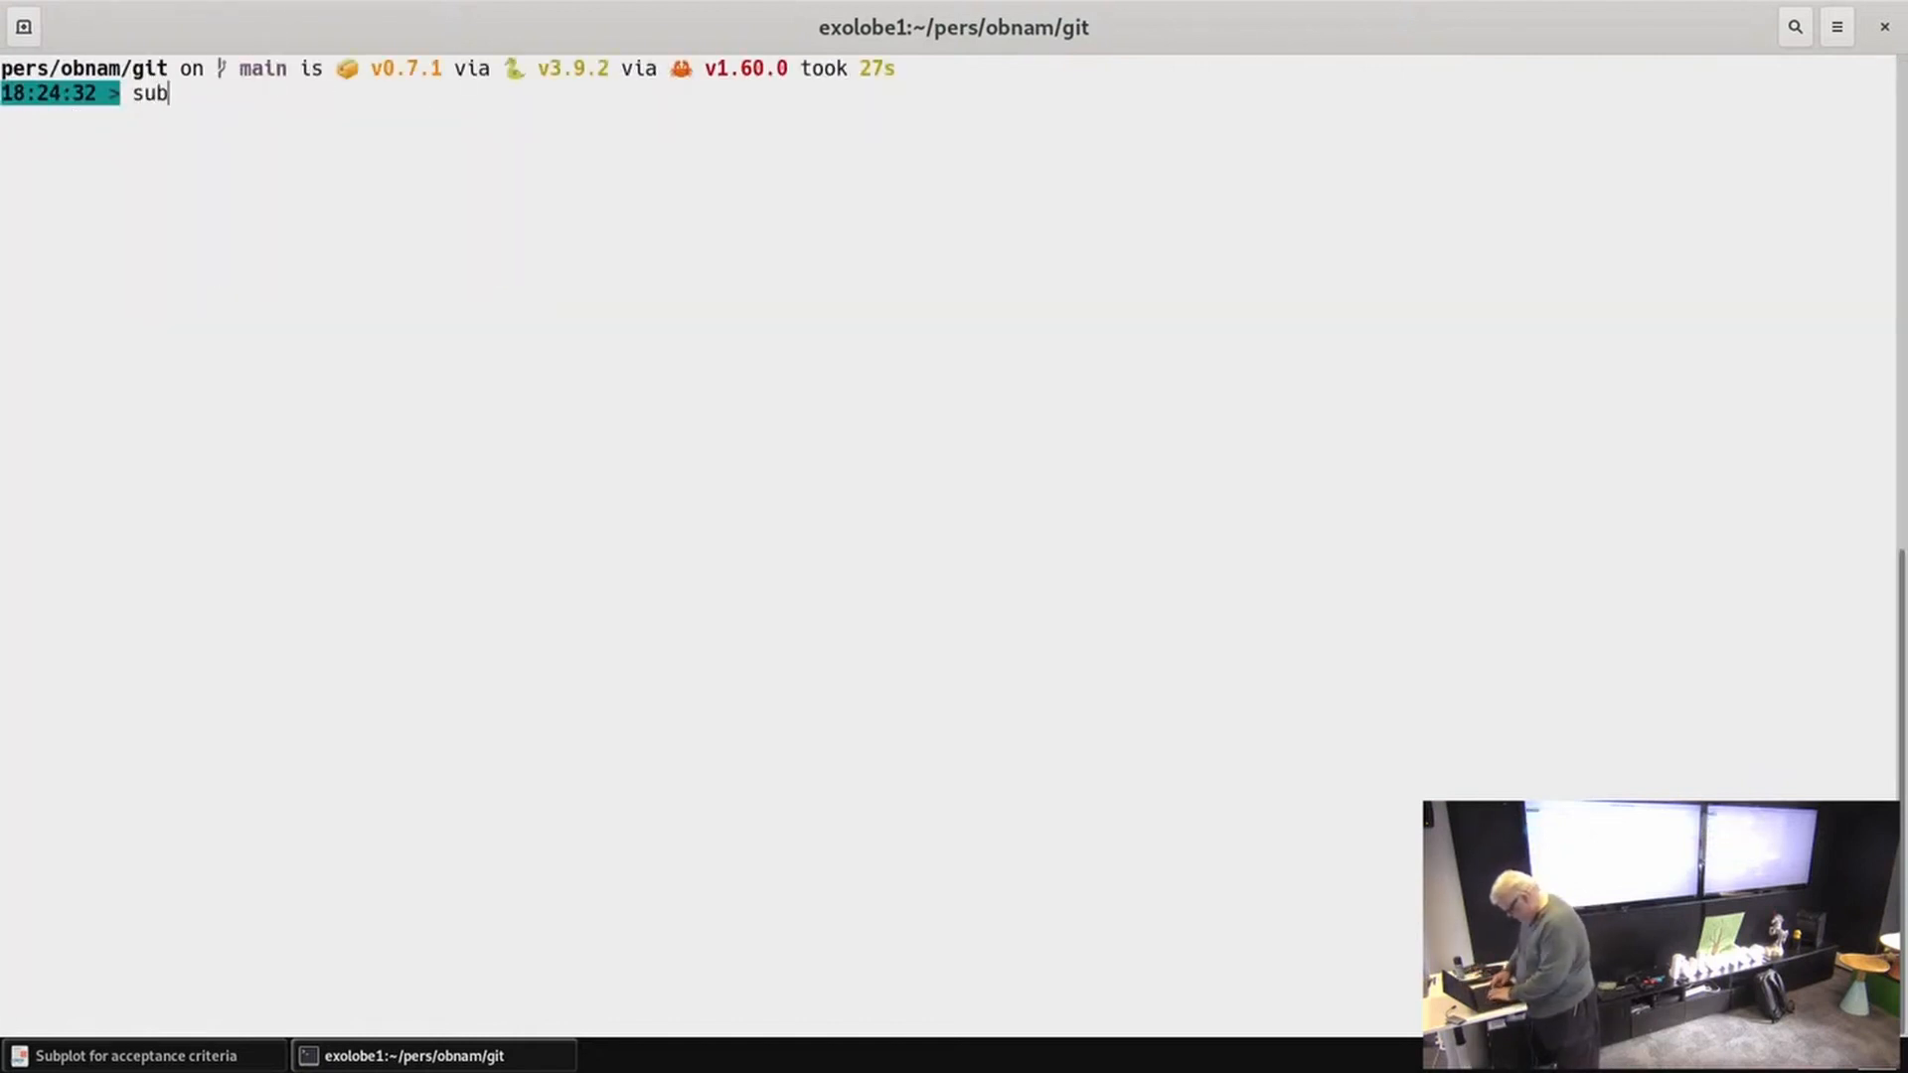
{"action": "type", "text": "plot"}
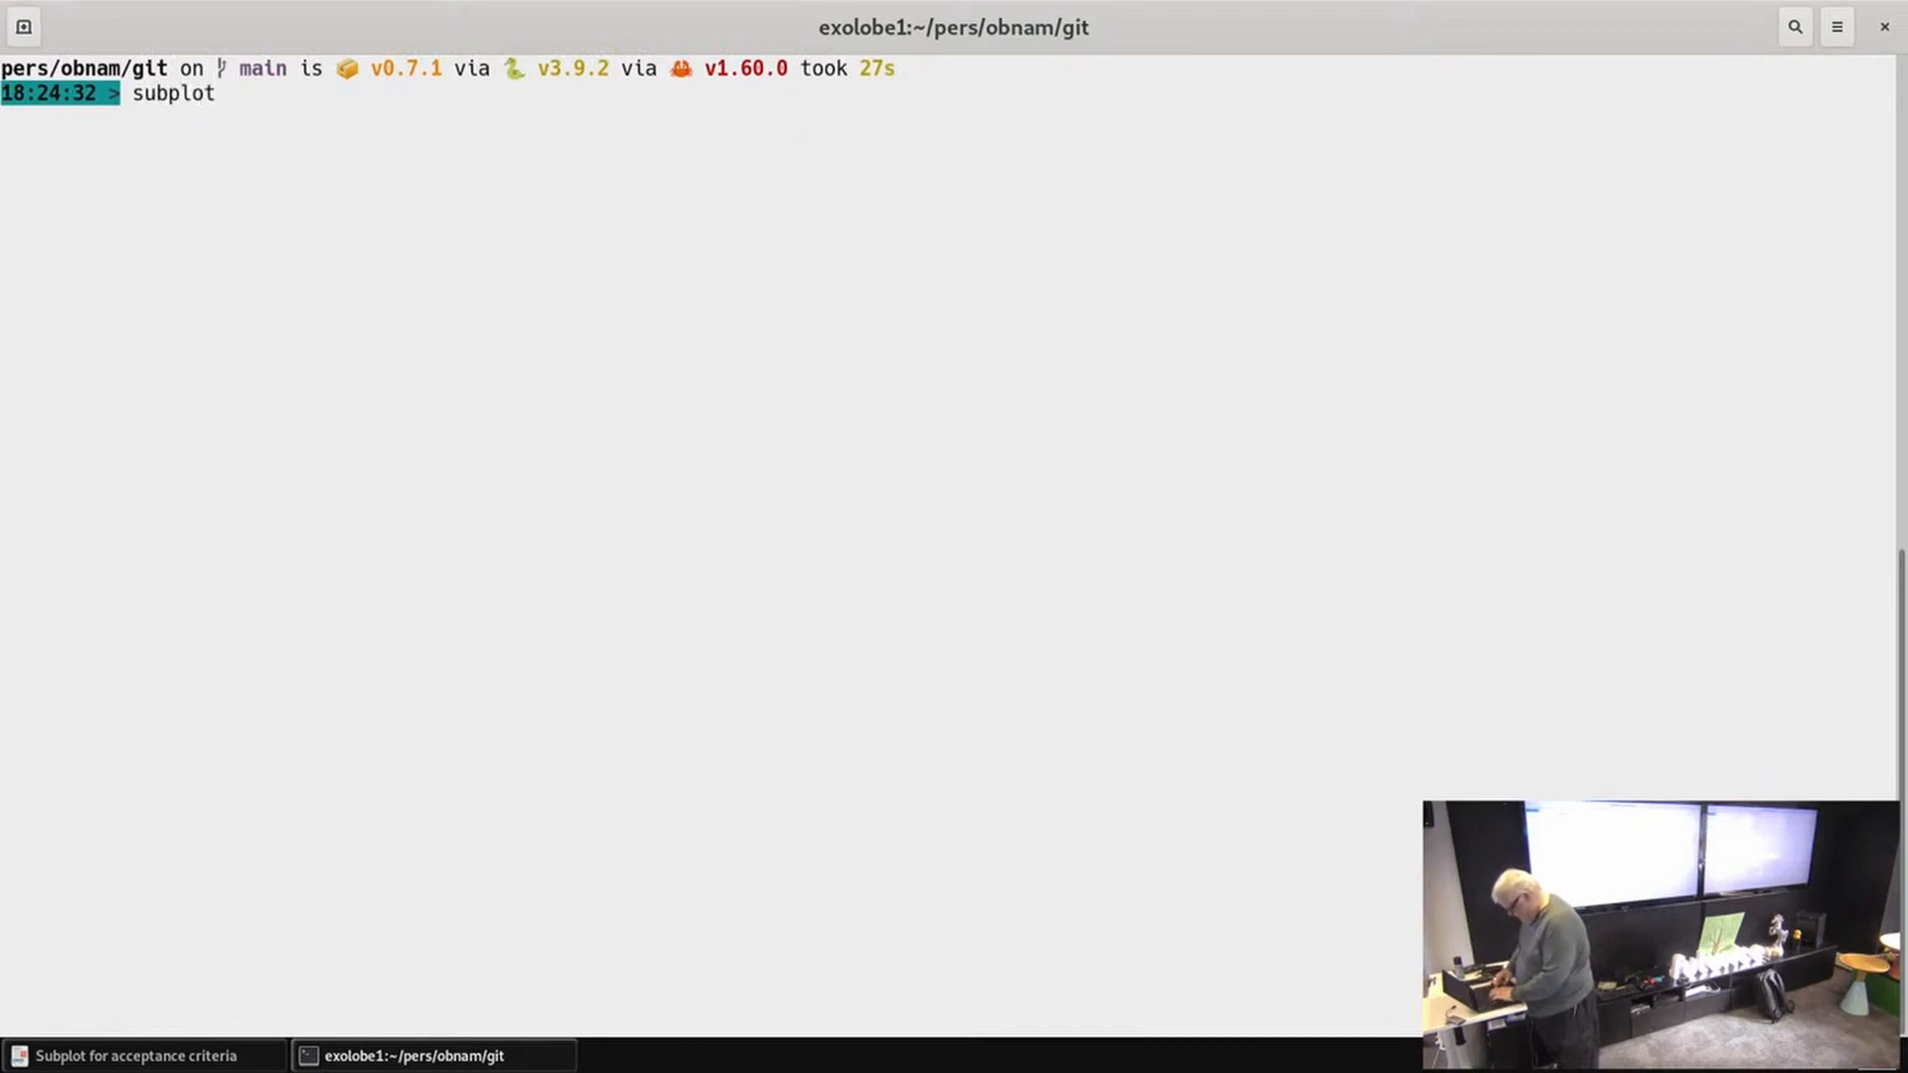
{"action": "type", "text": "codegem"}
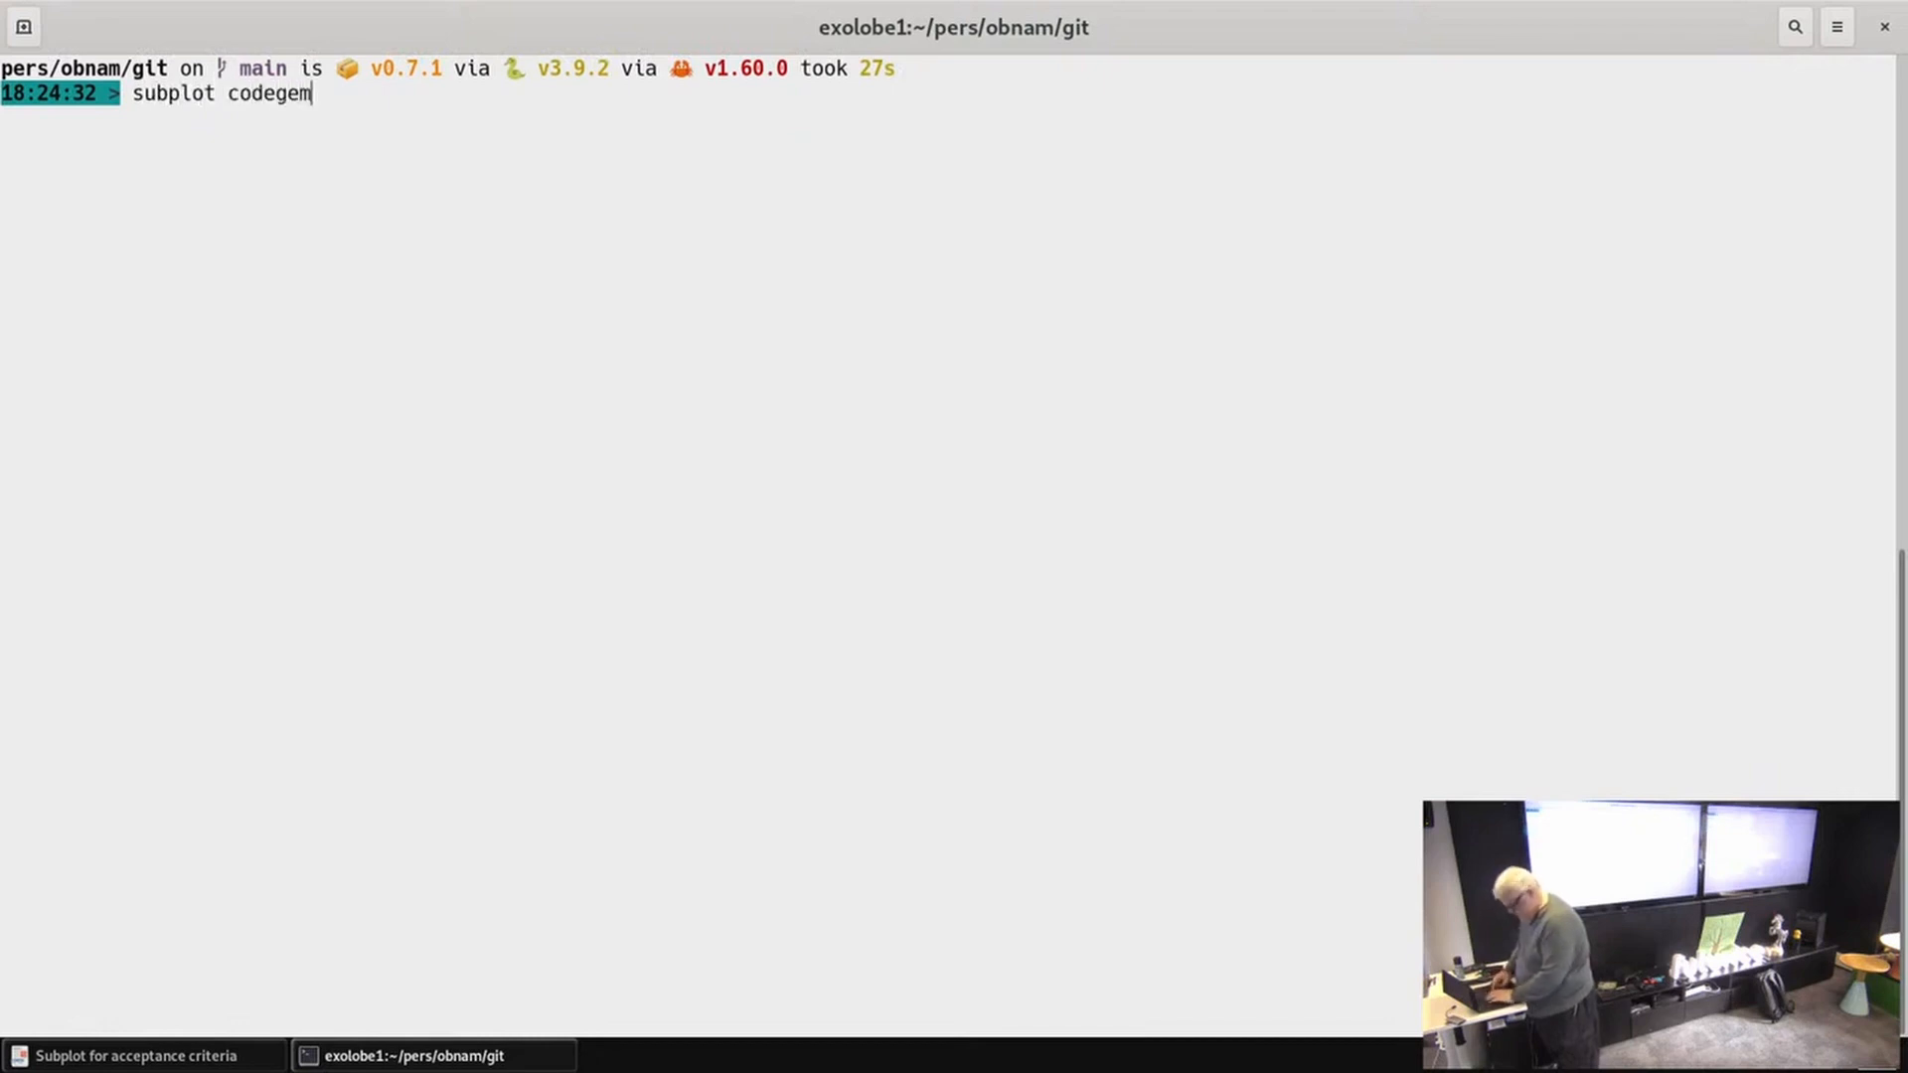
{"action": "key", "text": "BackSpace"}
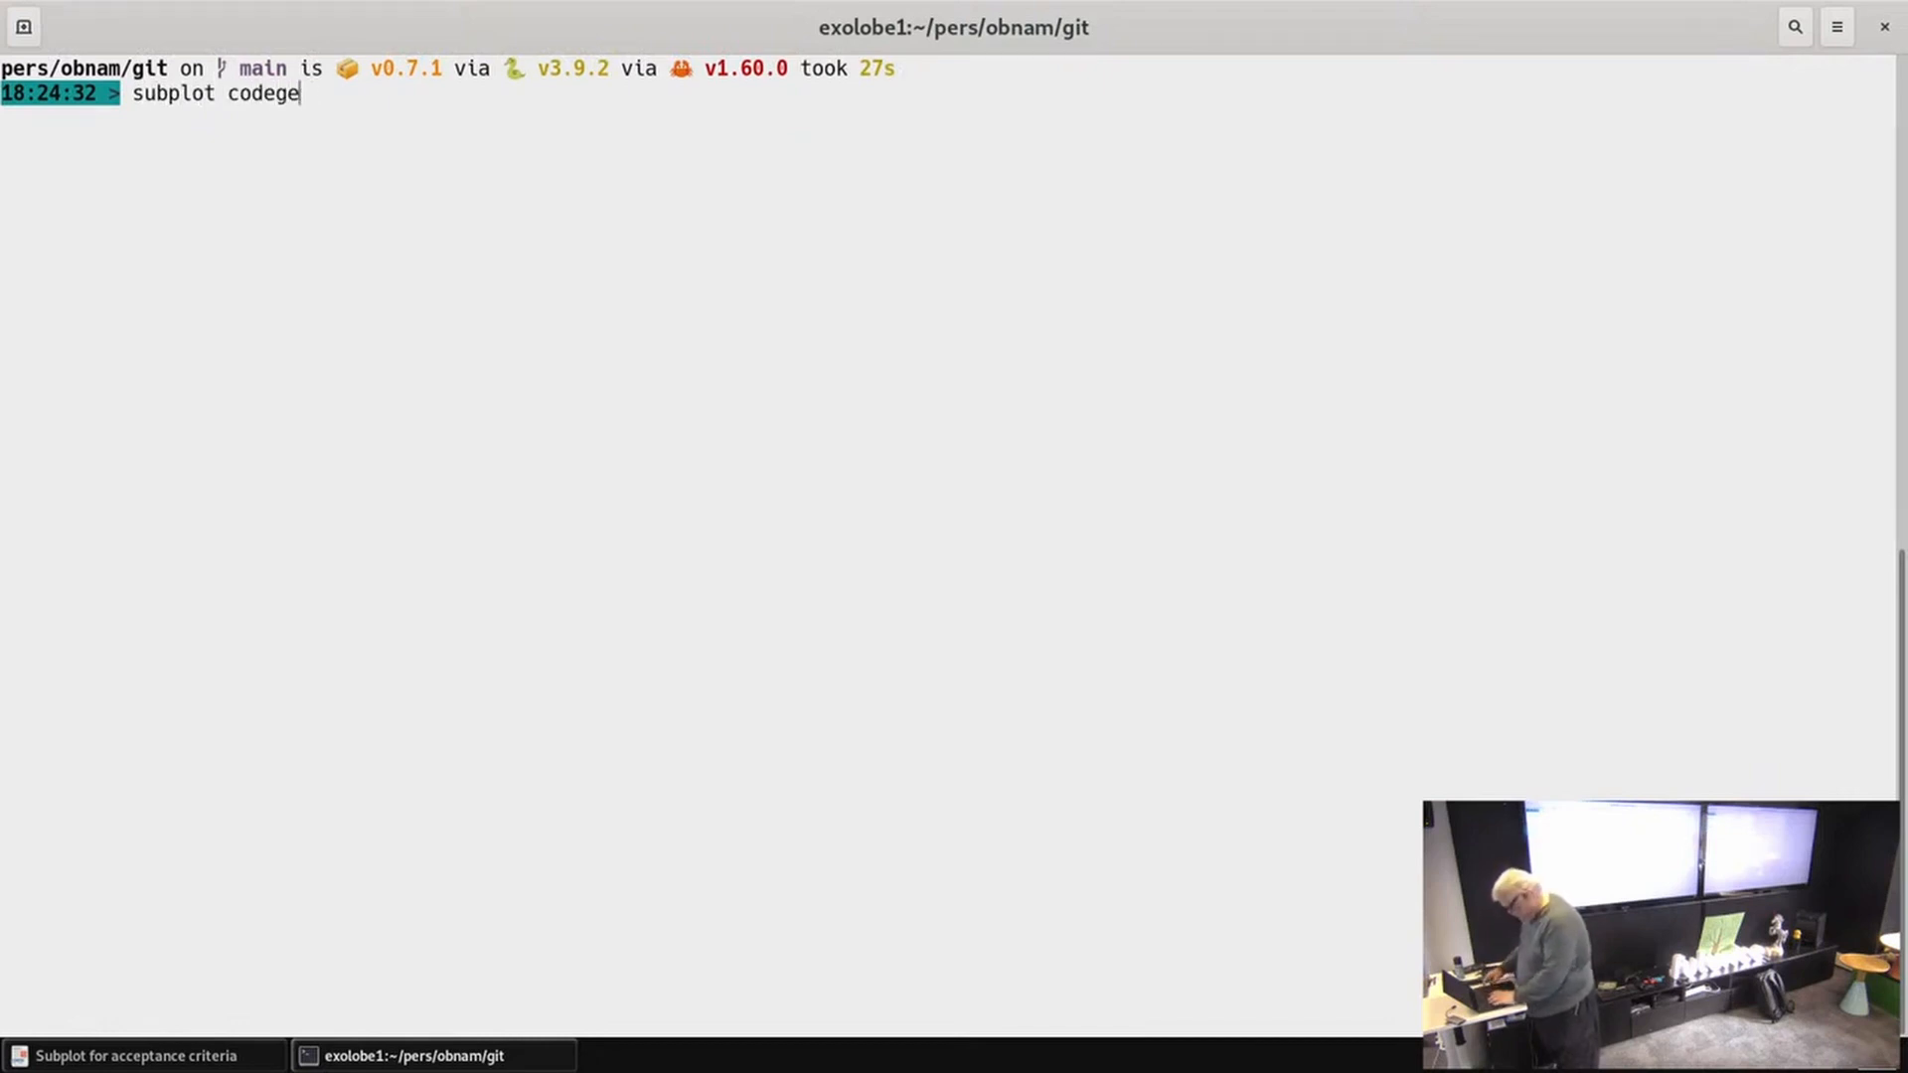
{"action": "type", "text": "n obn"}
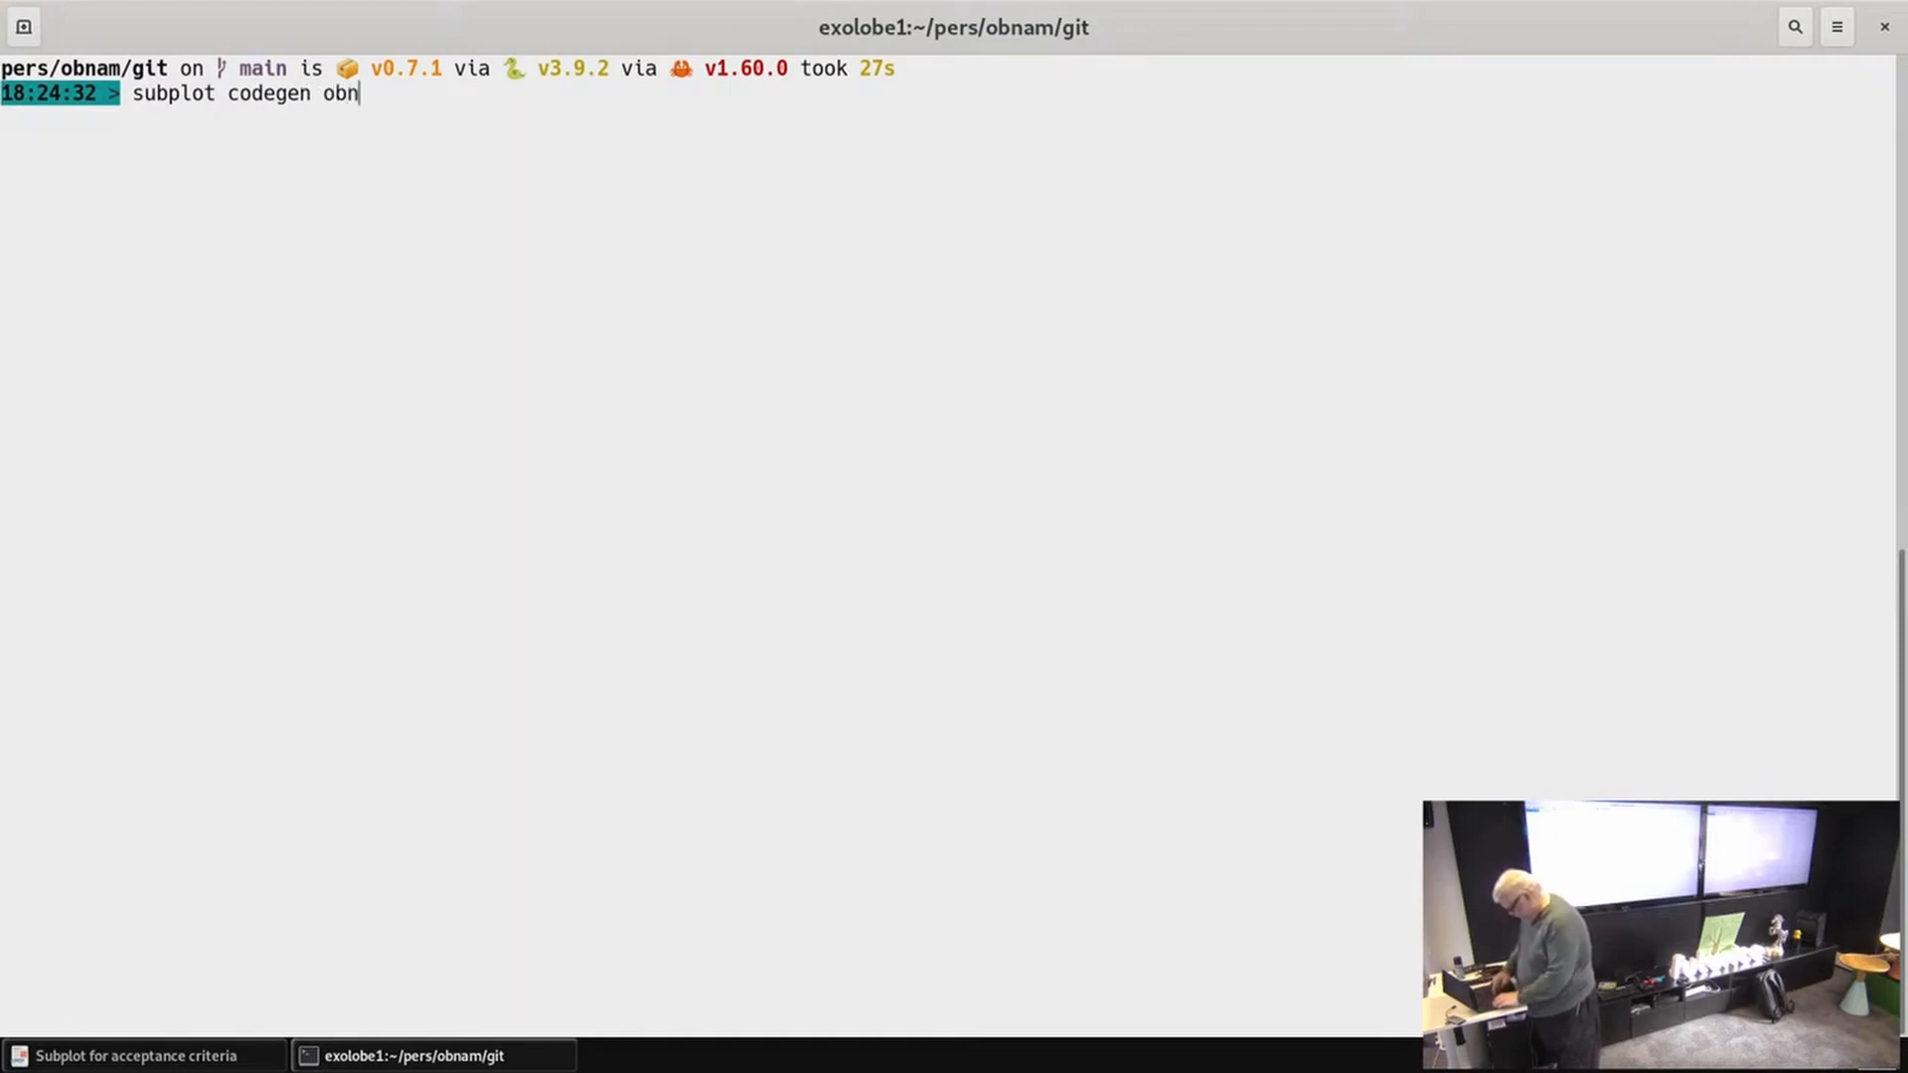
{"action": "type", "text": "am.md"}
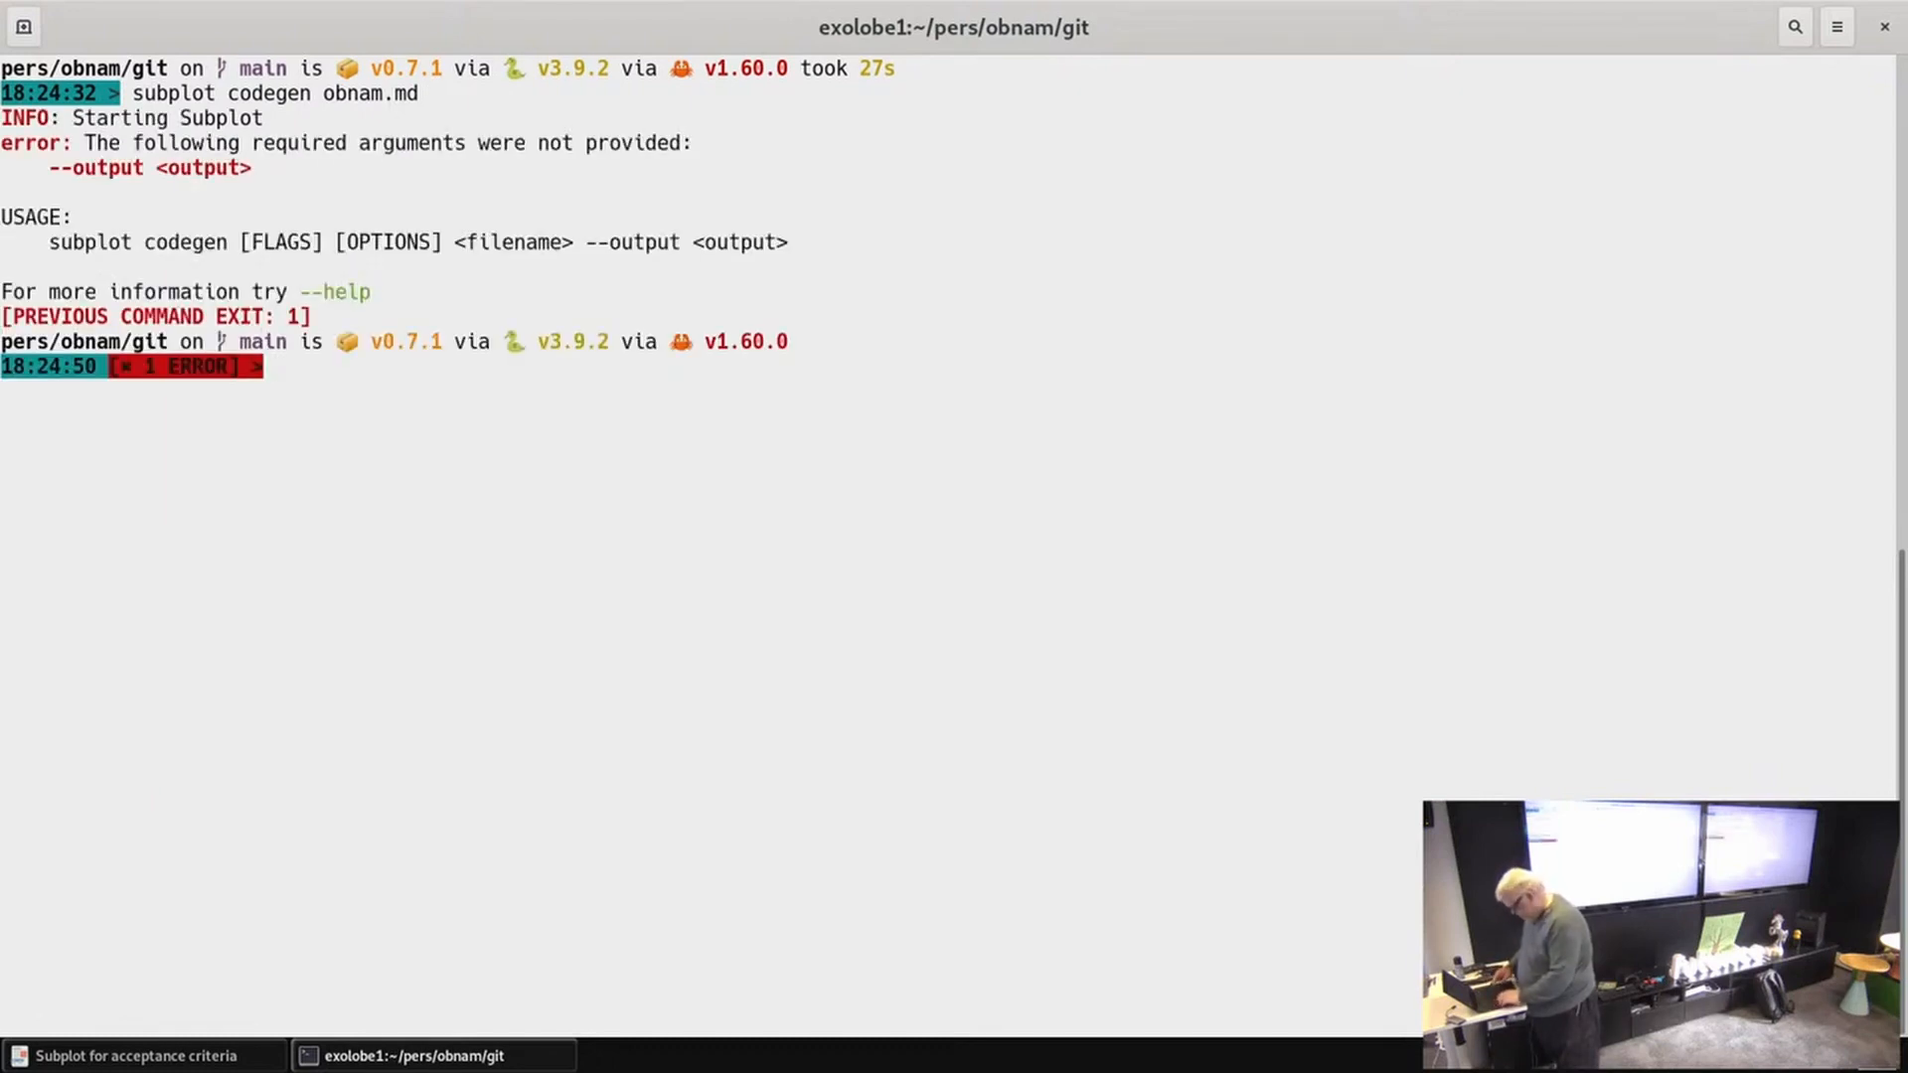
Step: Rerun subplot codegen obnam.md with --output test.py so it finishes successfully
{"action": "type", "text": "subplot codegen obnam.md"}
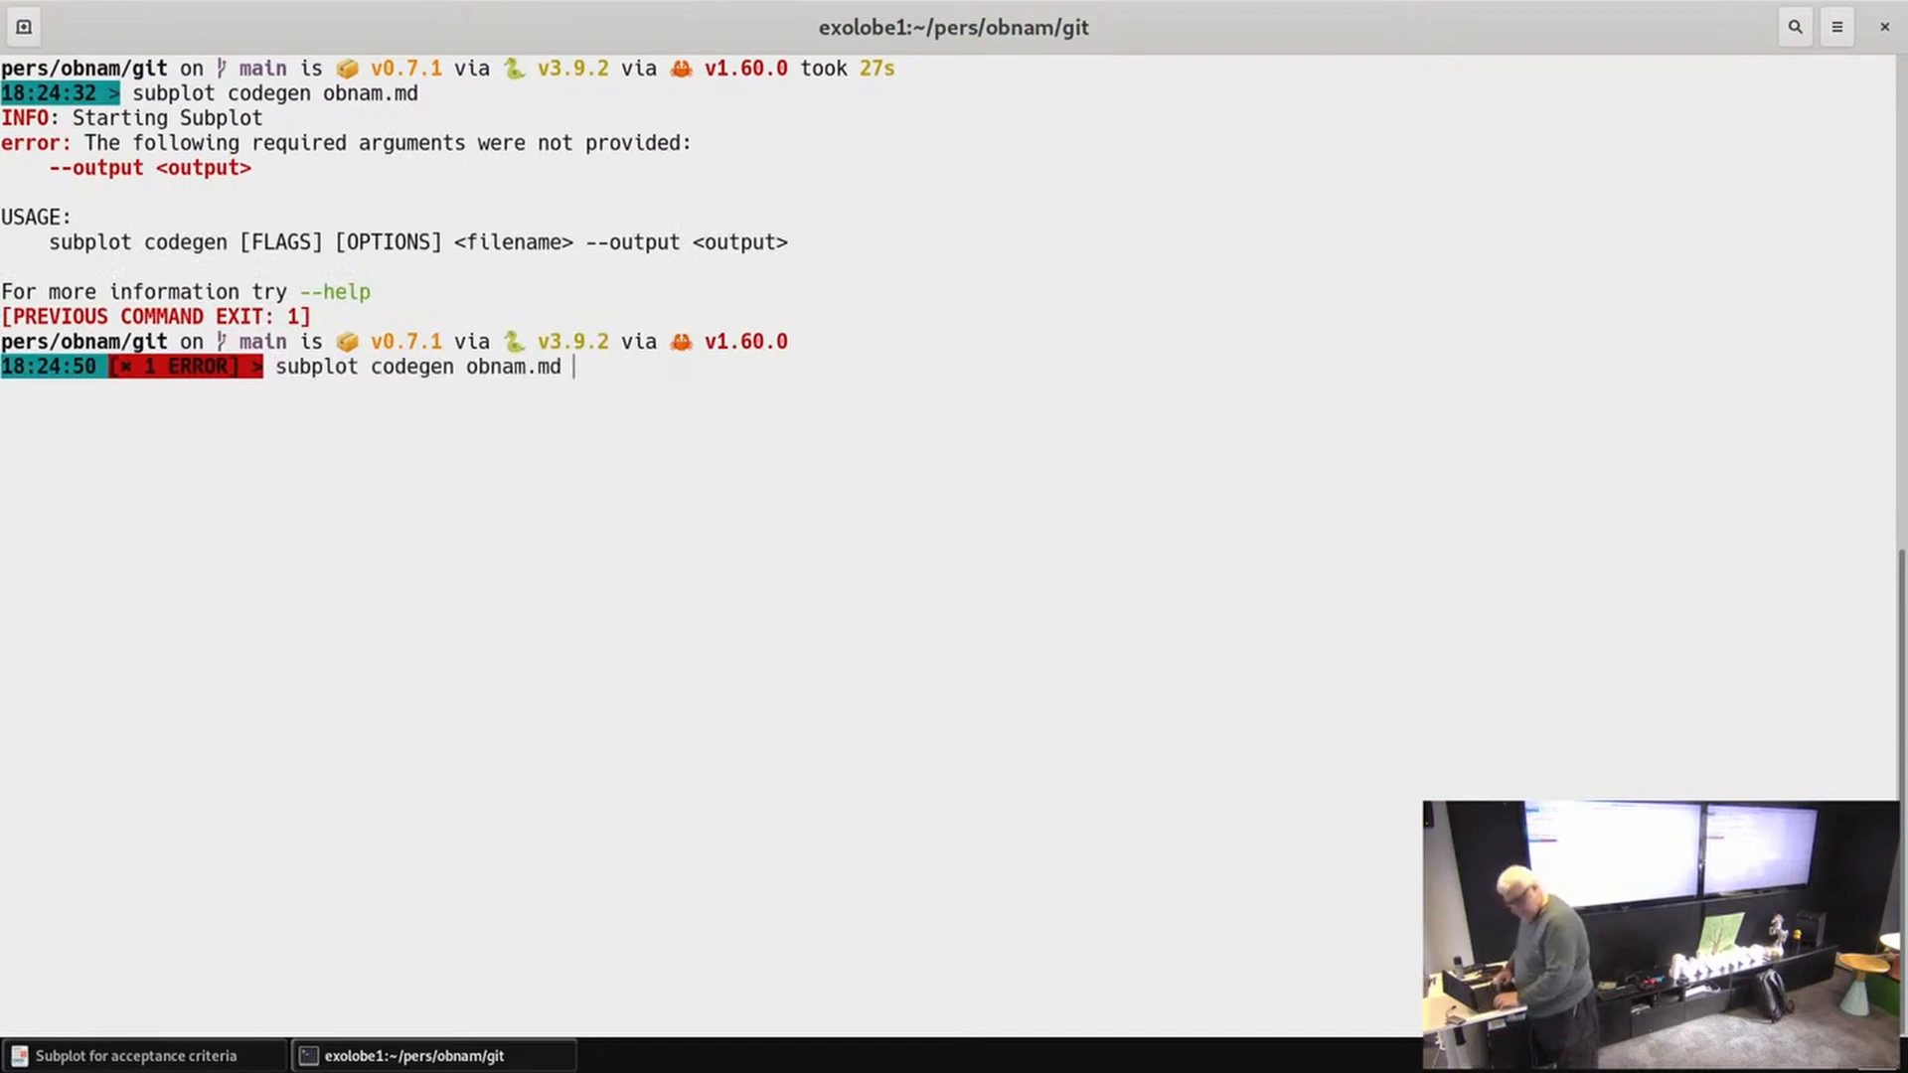
{"action": "type", "text": "--"}
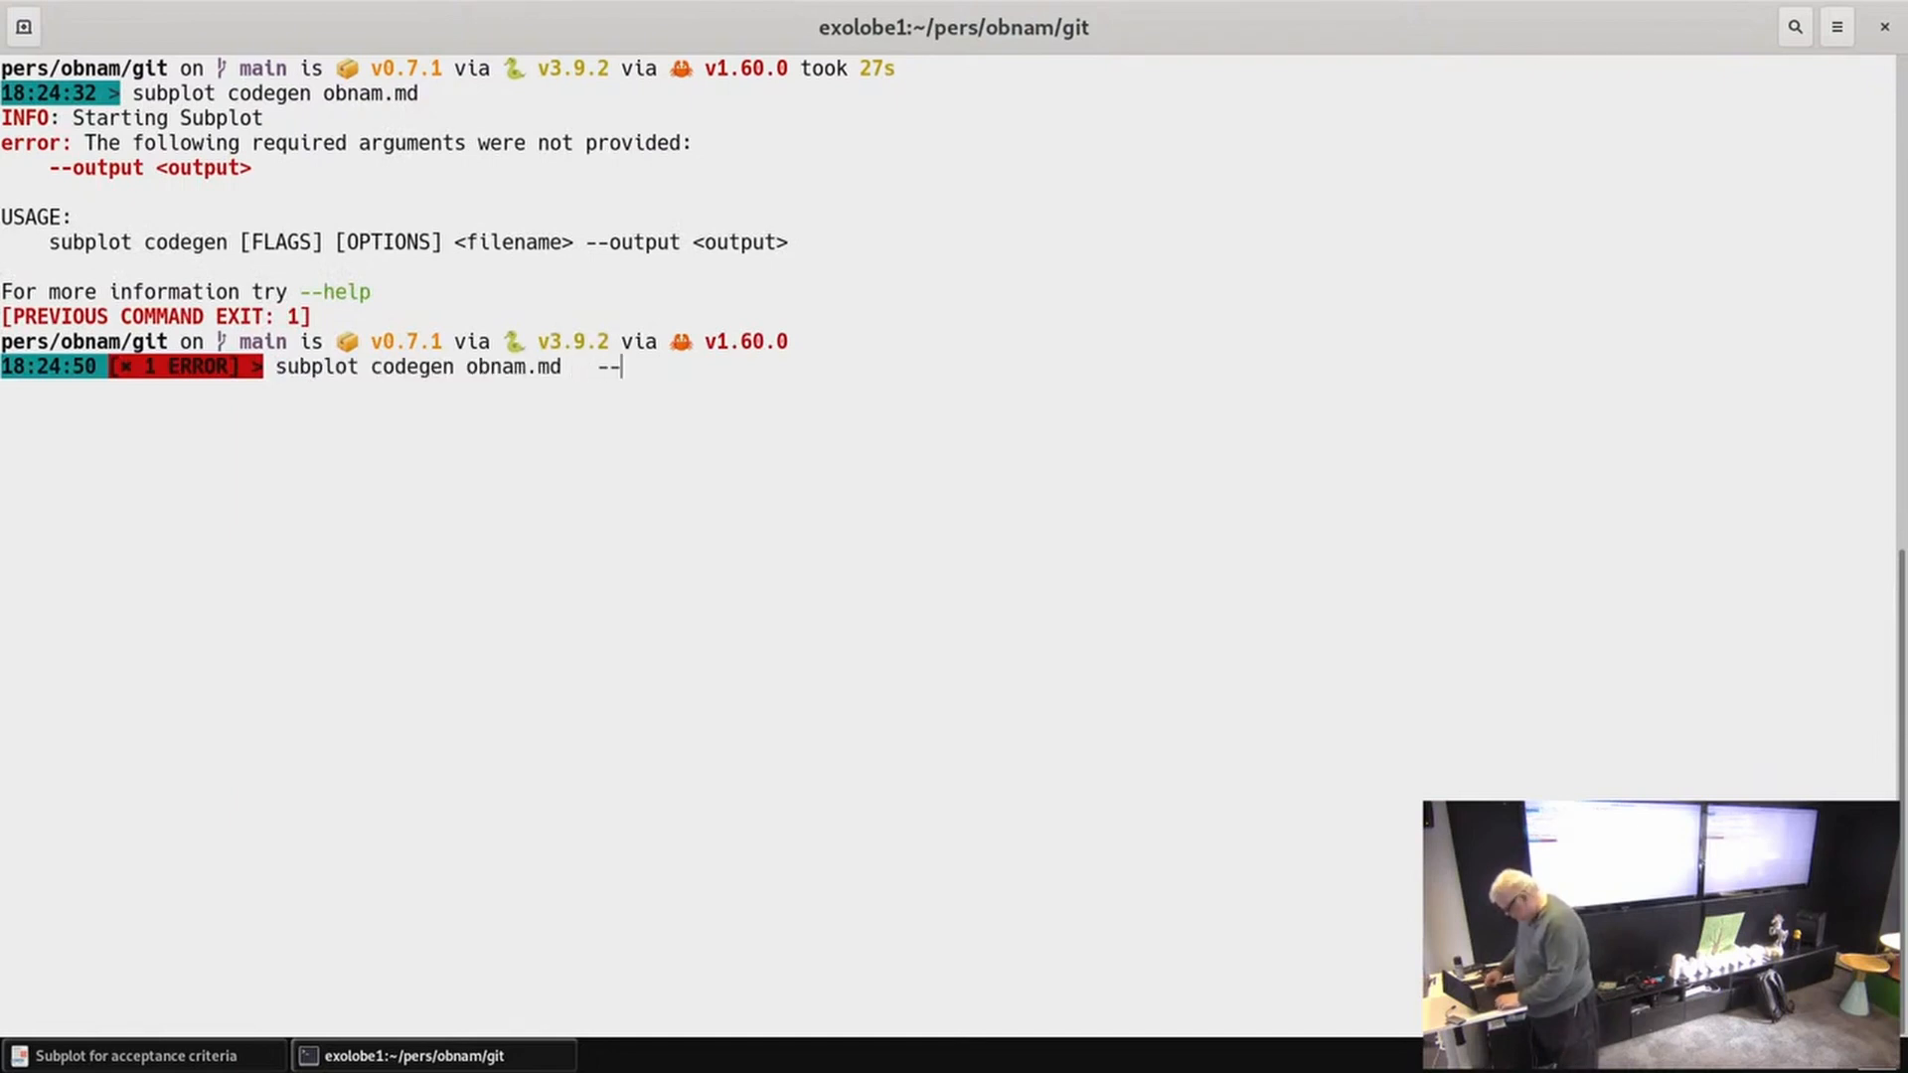
{"action": "type", "text": "output"}
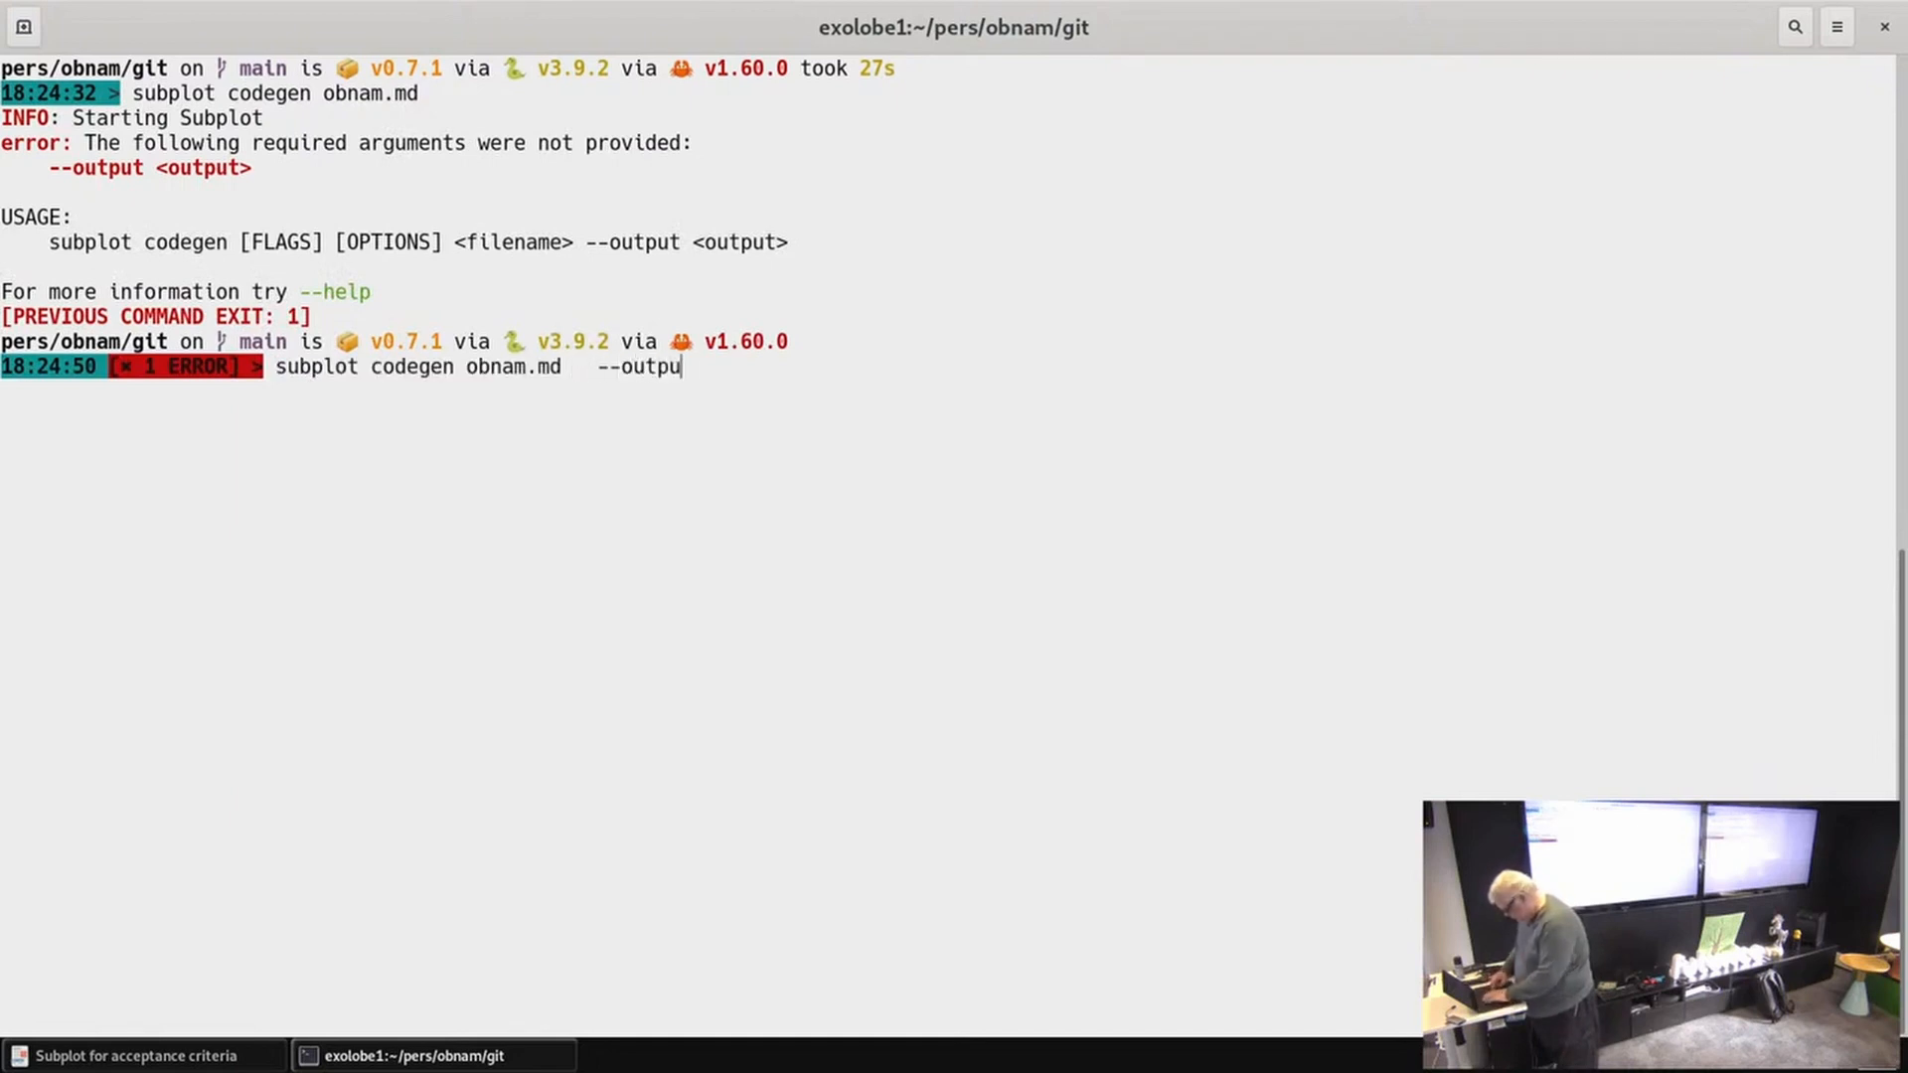
{"action": "type", "text": "t test"}
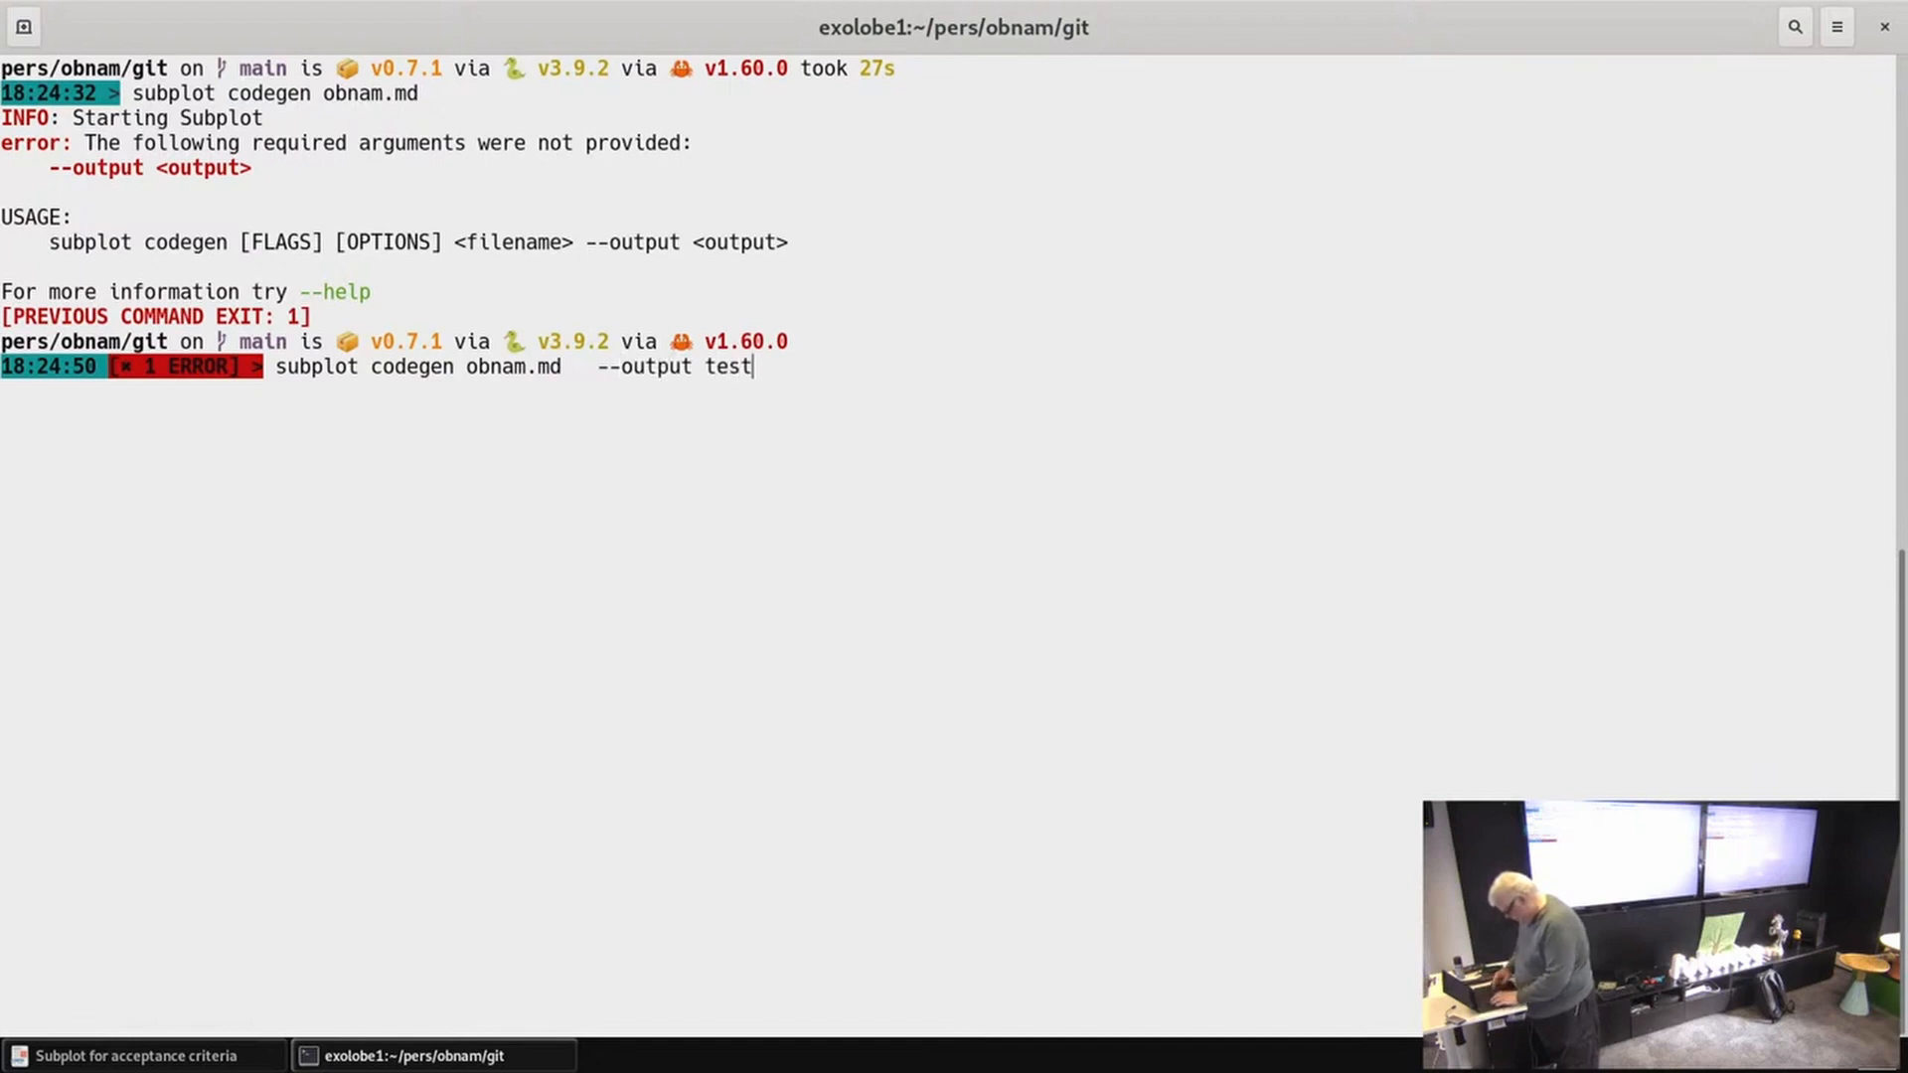
{"action": "type", "text": ".pu"}
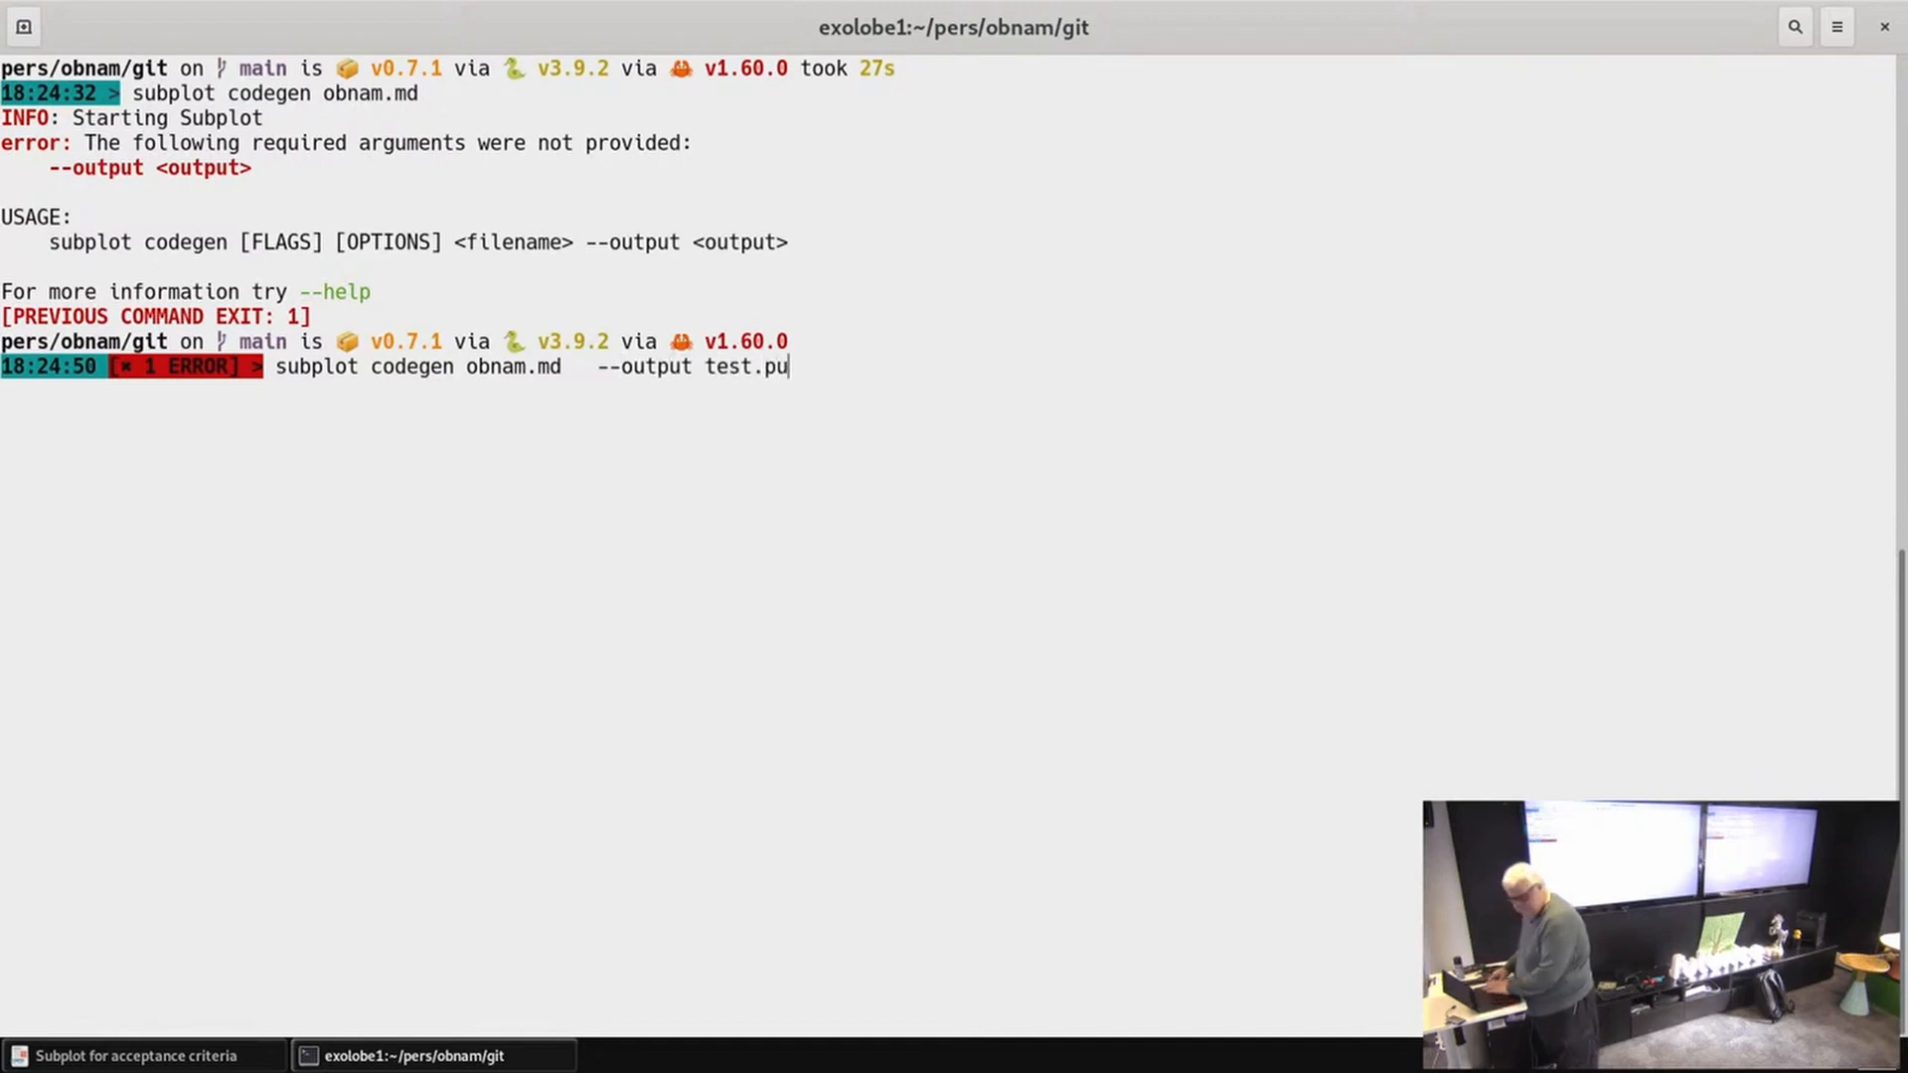
{"action": "key", "text": "BackSpace"}
{"action": "type", "text": "y"}
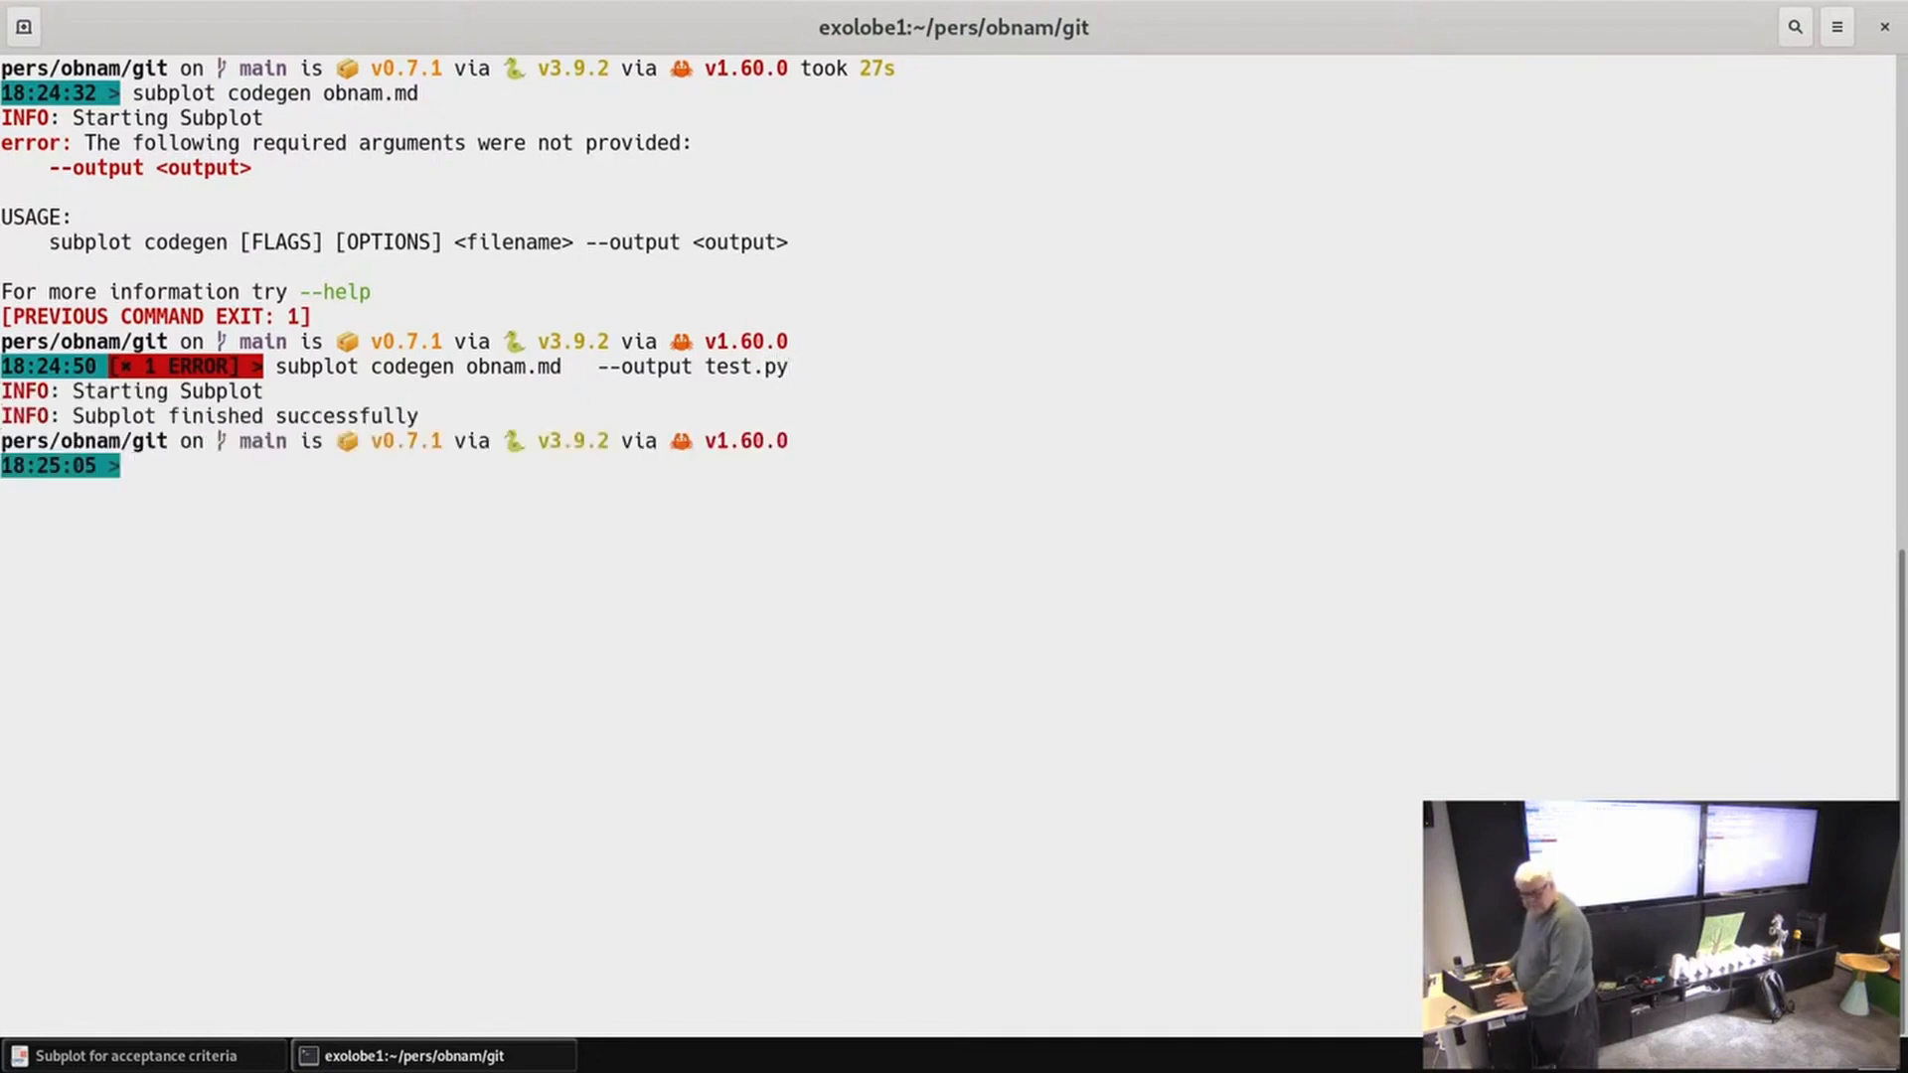
Step: Page through the generated test.py in less and quit back to the prompt
{"action": "type", "text": "less"}
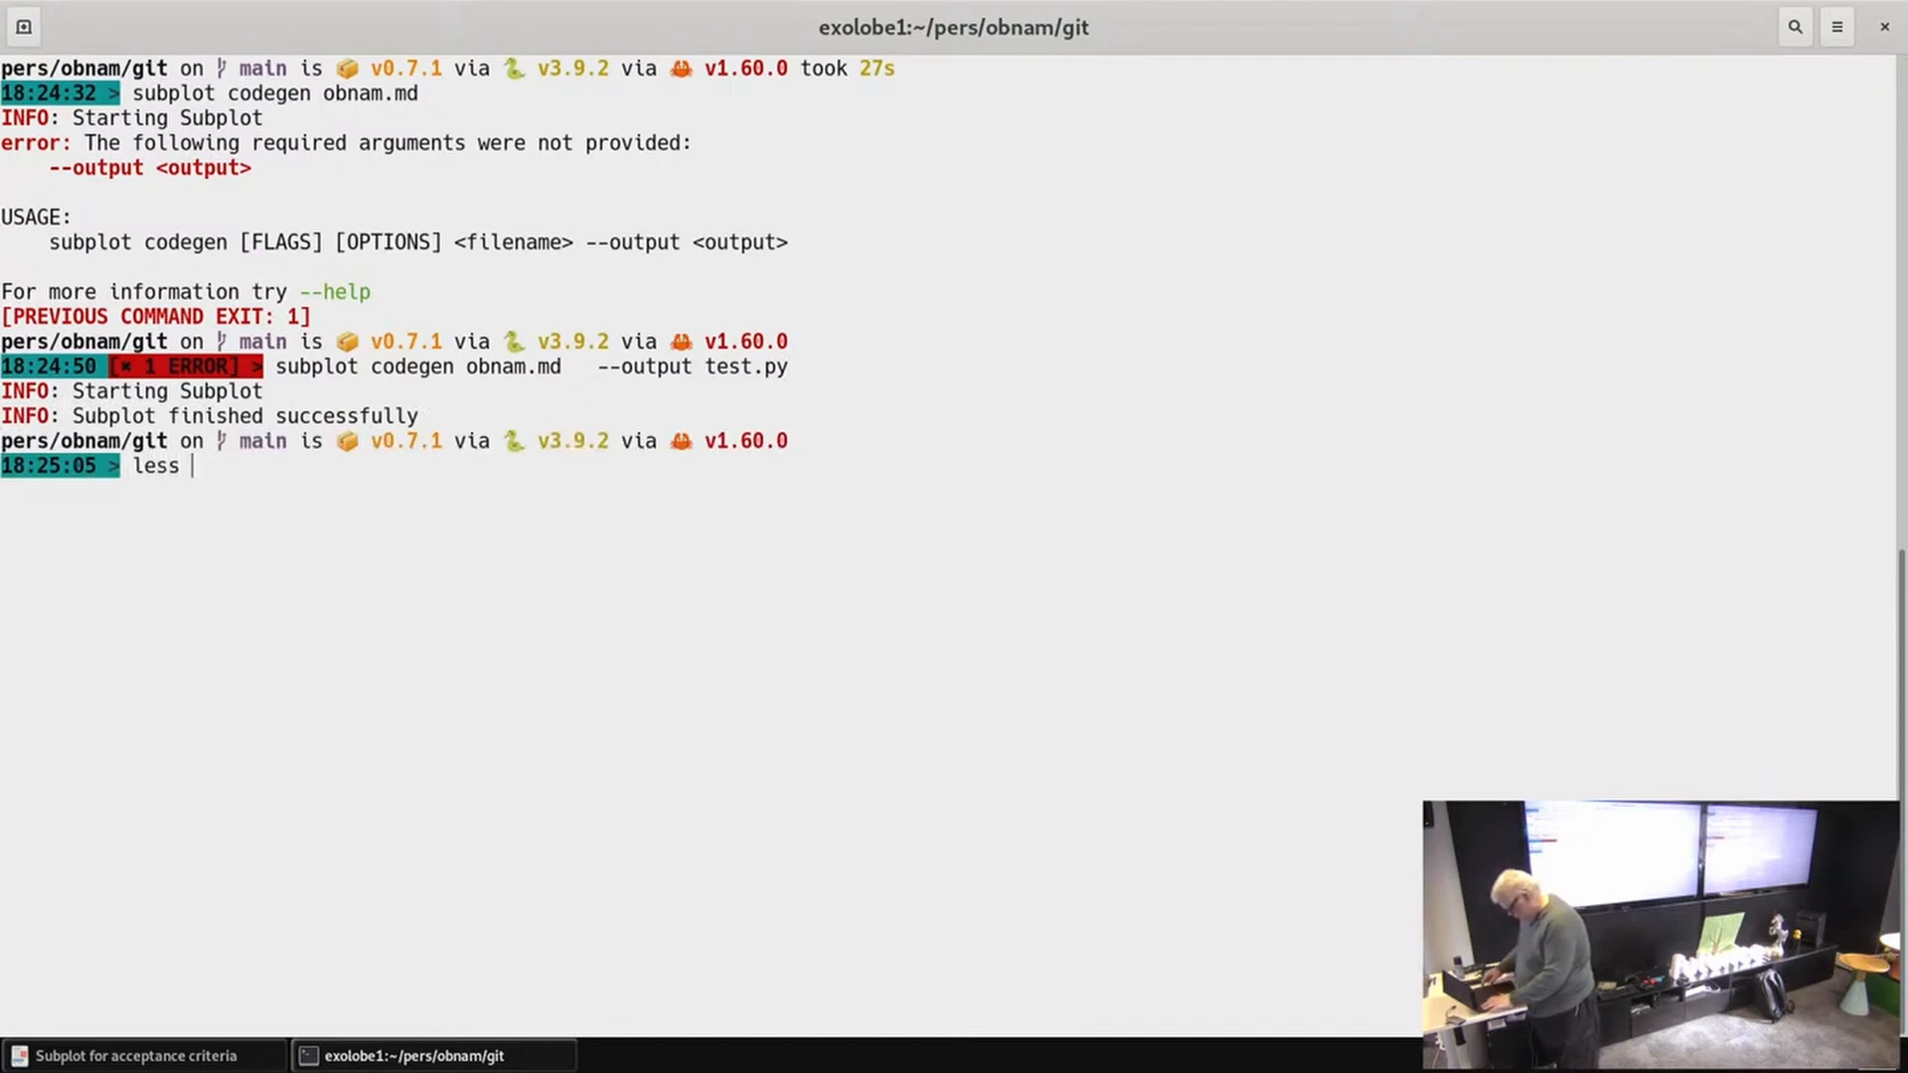
{"action": "type", "text": "test.py"}
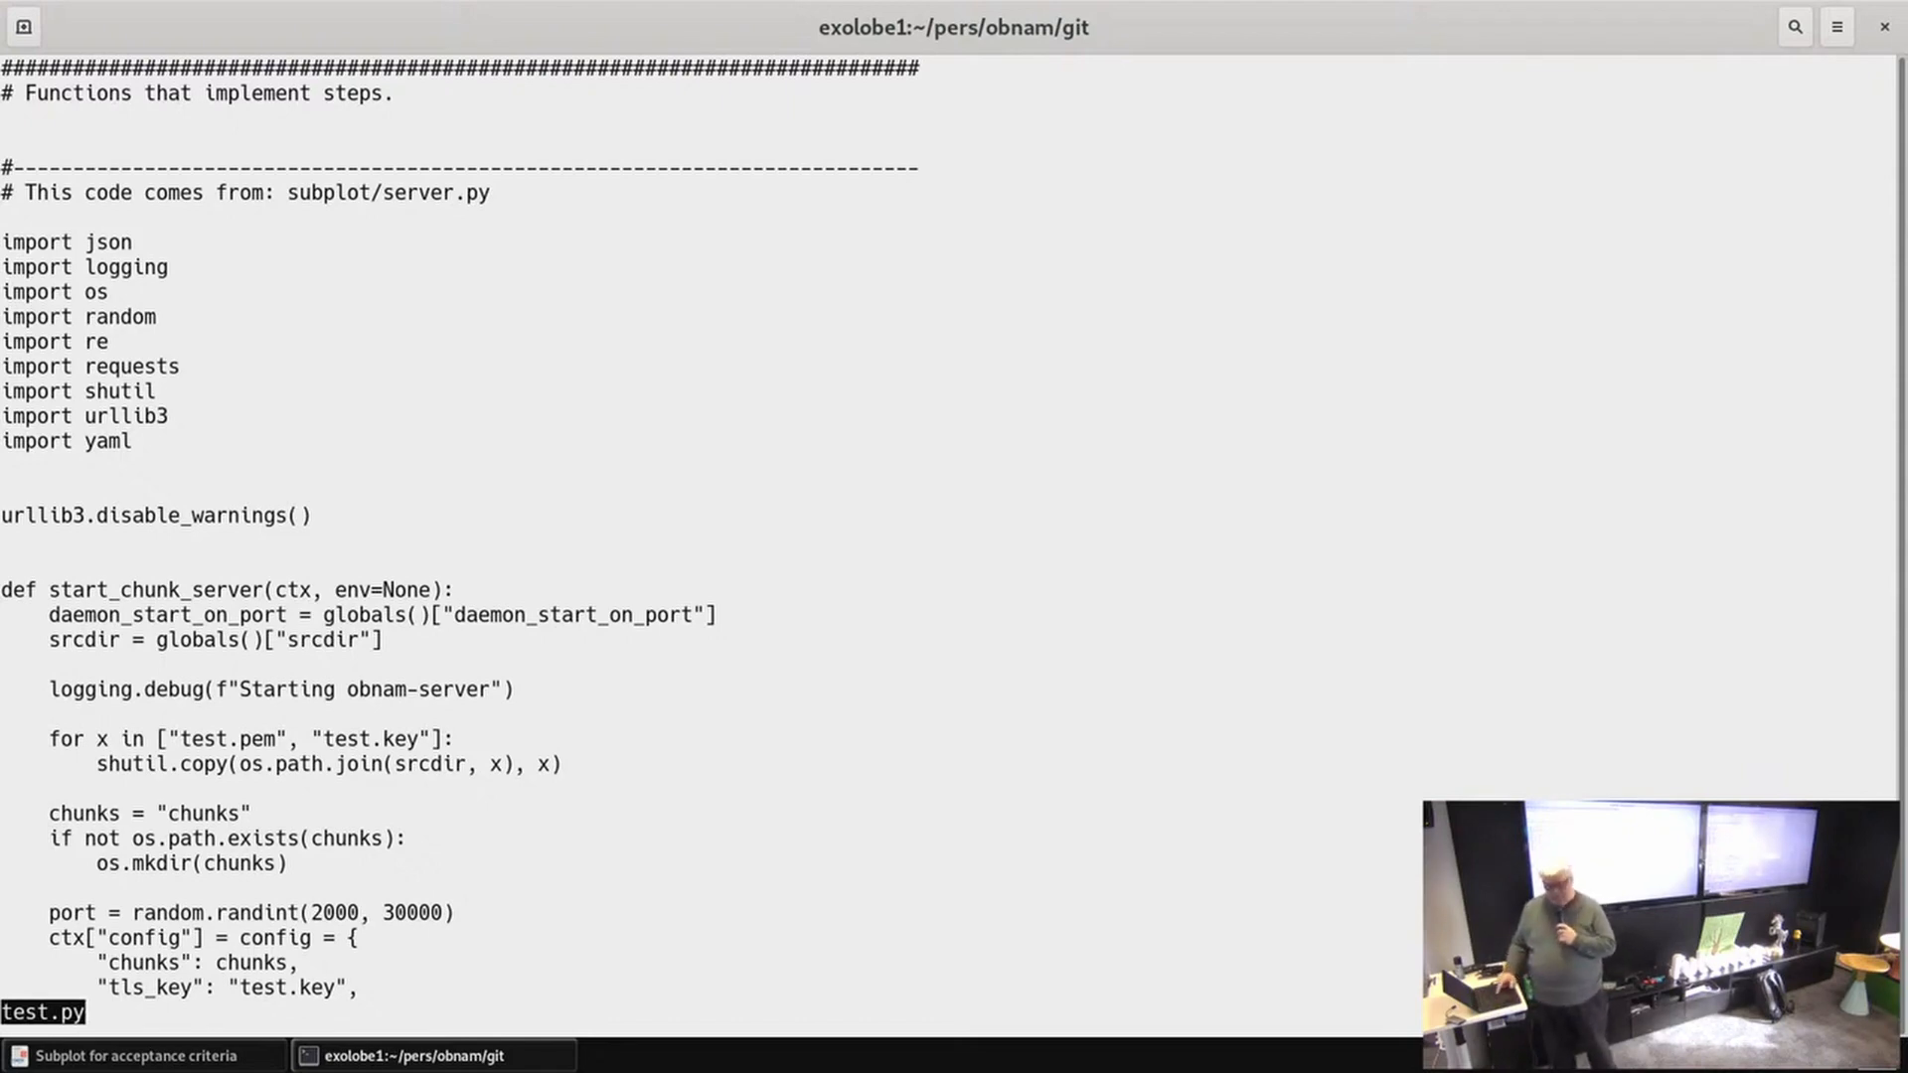
{"action": "scroll", "scroll_direction": "down", "scroll_amount": 3}
{"action": "type", "text": "python3 te"}
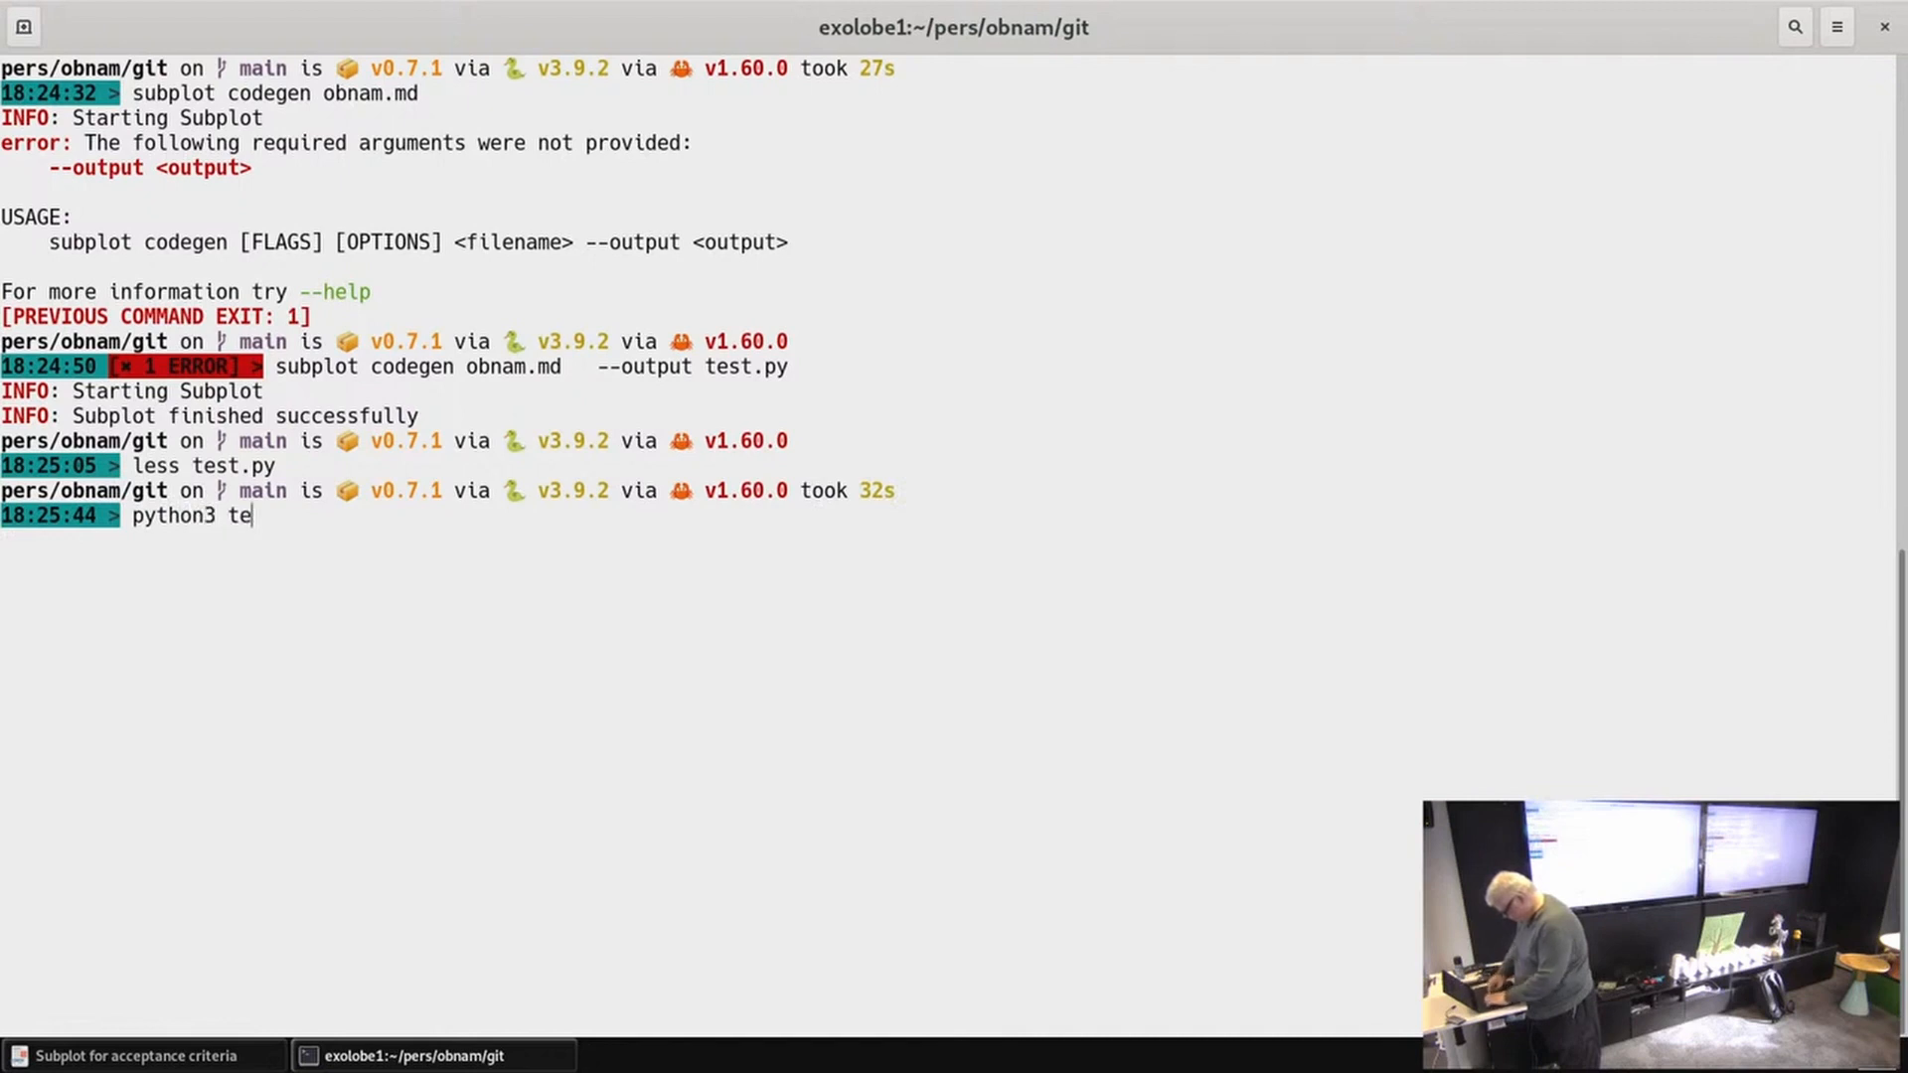
Step: Run python3 test.py, which fails with an AssertionError starting the chunk server
{"action": "type", "text": "st.p"}
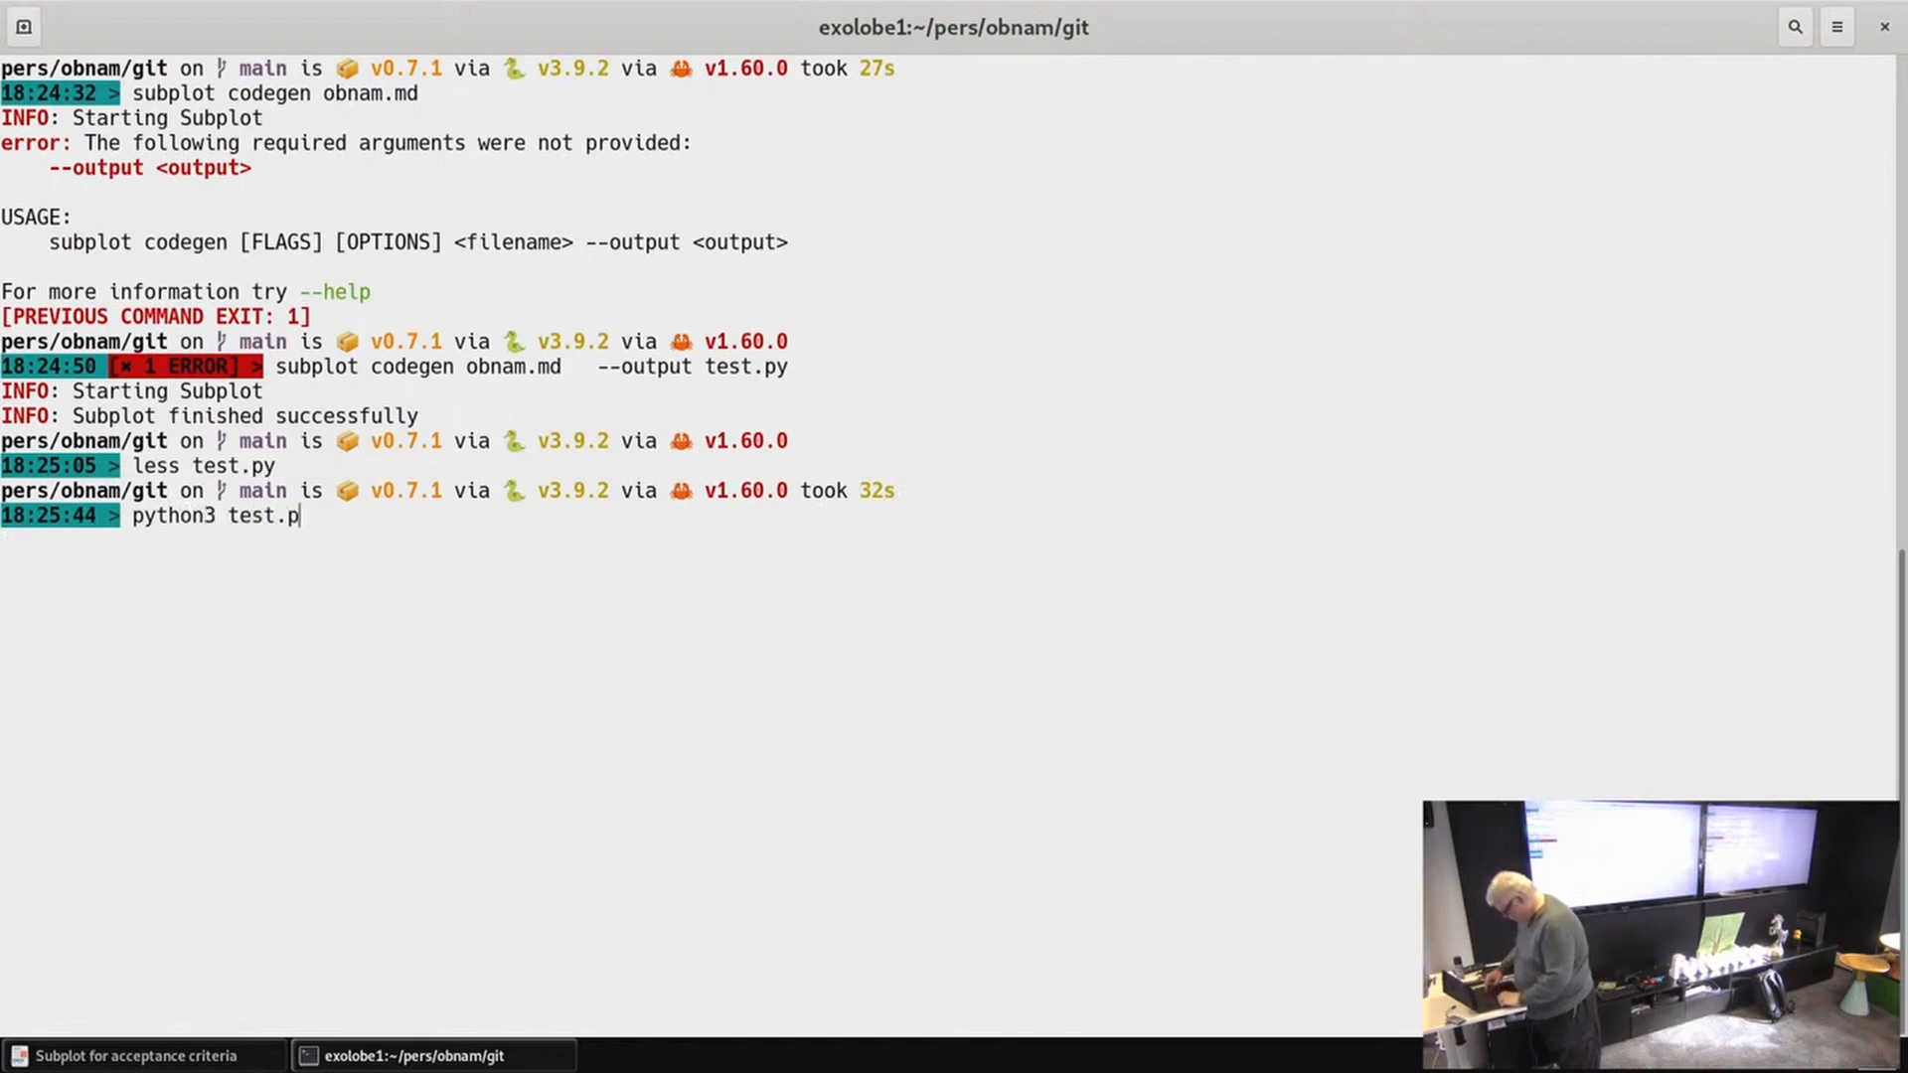
{"action": "type", "text": "y"}
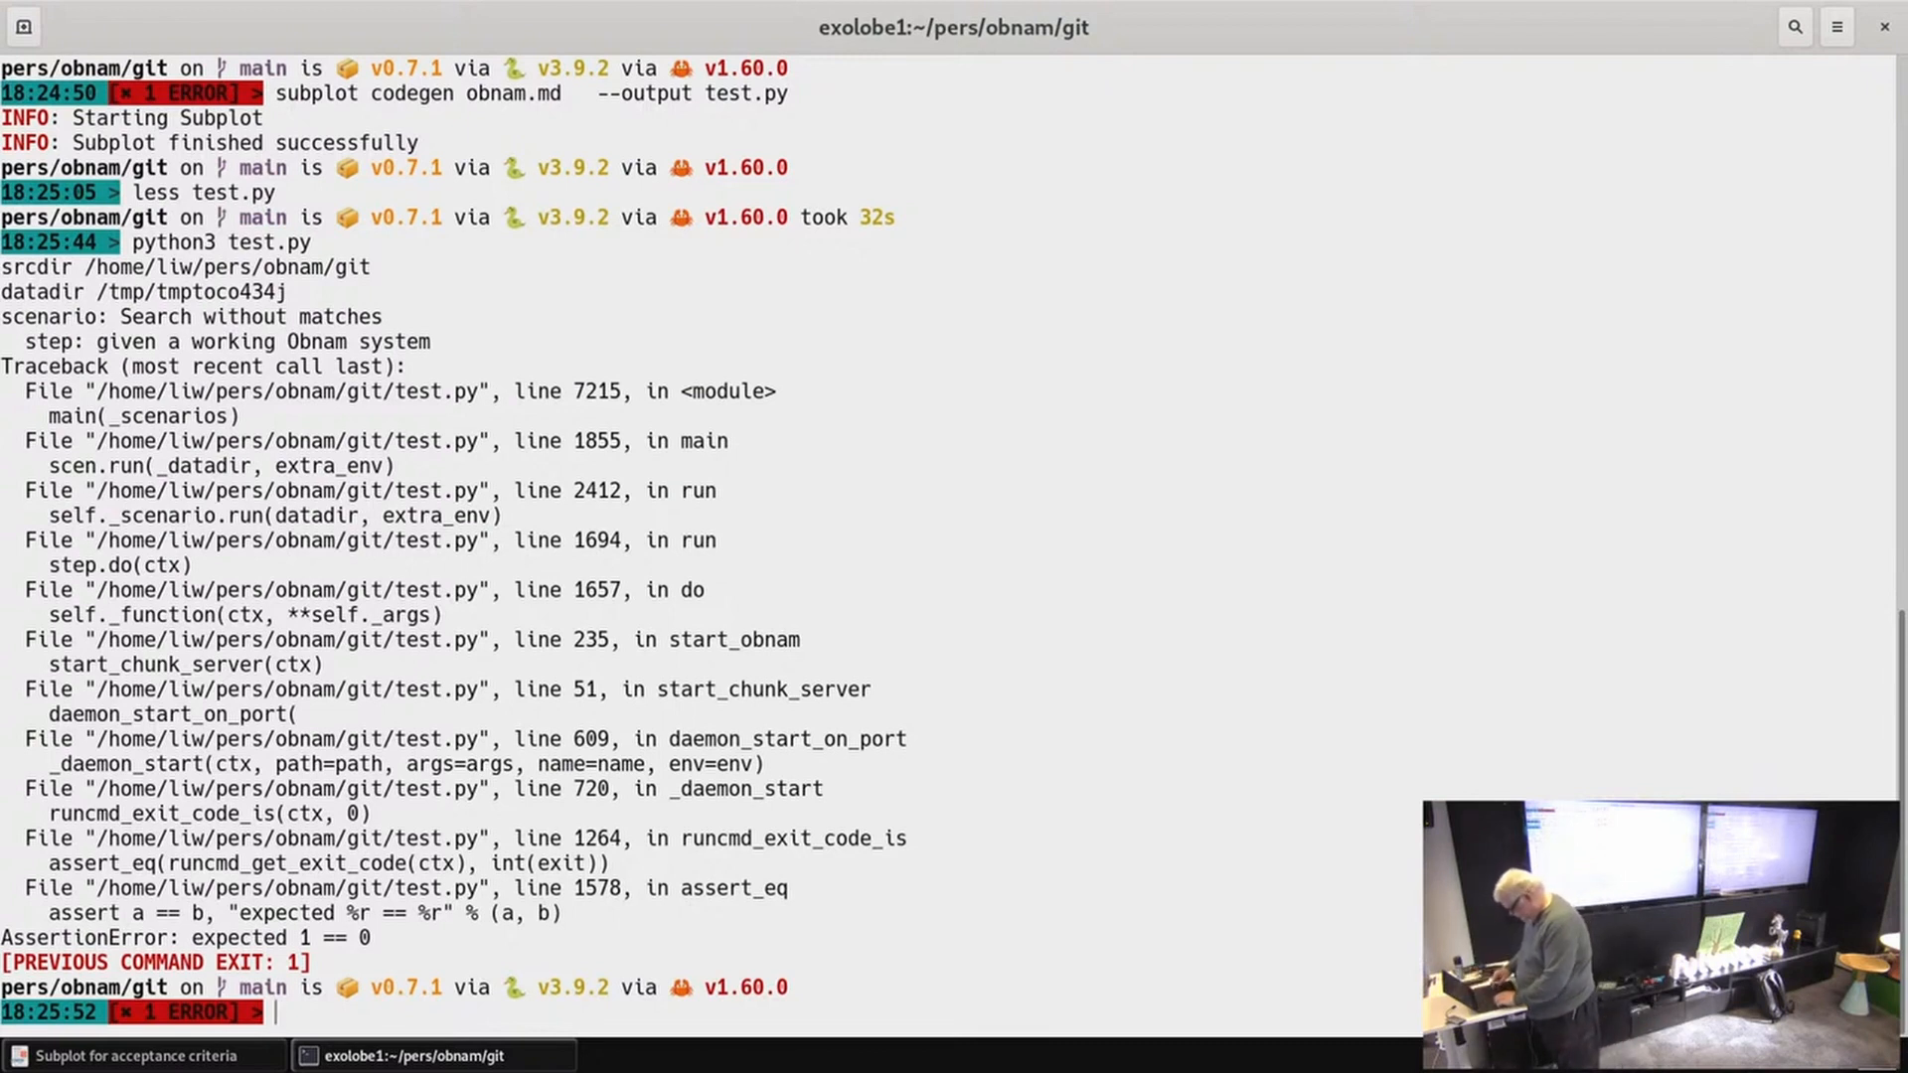
Step: Rerun python3 test.py with --log test.log, failing the same way
{"action": "type", "text": "python3 test.py"}
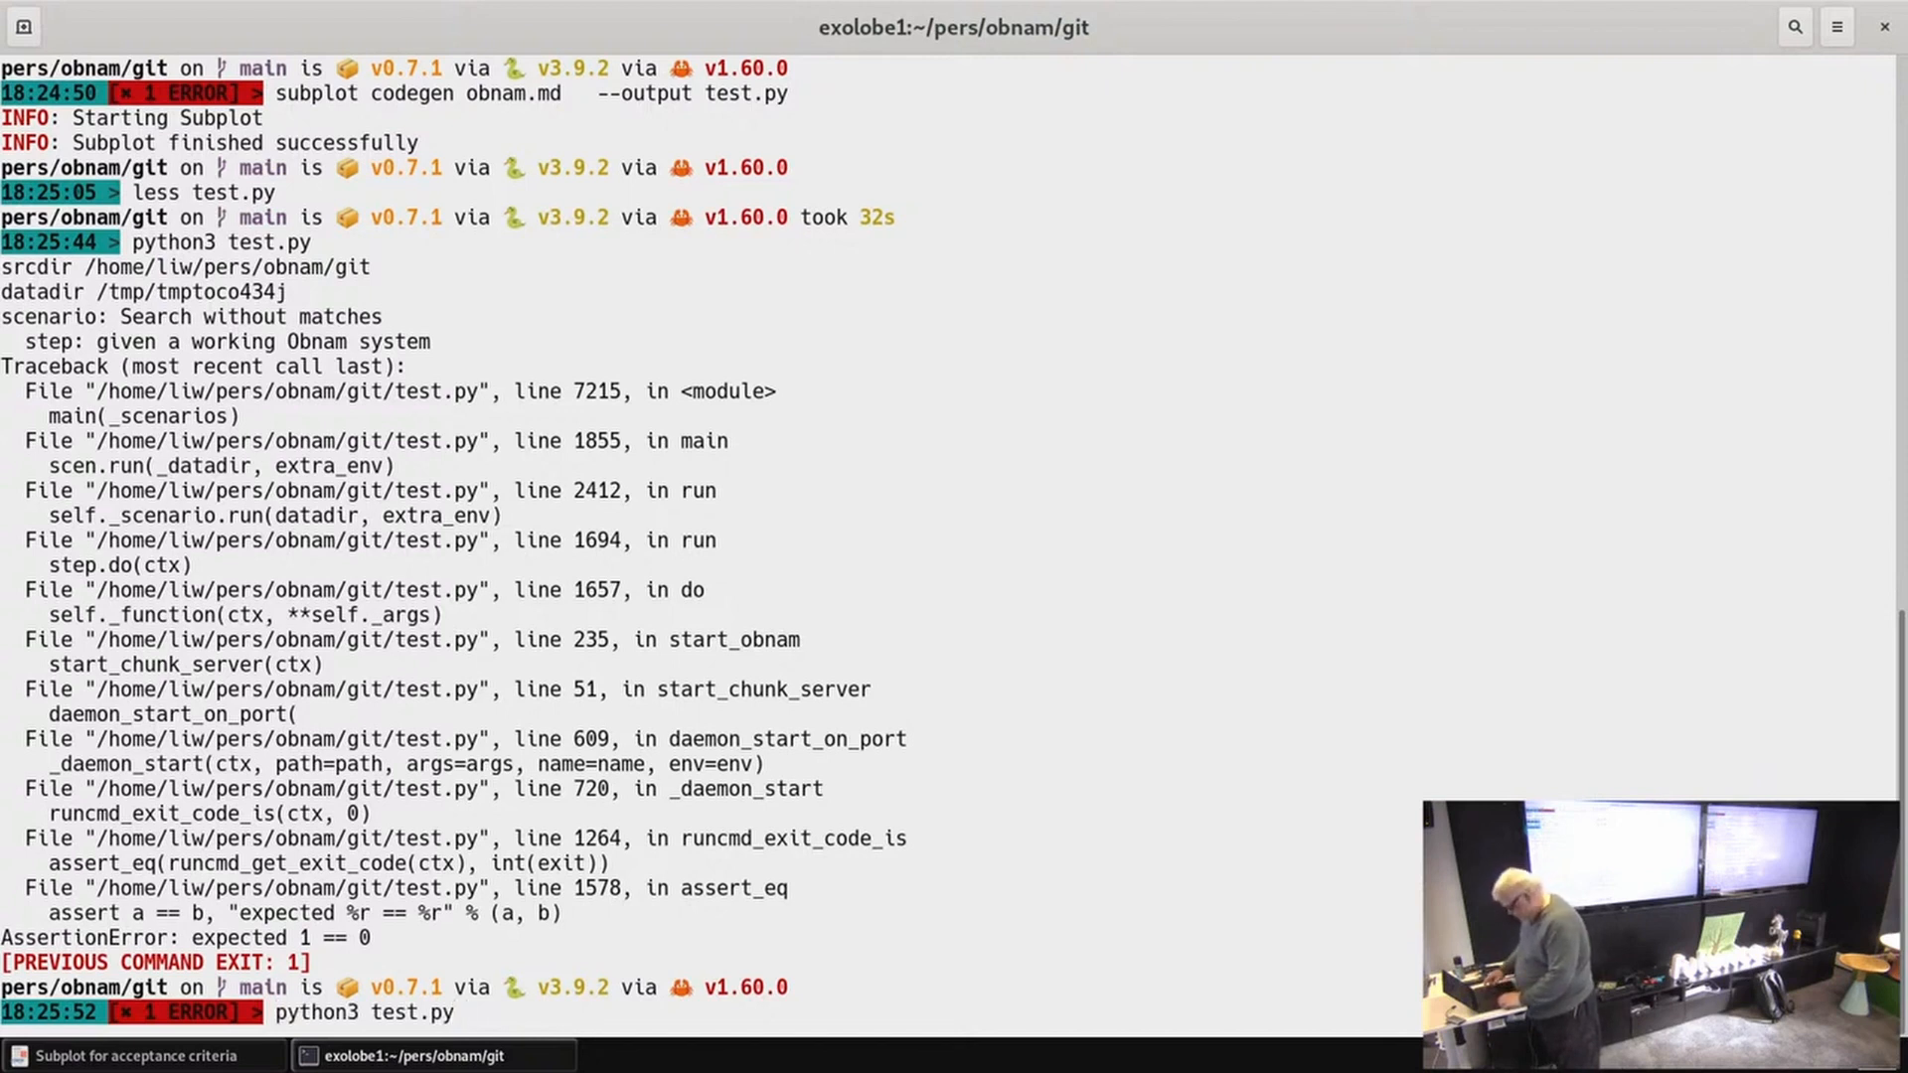
{"action": "type", "text": "---log"}
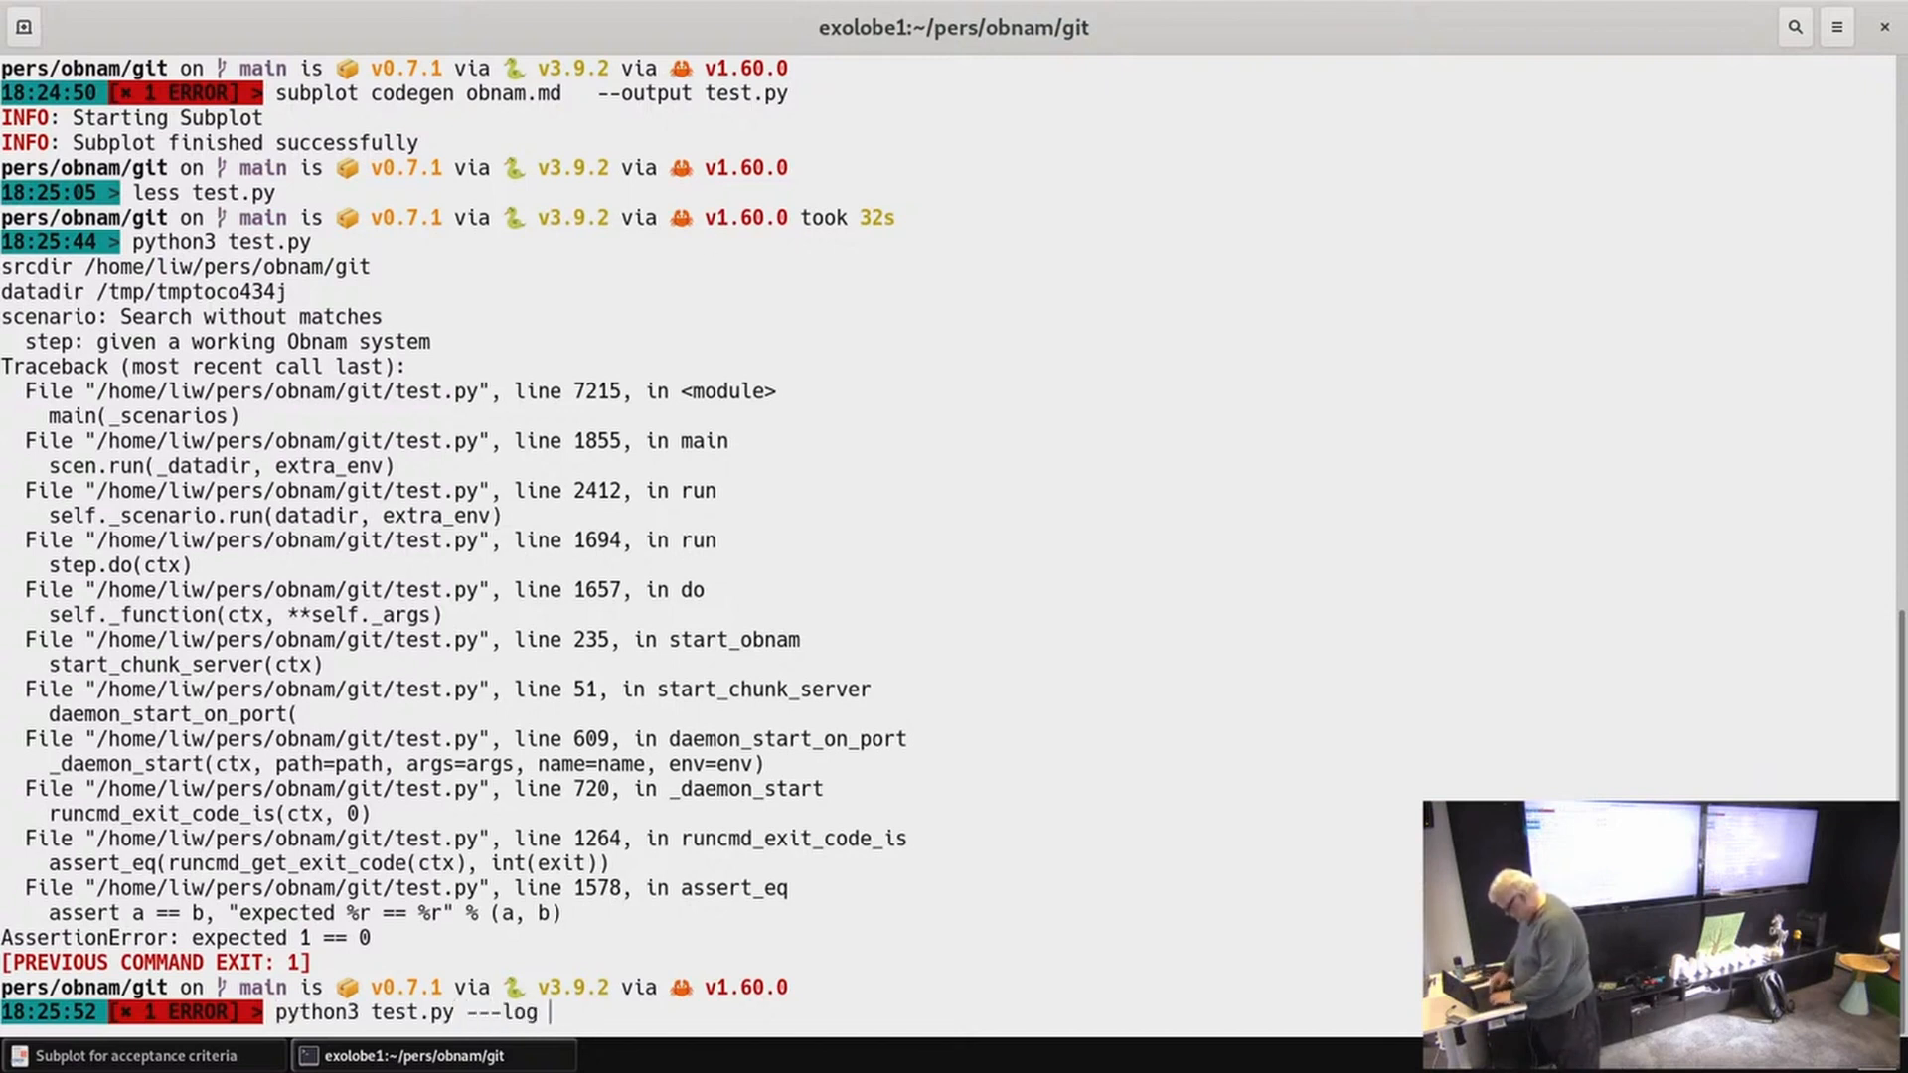
{"action": "type", "text": "test.log"}
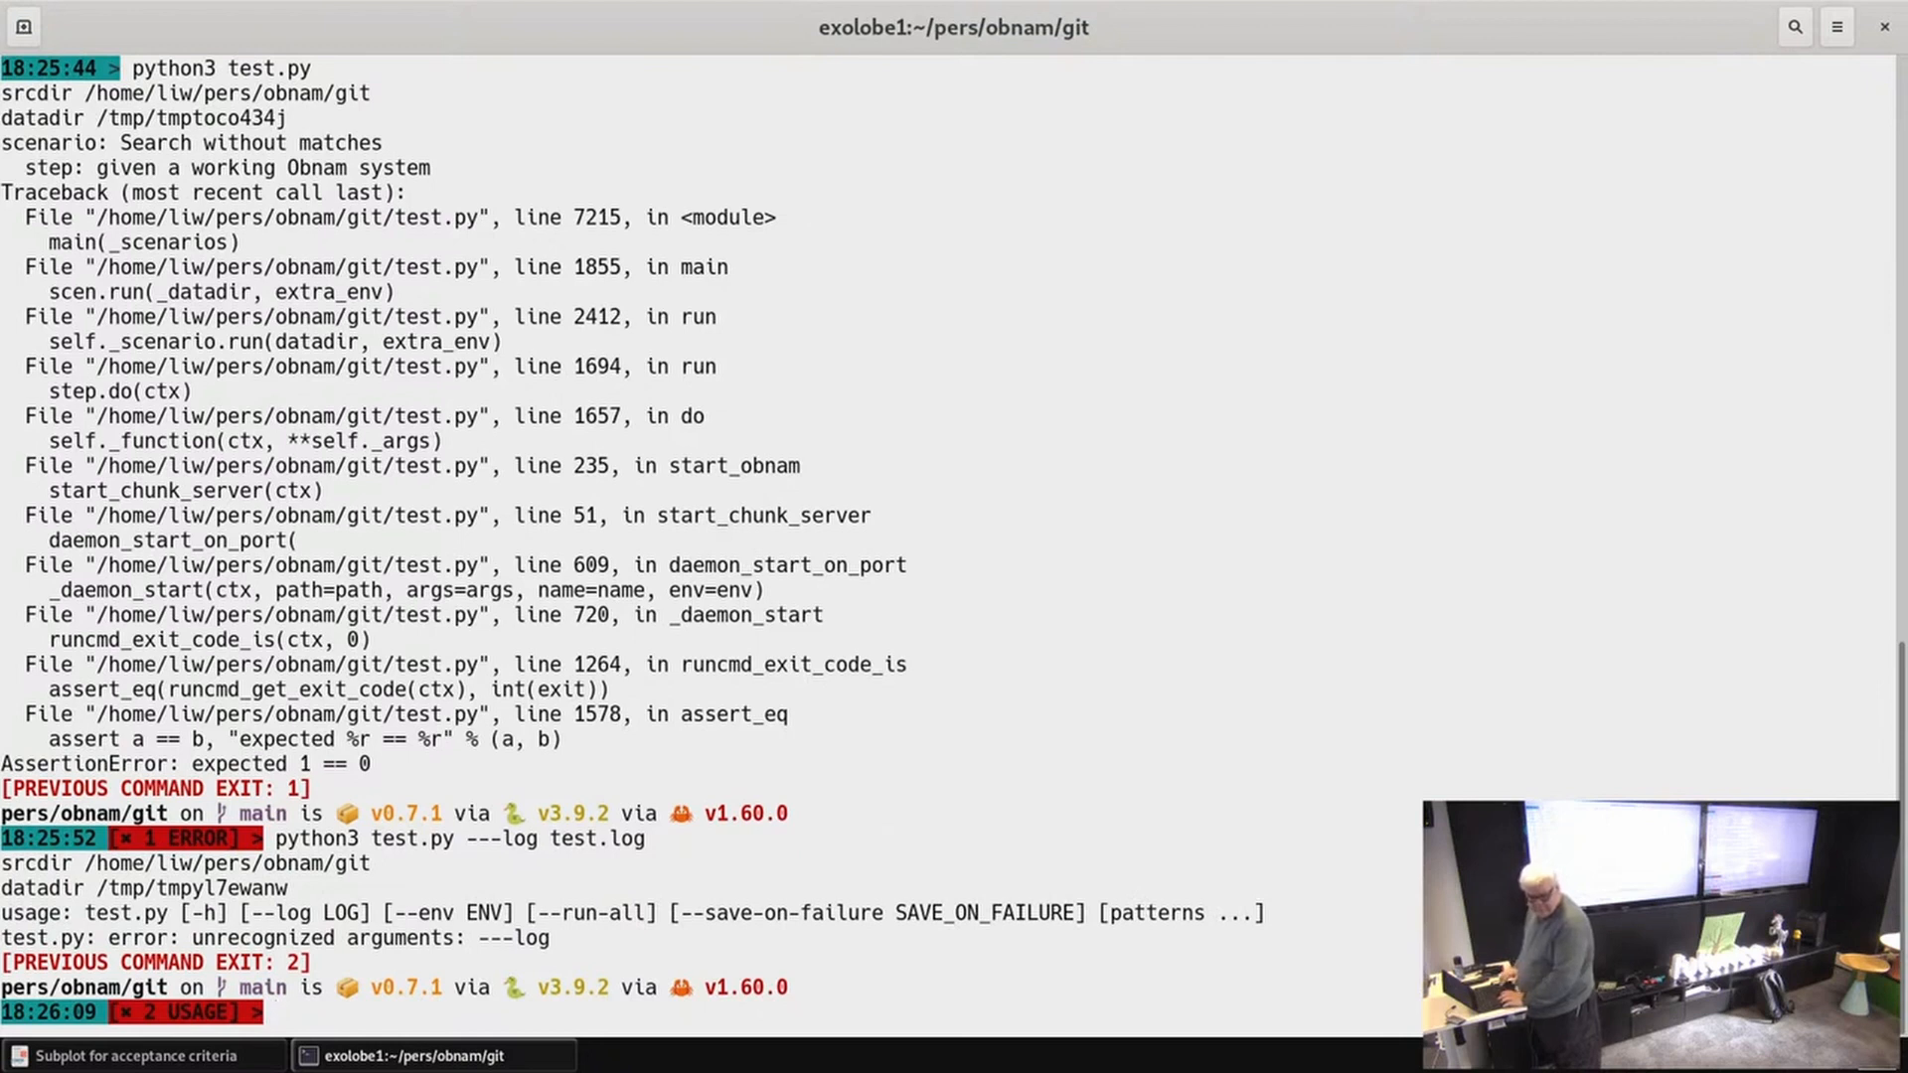
{"action": "type", "text": "python3 test.py ---log test.log"}
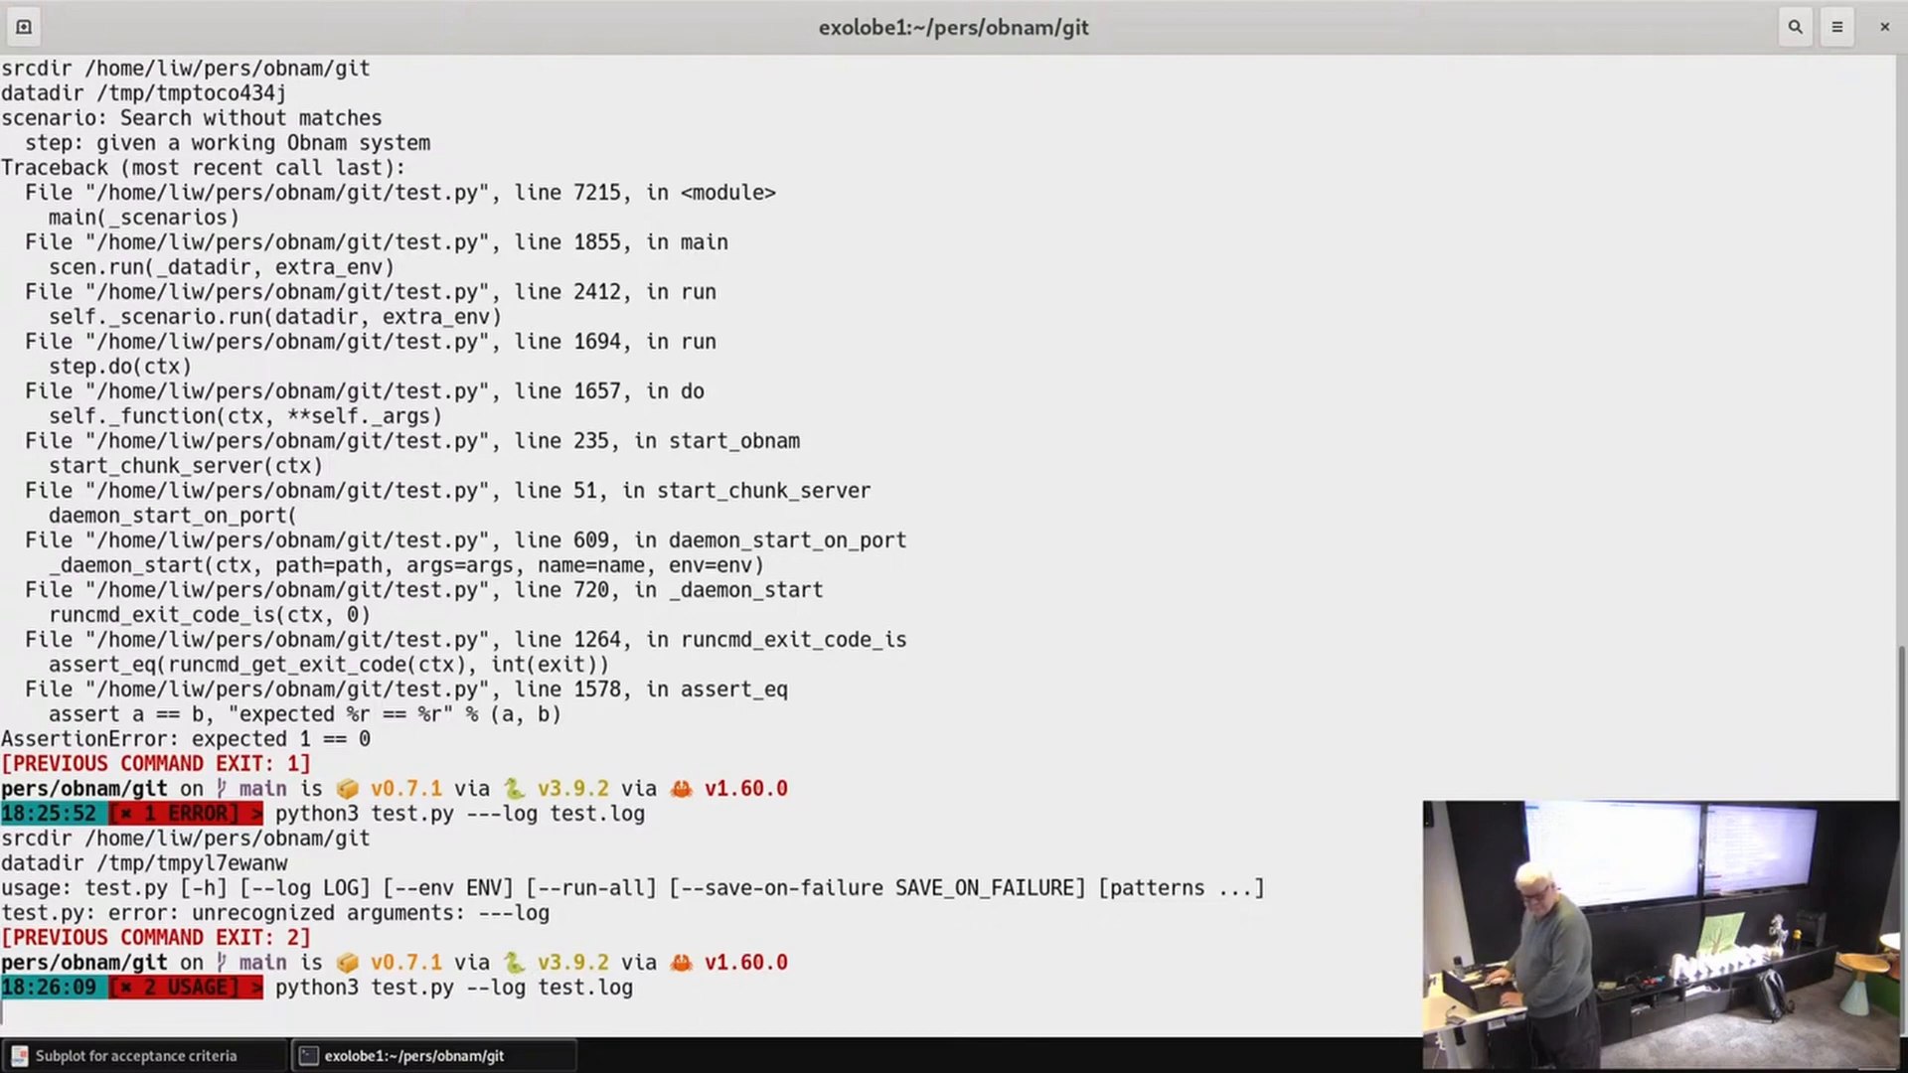
Step: View test.log in less to read the debug output
{"action": "type", "text": "less test.log"}
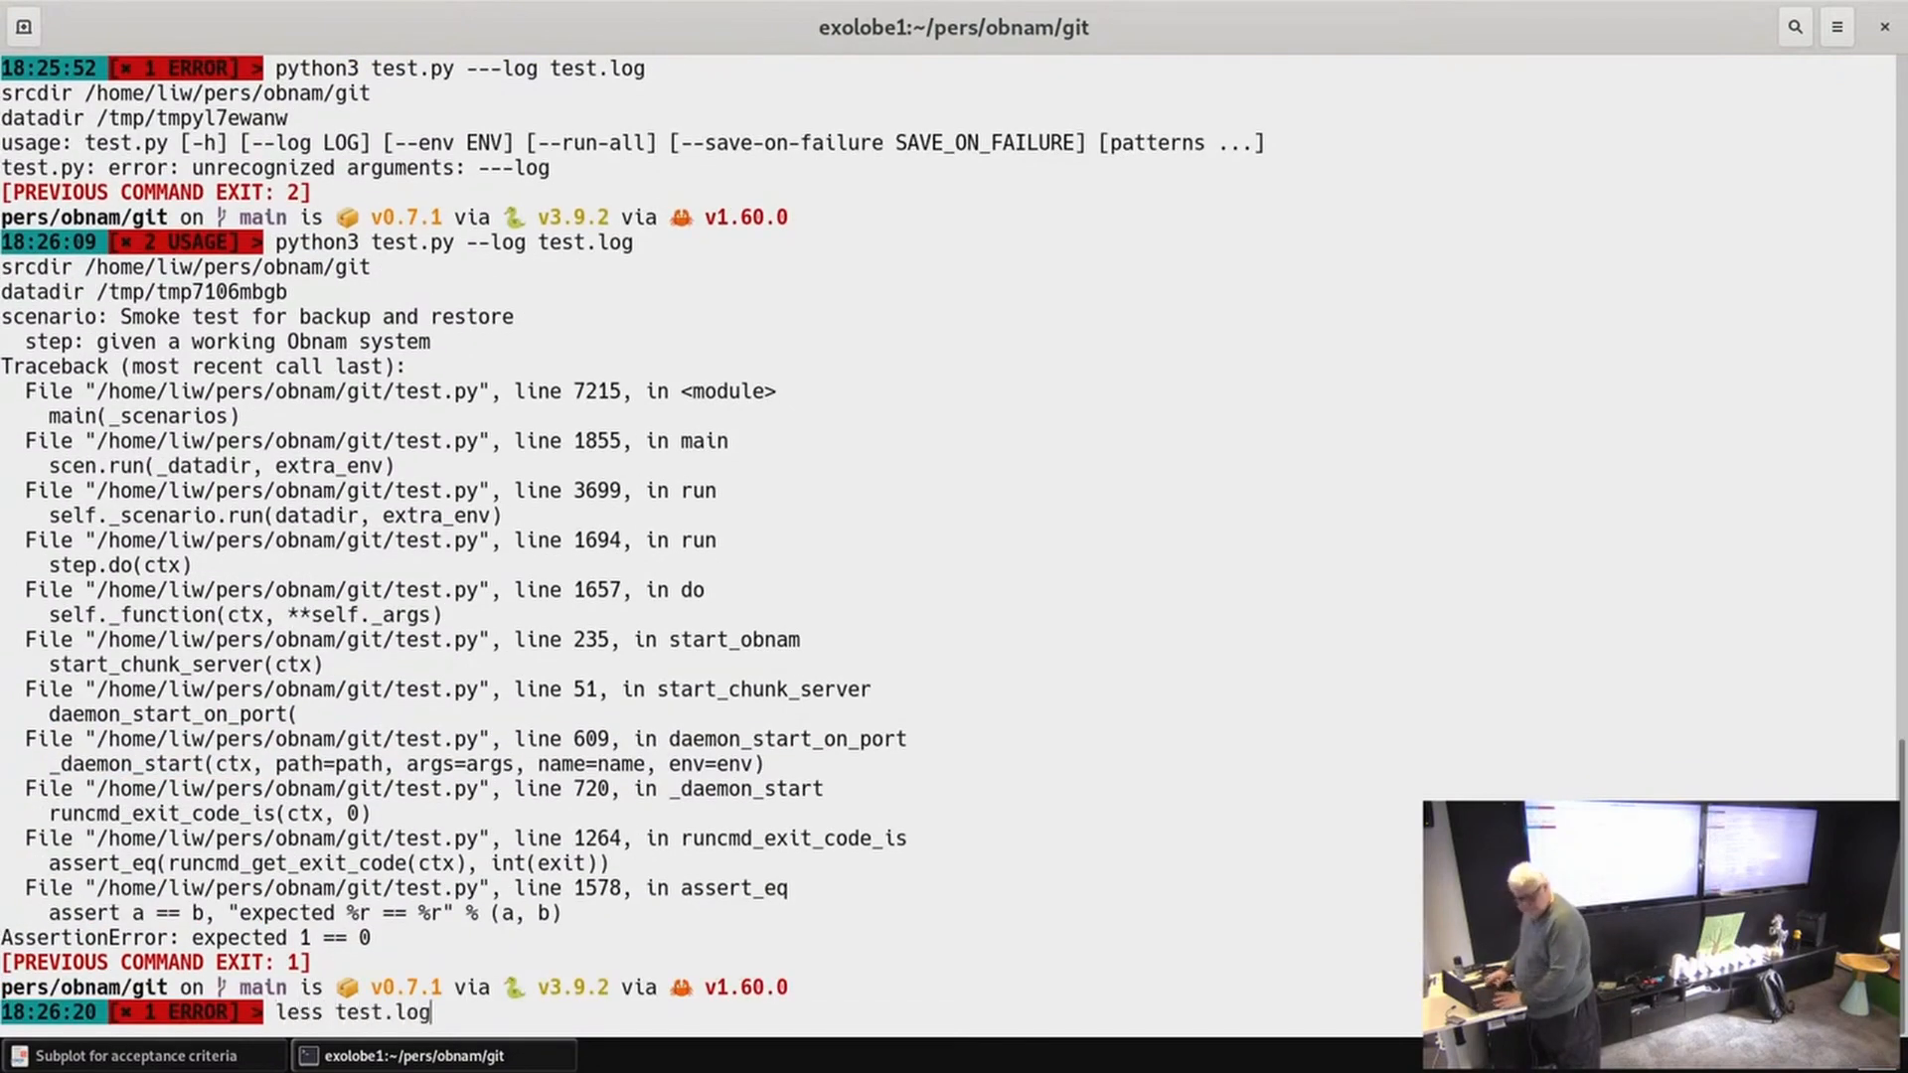
{"action": "key", "text": "Return"}
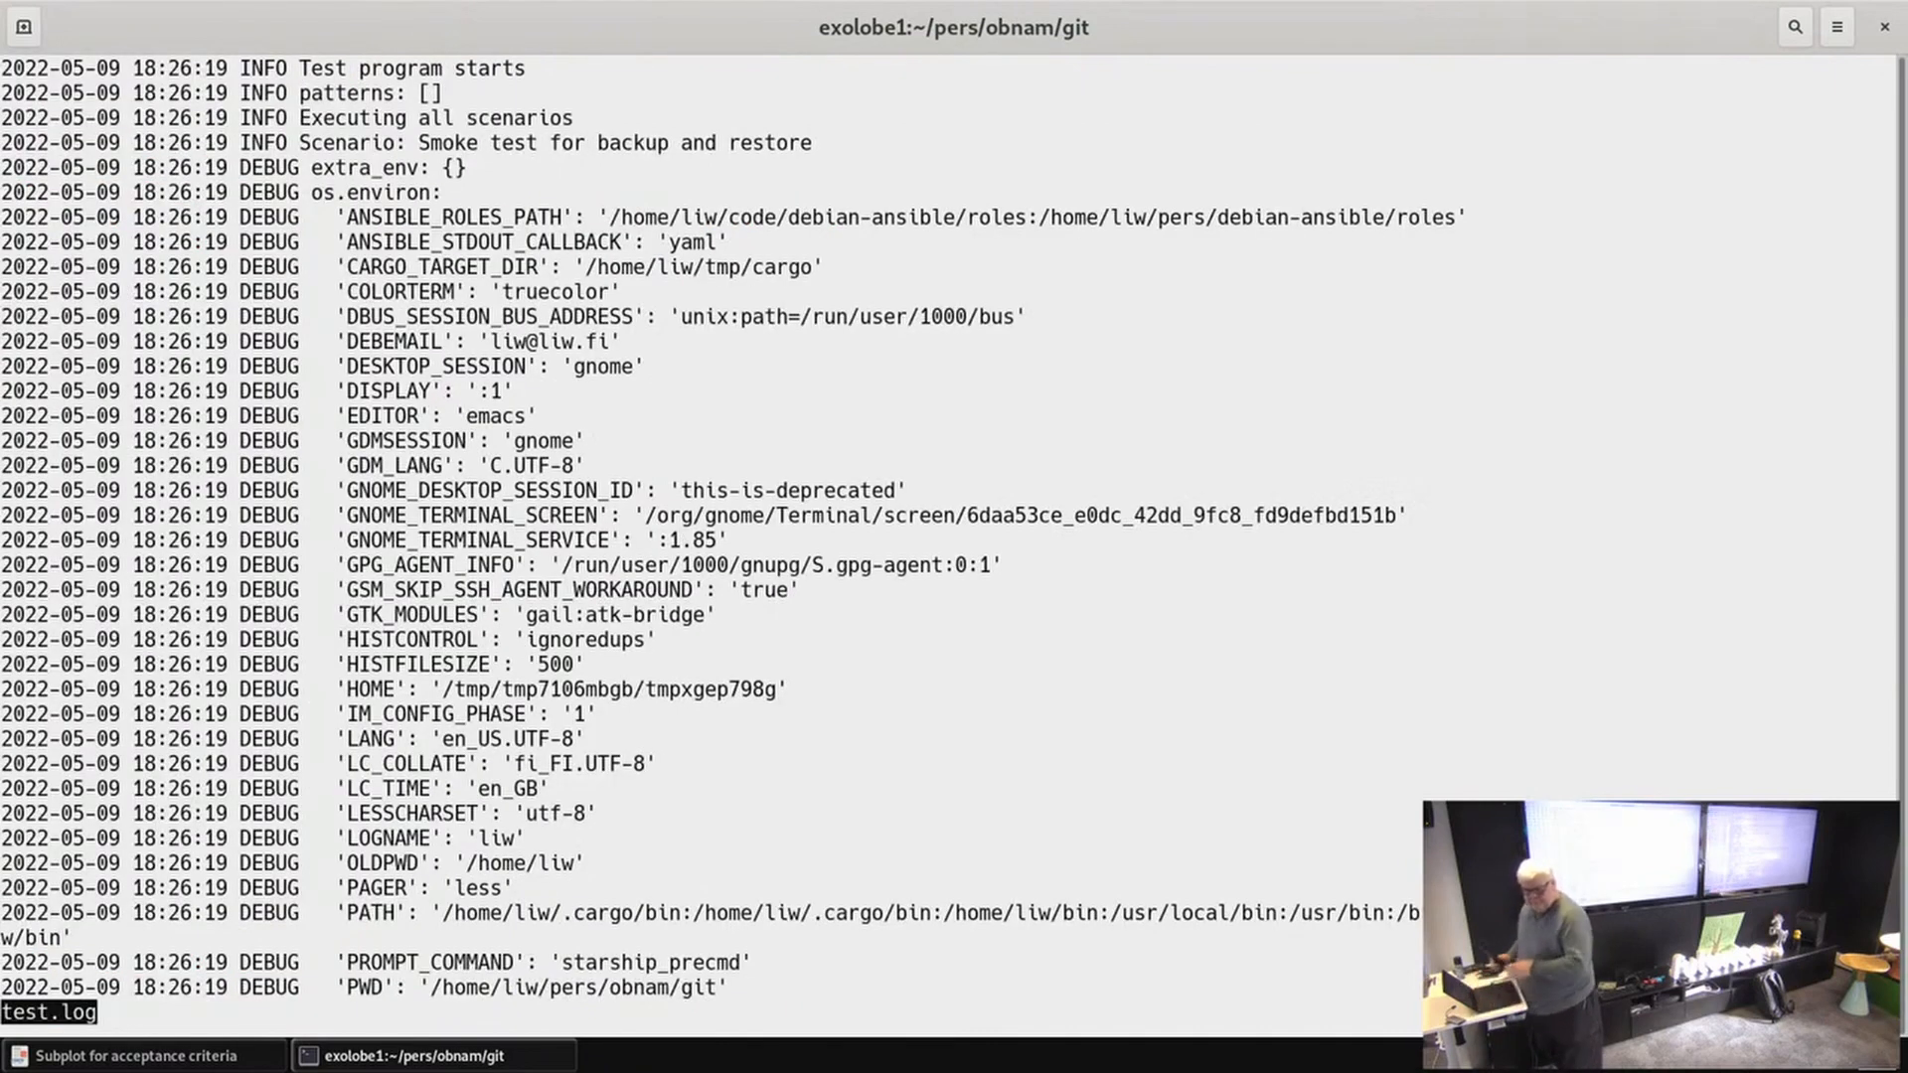
Step: Scroll through test.log's debug output about starting obnam-server, then quit less
{"action": "scroll", "scroll_direction": "down", "scroll_amount": 3}
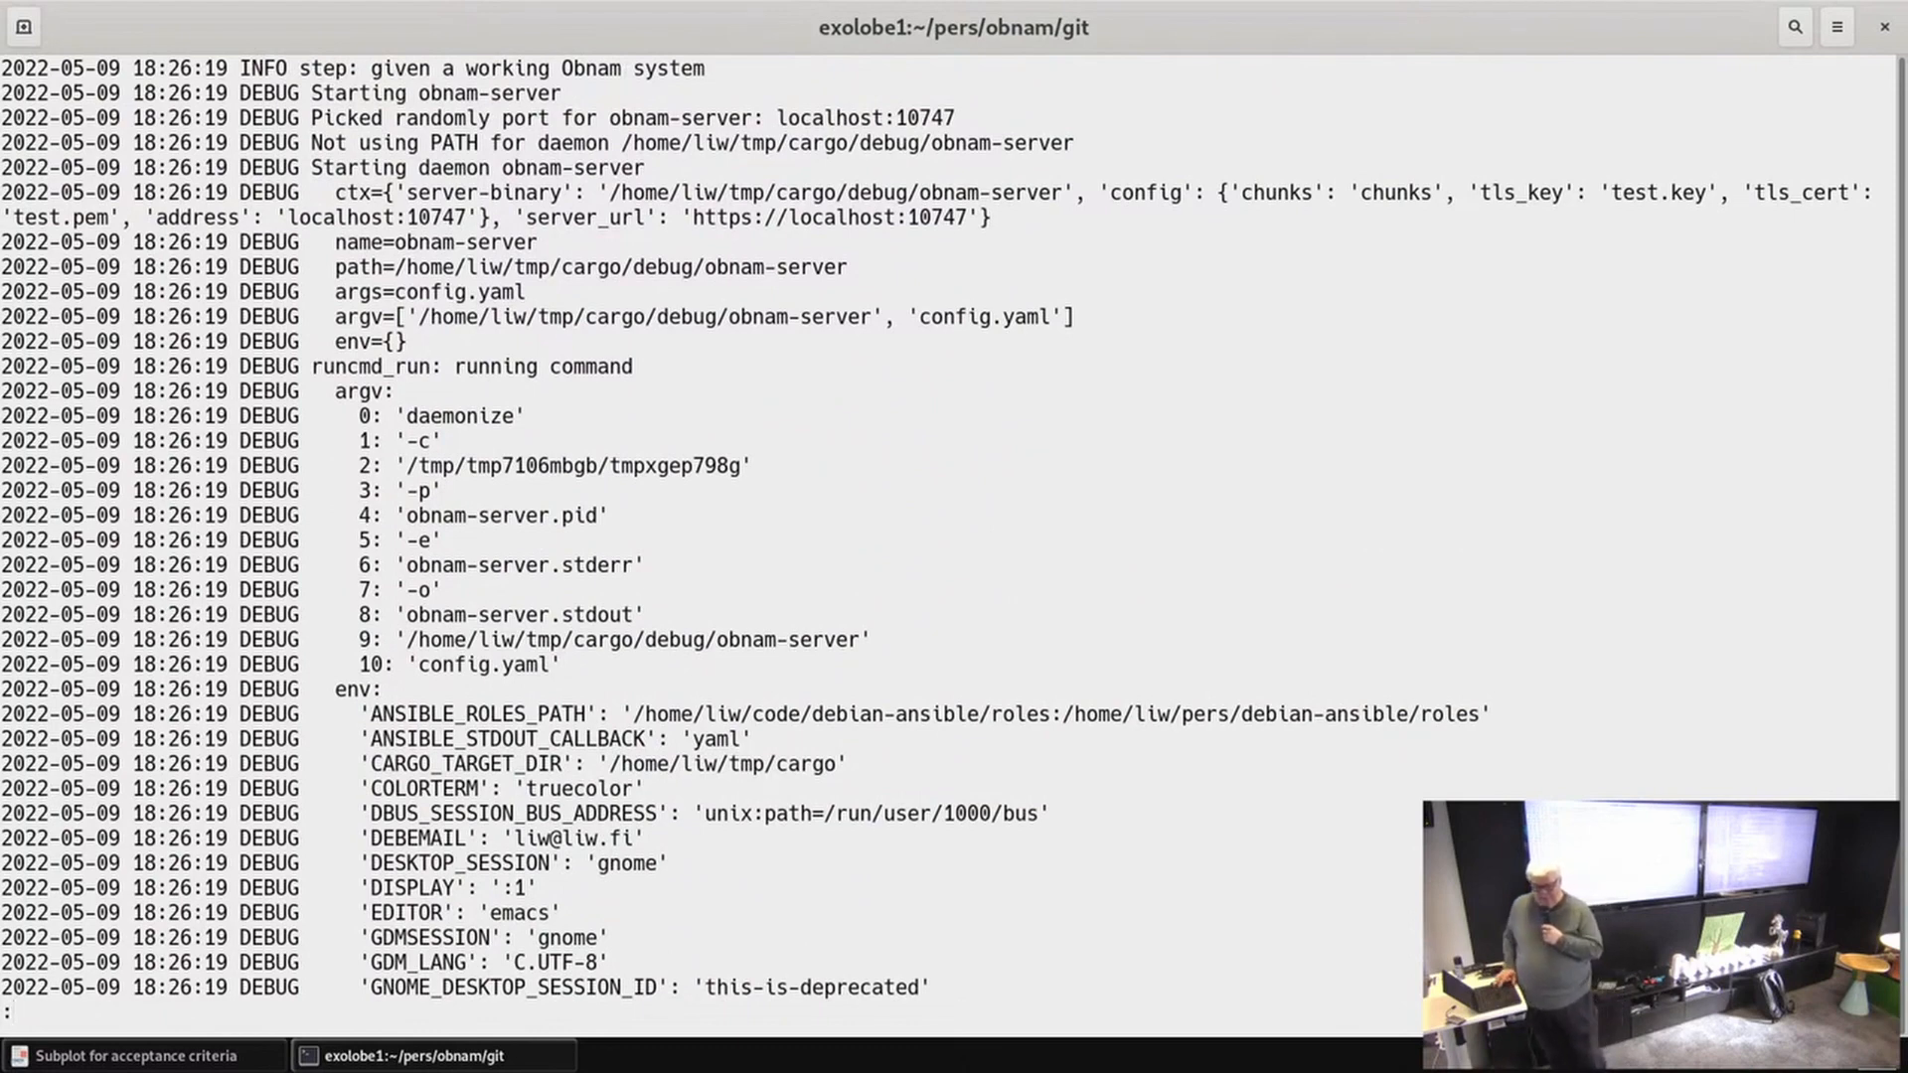
{"action": "scroll", "scroll_direction": "down", "scroll_amount": 3}
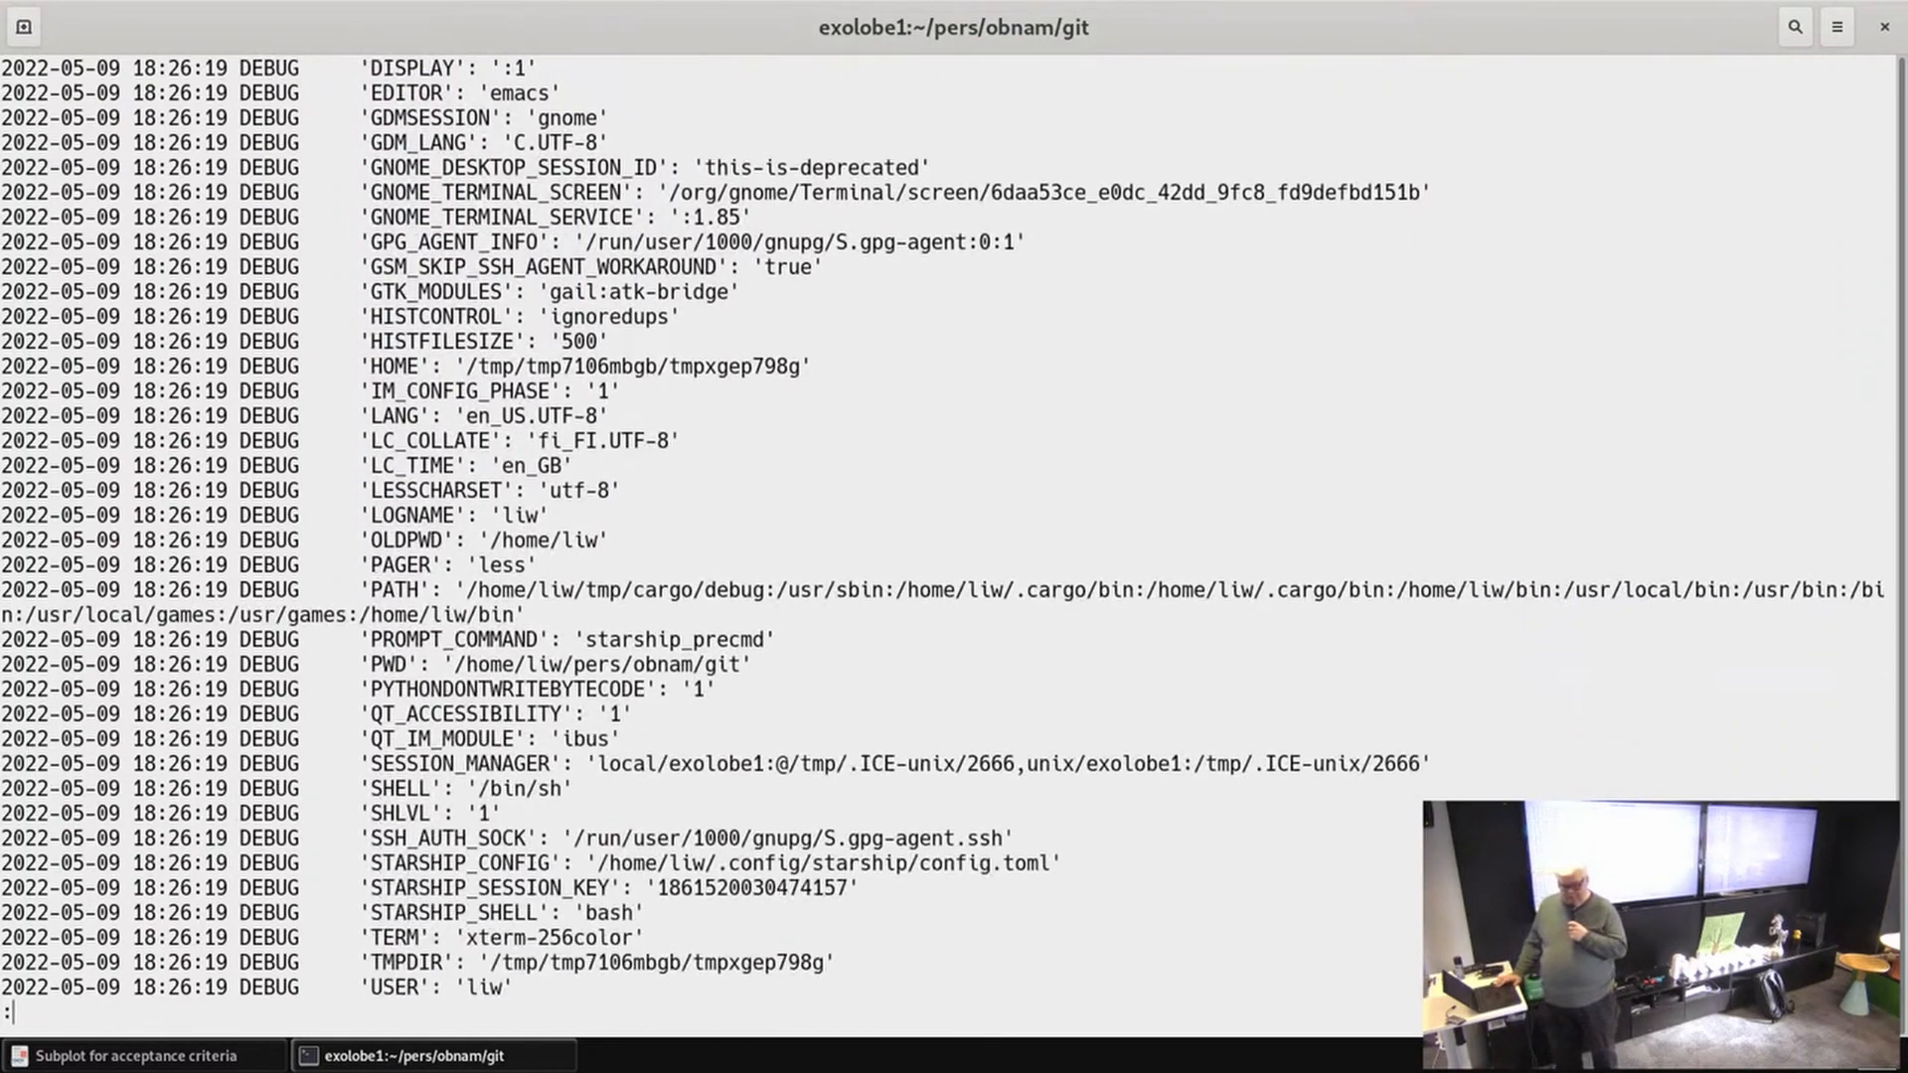
{"action": "scroll", "scroll_direction": "down", "scroll_amount": 3}
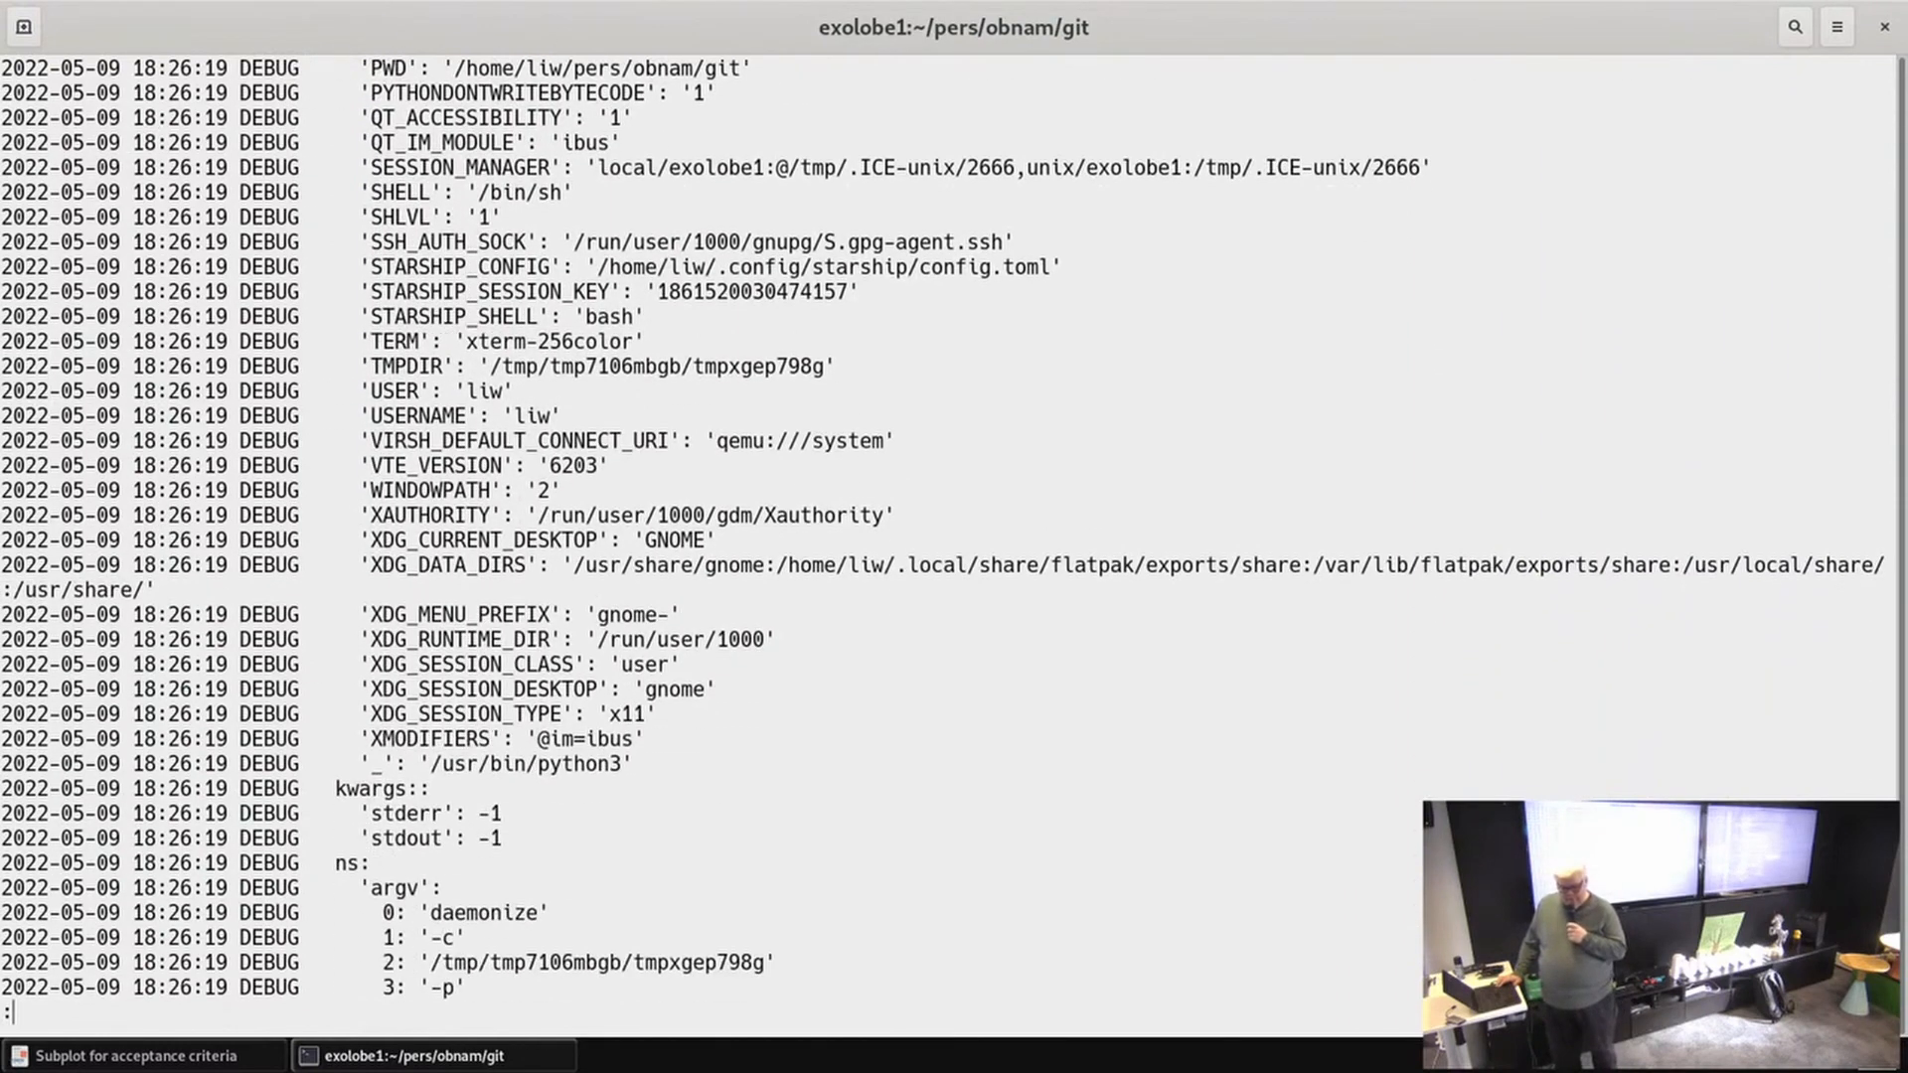
{"action": "scroll", "scroll_direction": "down", "scroll_amount": 3}
{"action": "type", "text": "ca"}
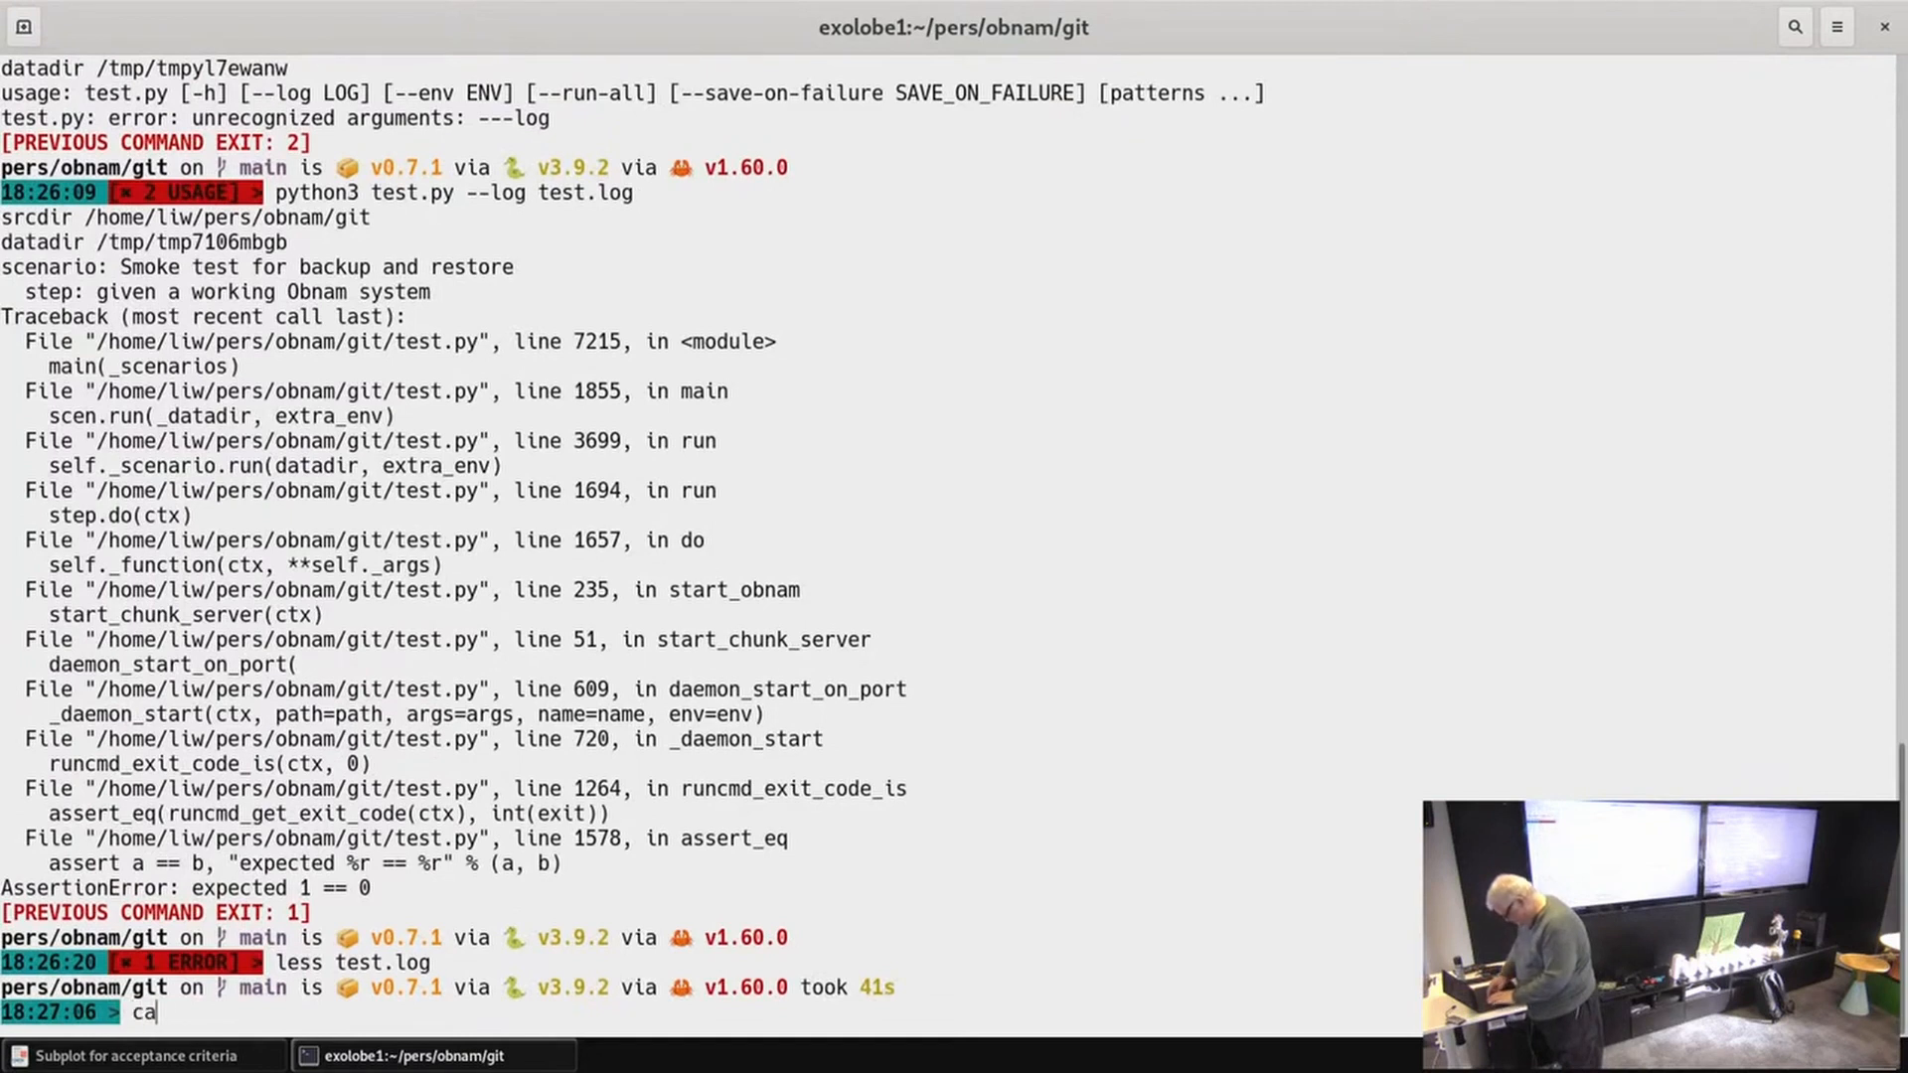
Step: Run cargo build to compile obnam v0.7.1, then retype python3 test.py --log test.log
{"action": "type", "text": "rgo"}
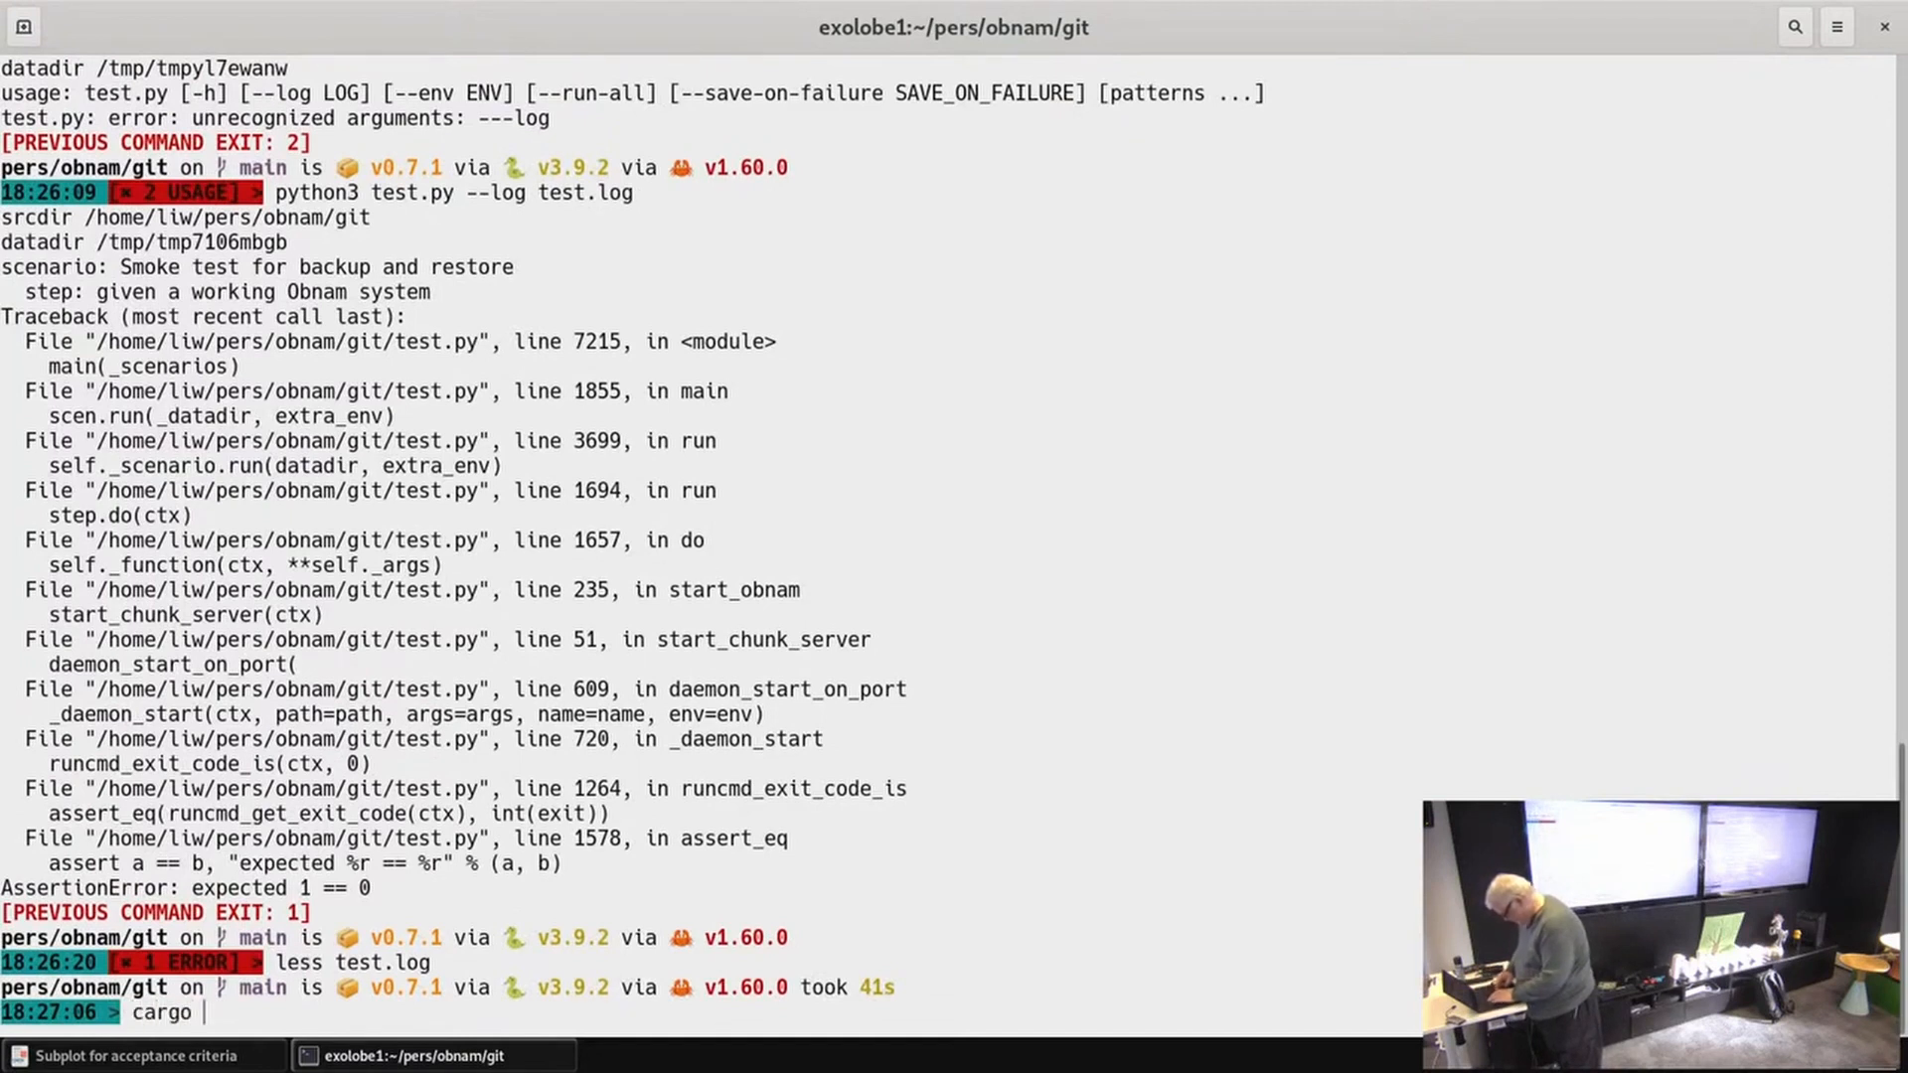
{"action": "type", "text": "build"}
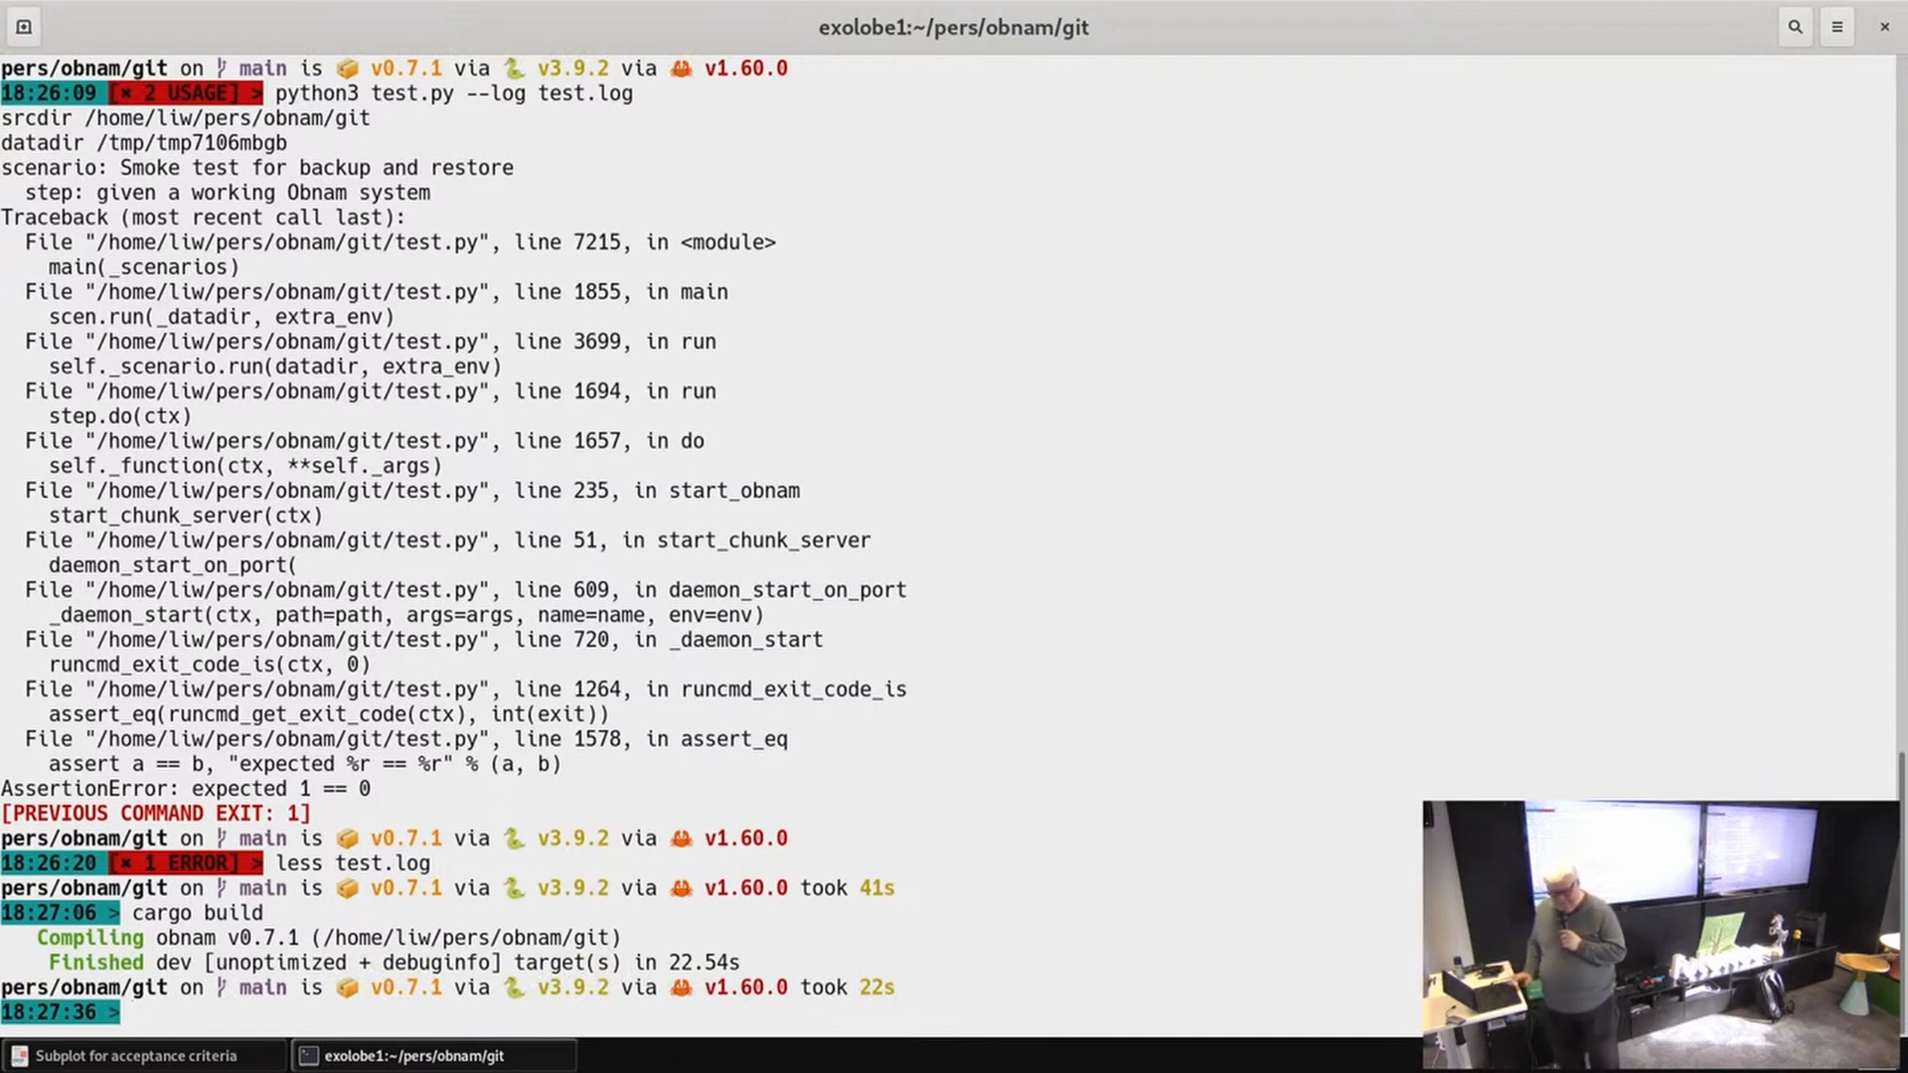
{"action": "type", "text": "python3 test.py --log test.log"}
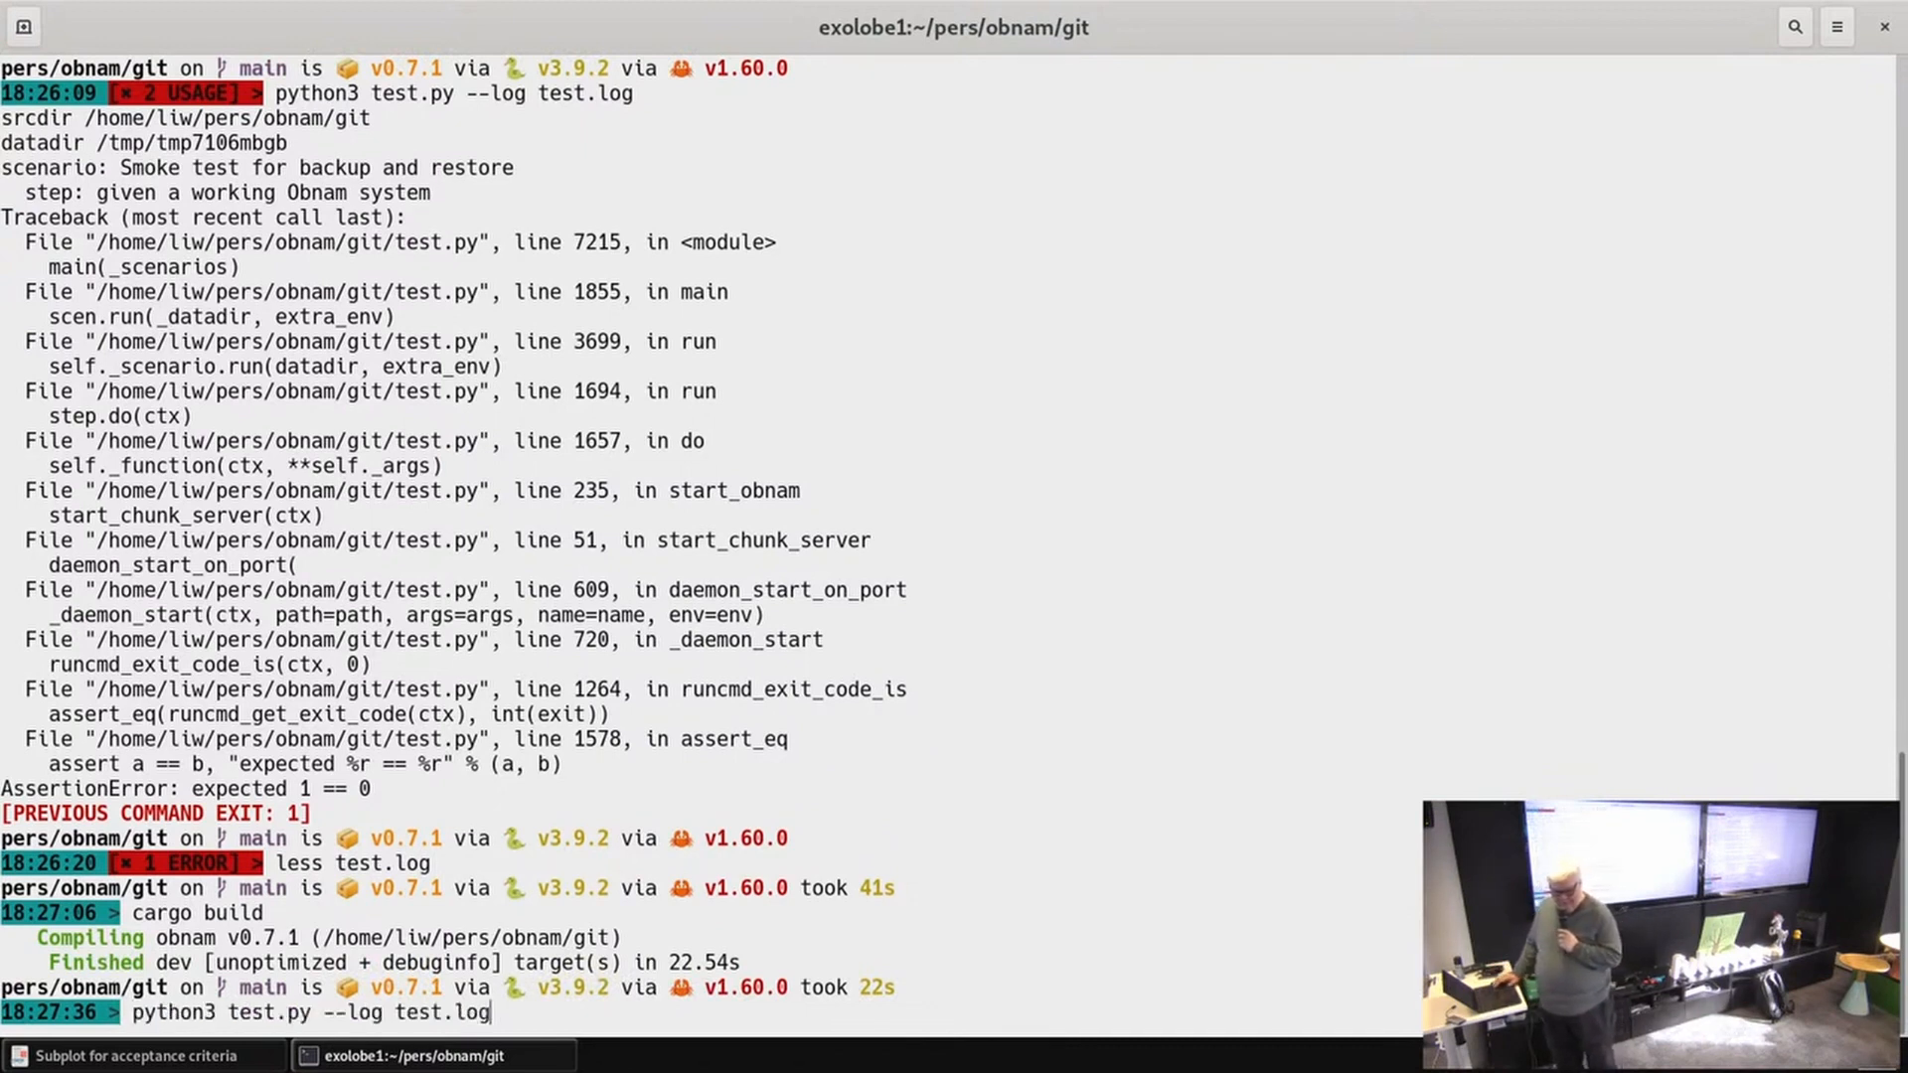
Step: Rerun the tests with logging; they now fail in the CACHEDIR.TAG scenario, then enter less test.log
{"action": "key", "text": "Return"}
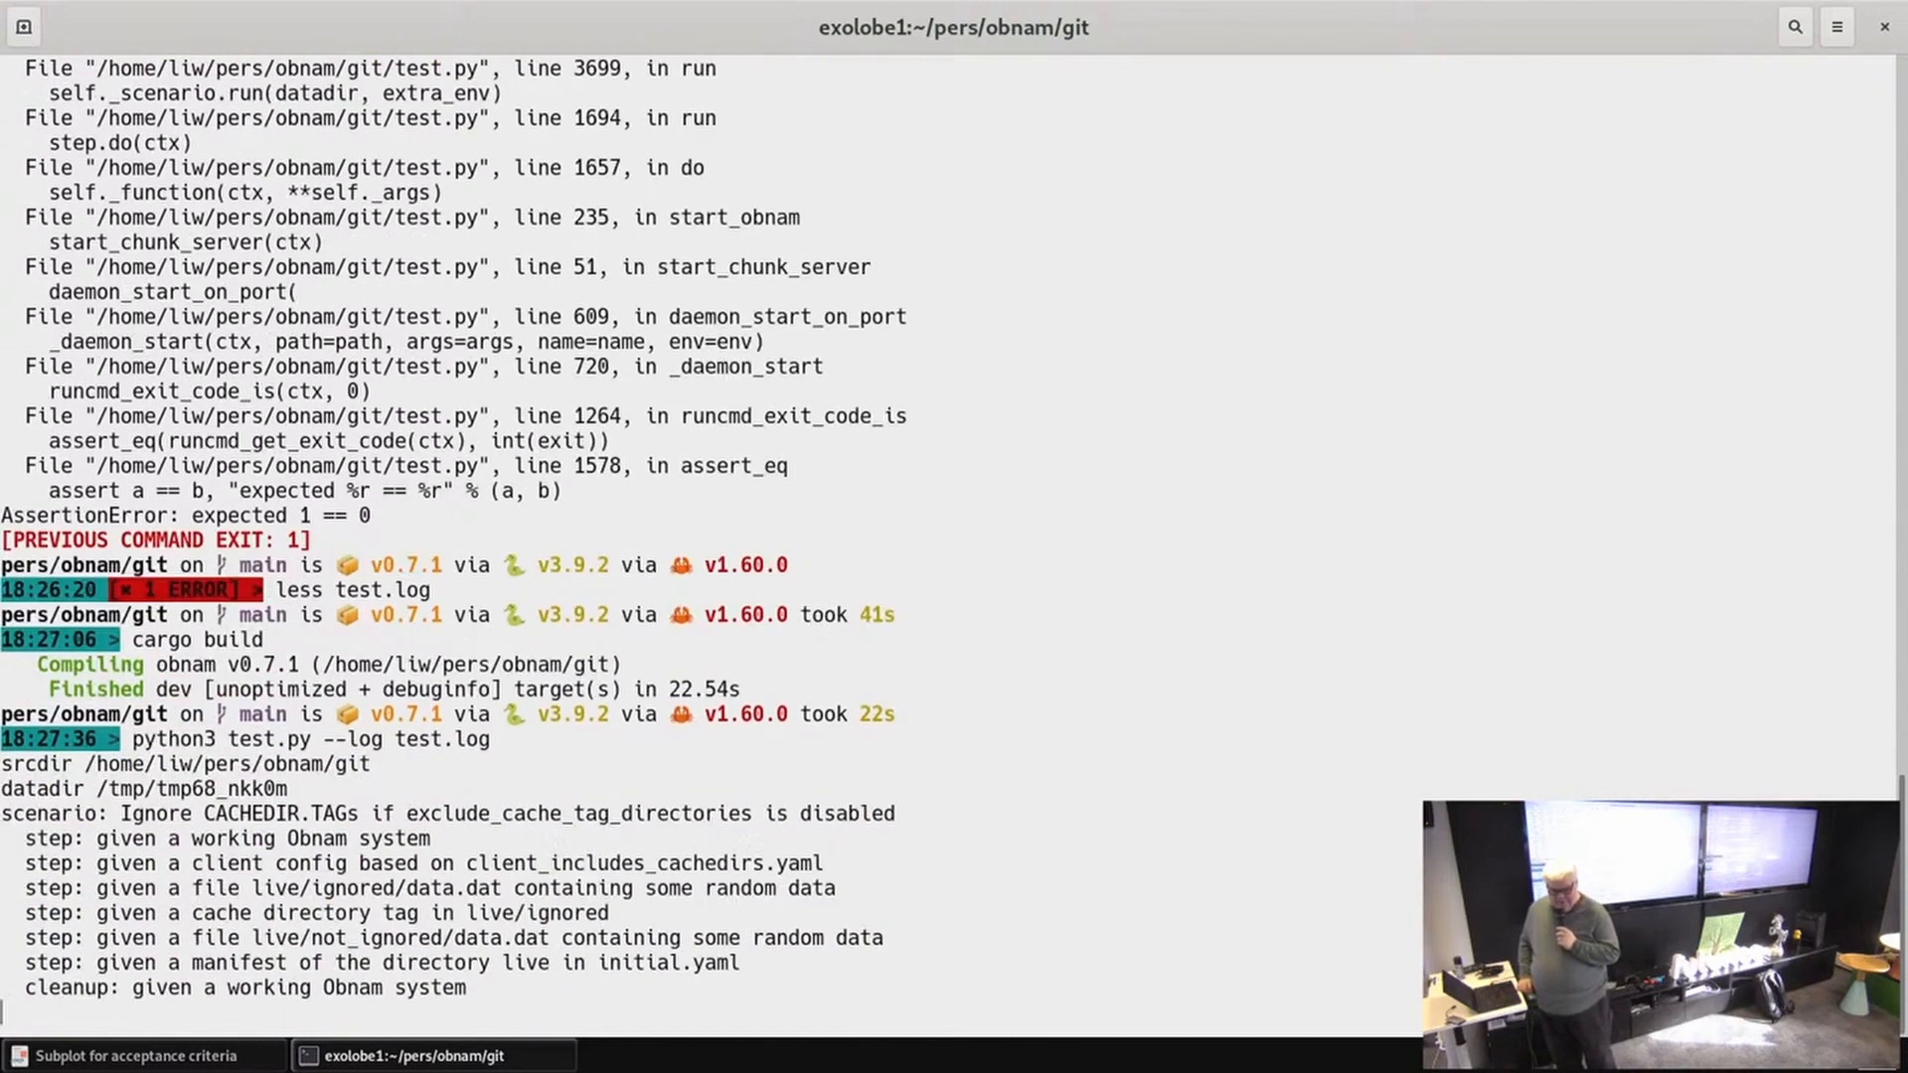
{"action": "scroll", "scroll_direction": "down", "scroll_amount": 3}
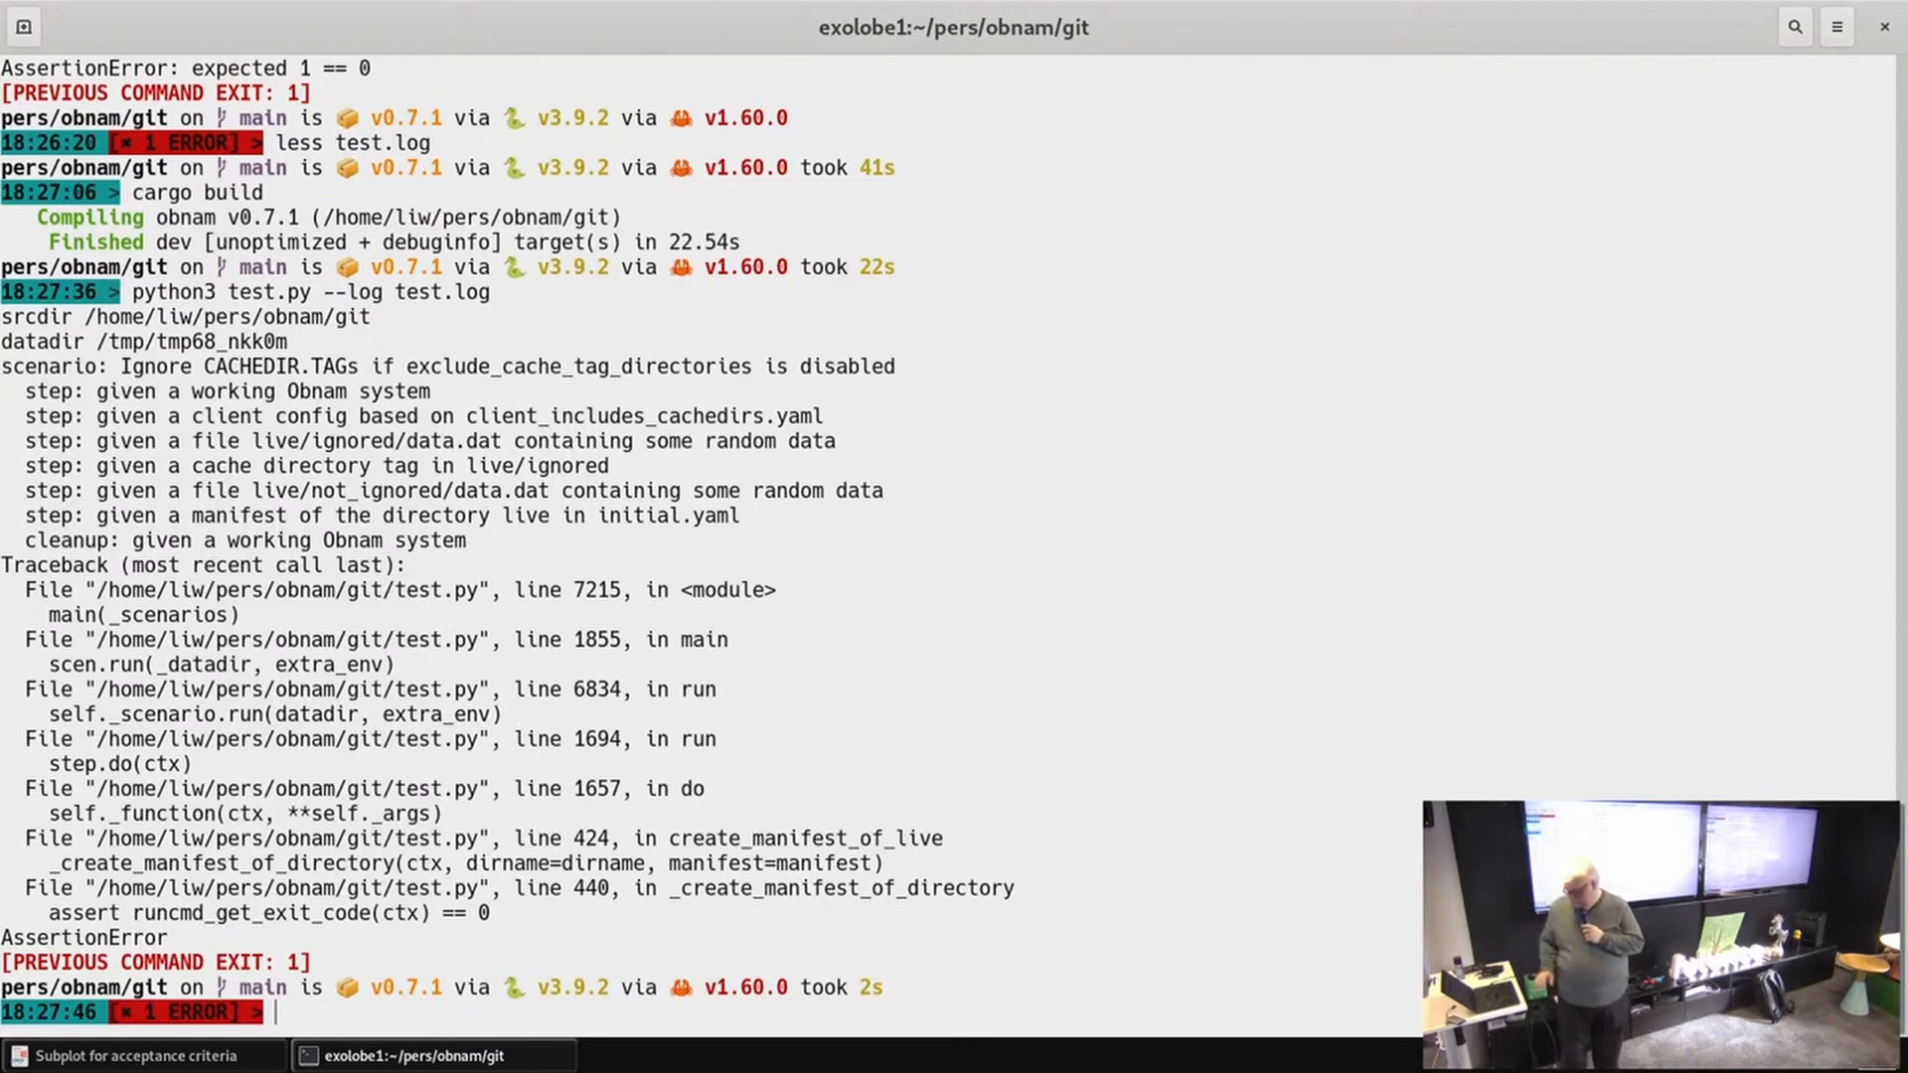
{"action": "type", "text": "less test.log"}
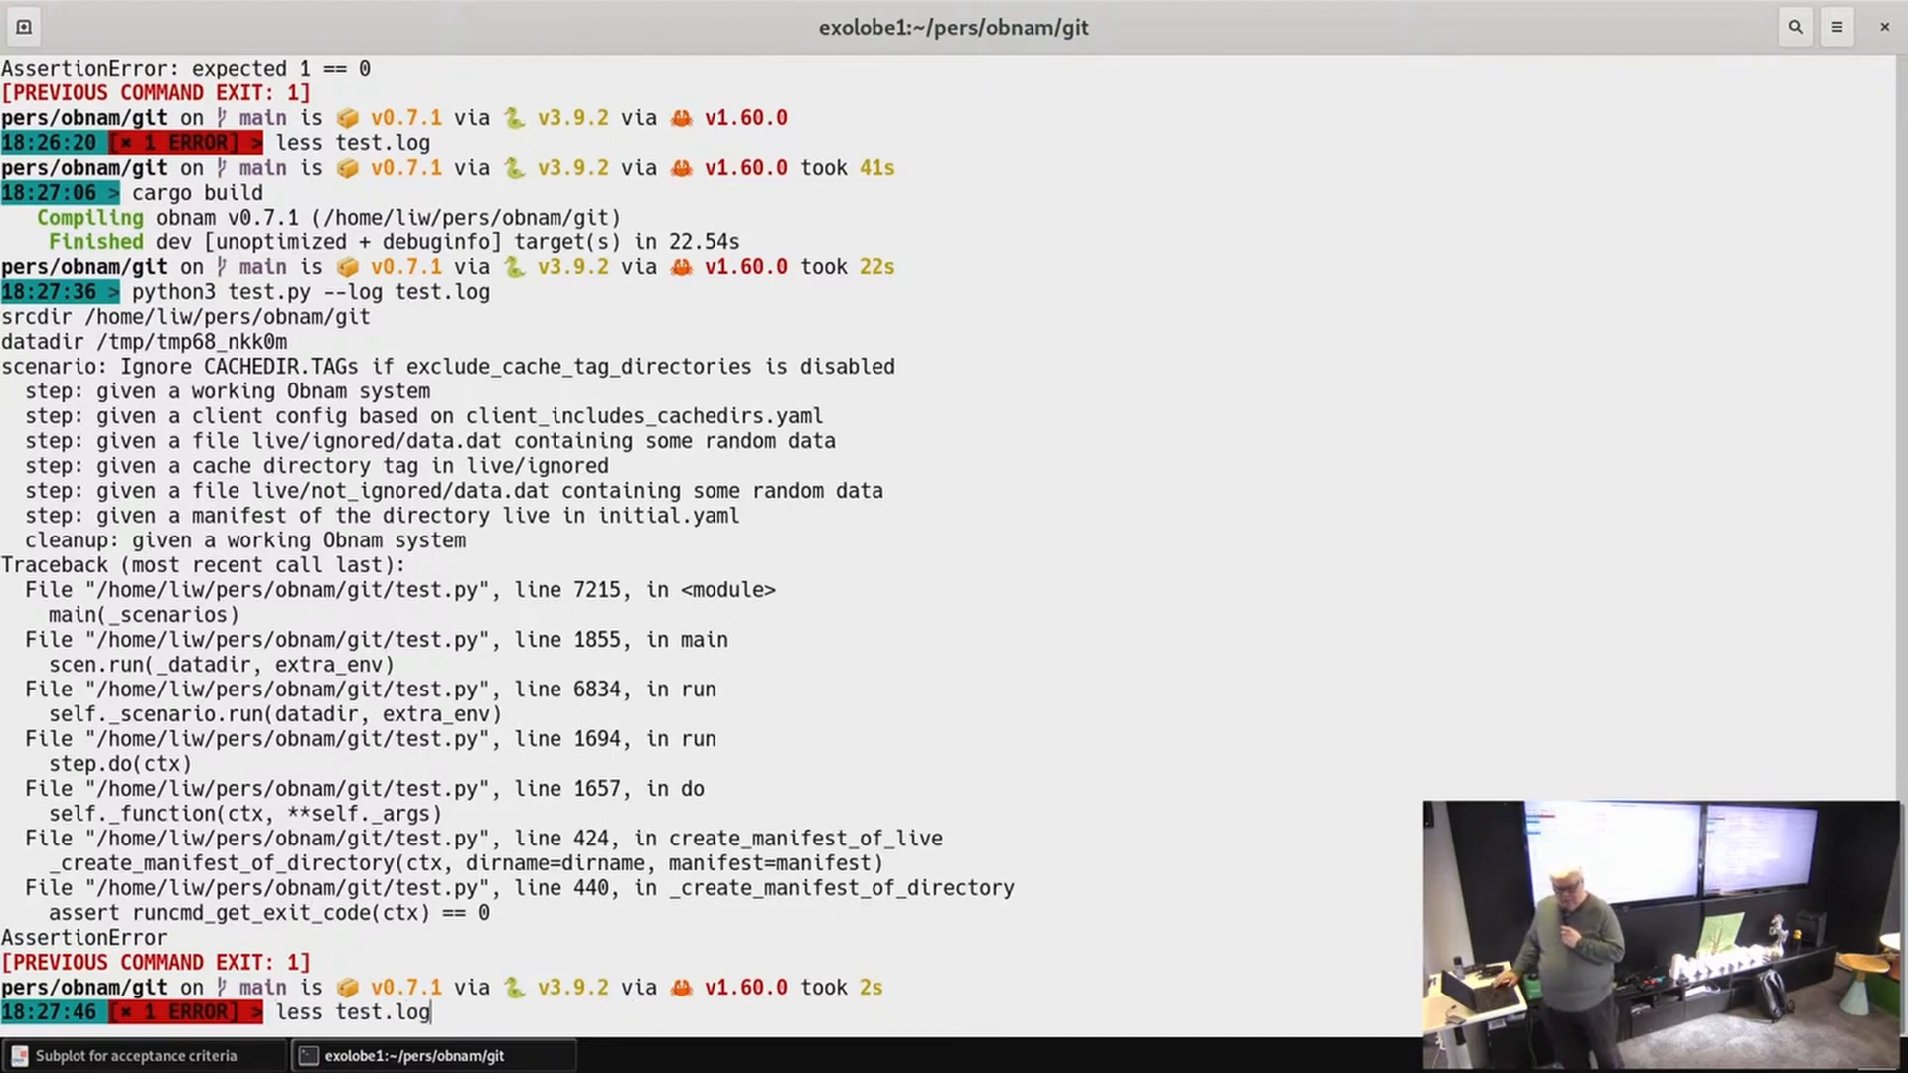